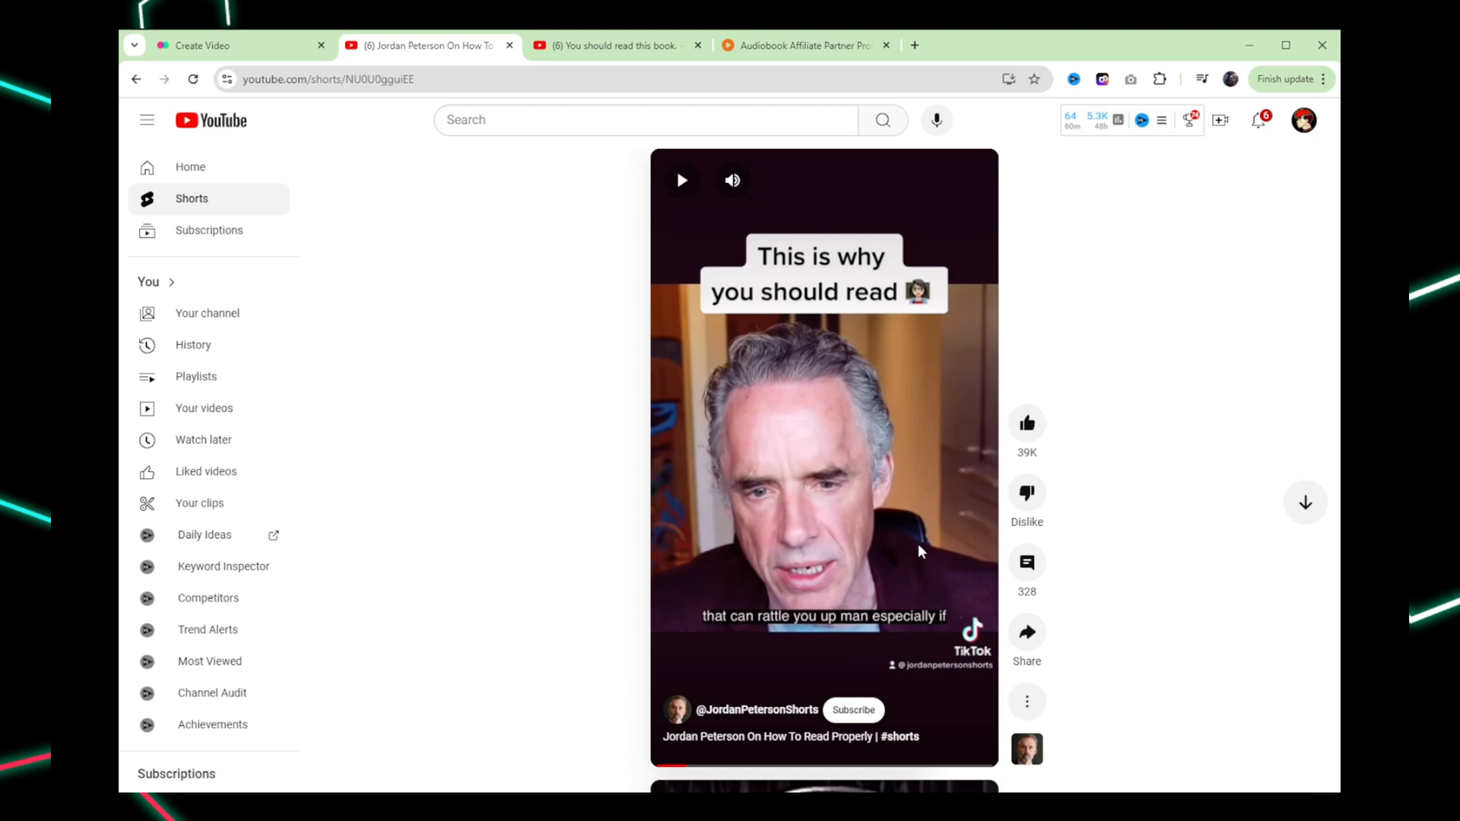
{"action": "mouse_move", "coordinate": [855, 446]}
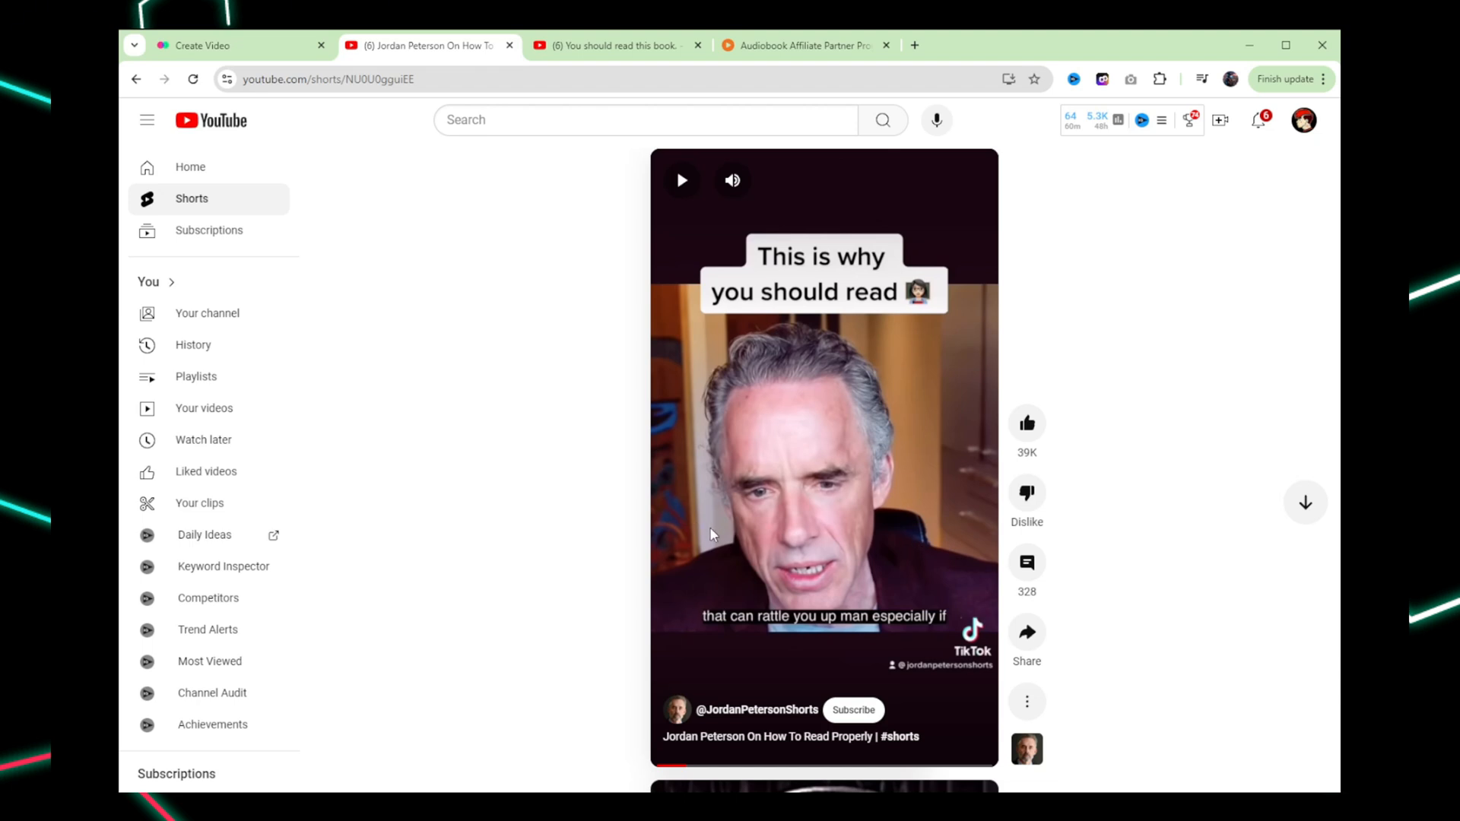
{"action": "mouse_move", "coordinate": [806, 510]}
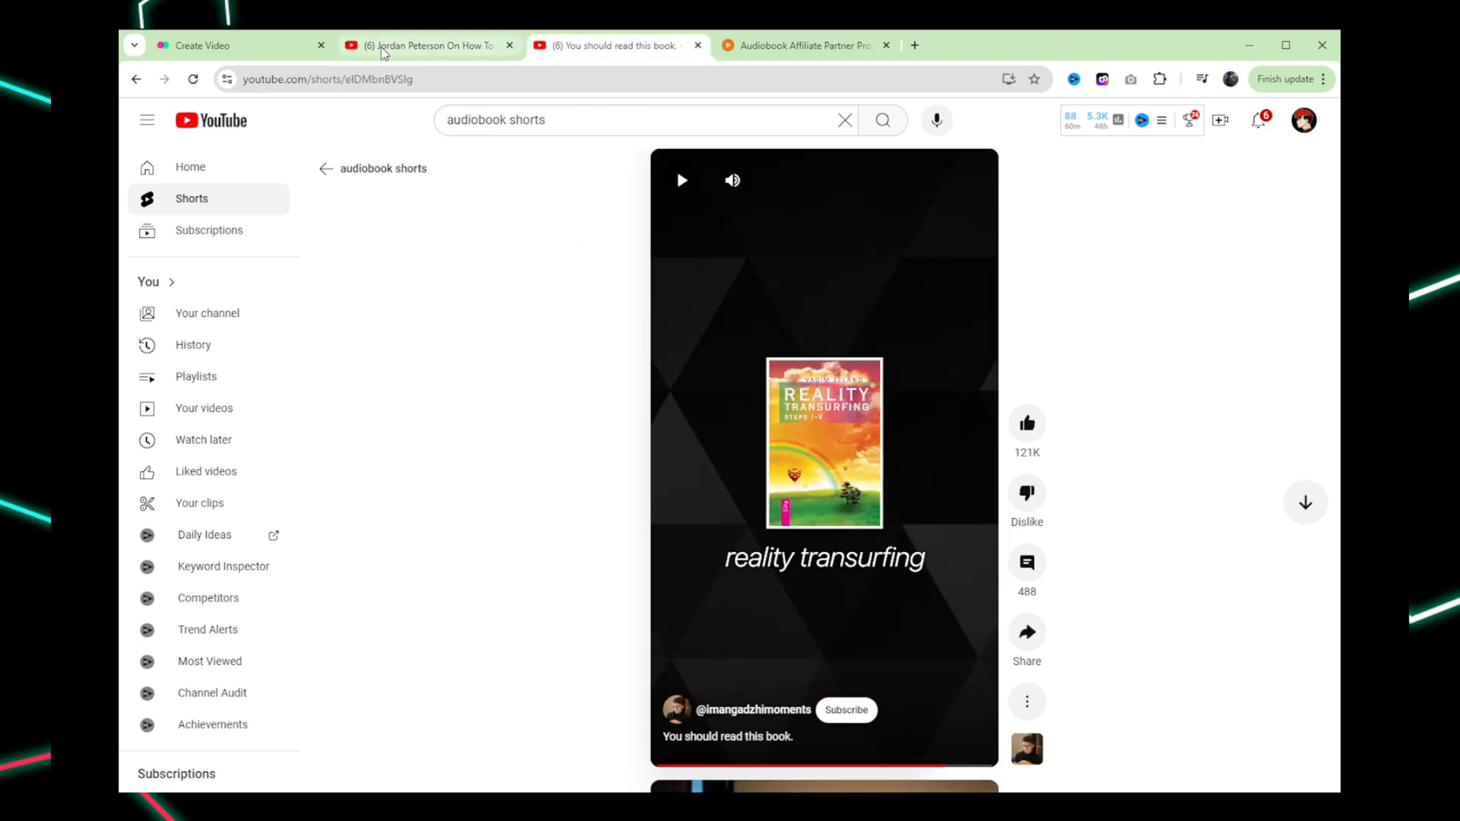
Skim and pause the 'You should read this book' short, then go to the Similarvideo workspace
{"action": "left_click", "coordinate": [424, 44]}
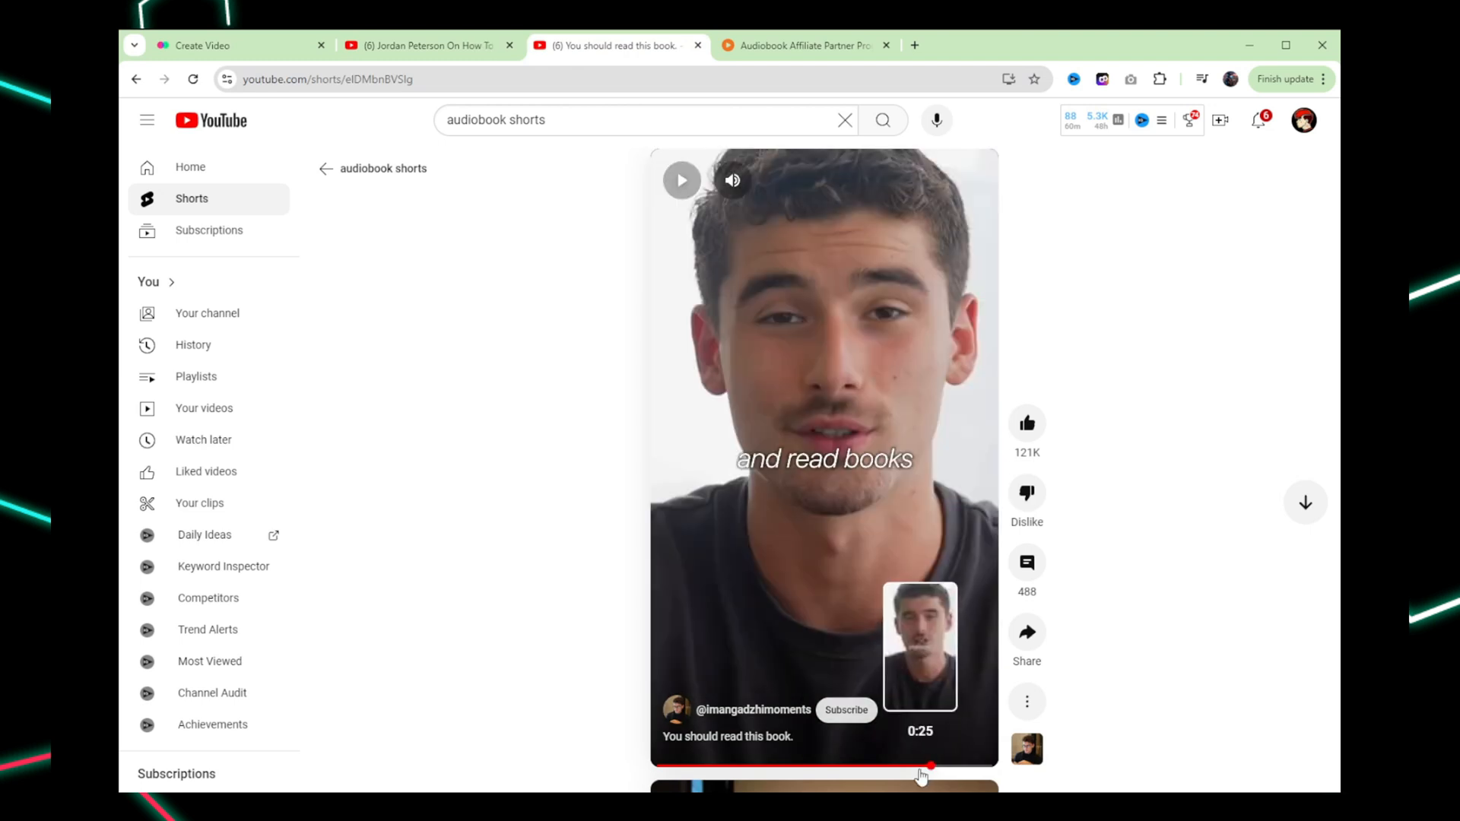
{"action": "left_click", "coordinate": [681, 179]}
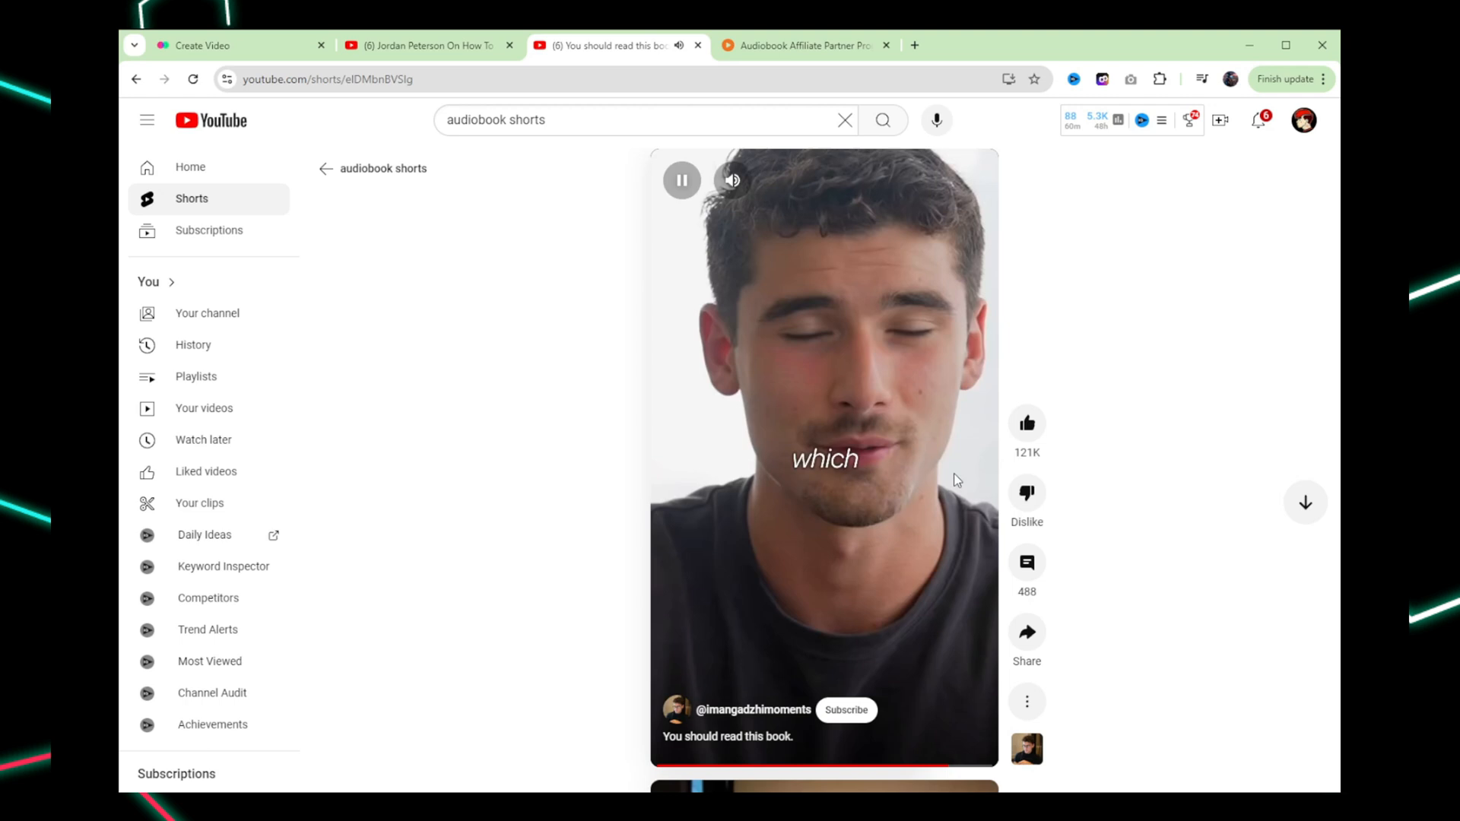
{"action": "left_click", "coordinate": [830, 372]}
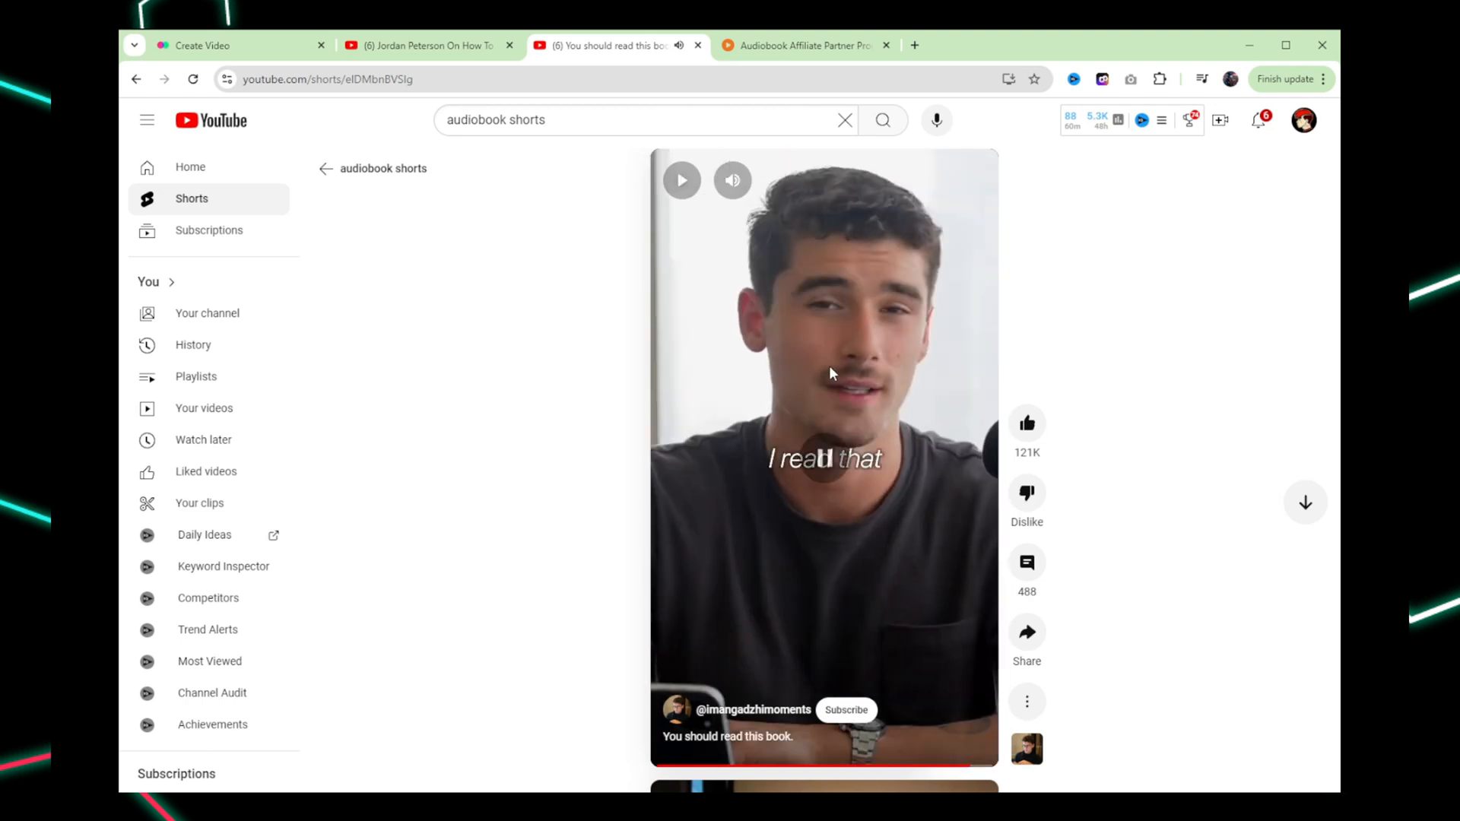
{"action": "mouse_move", "coordinate": [465, 101]}
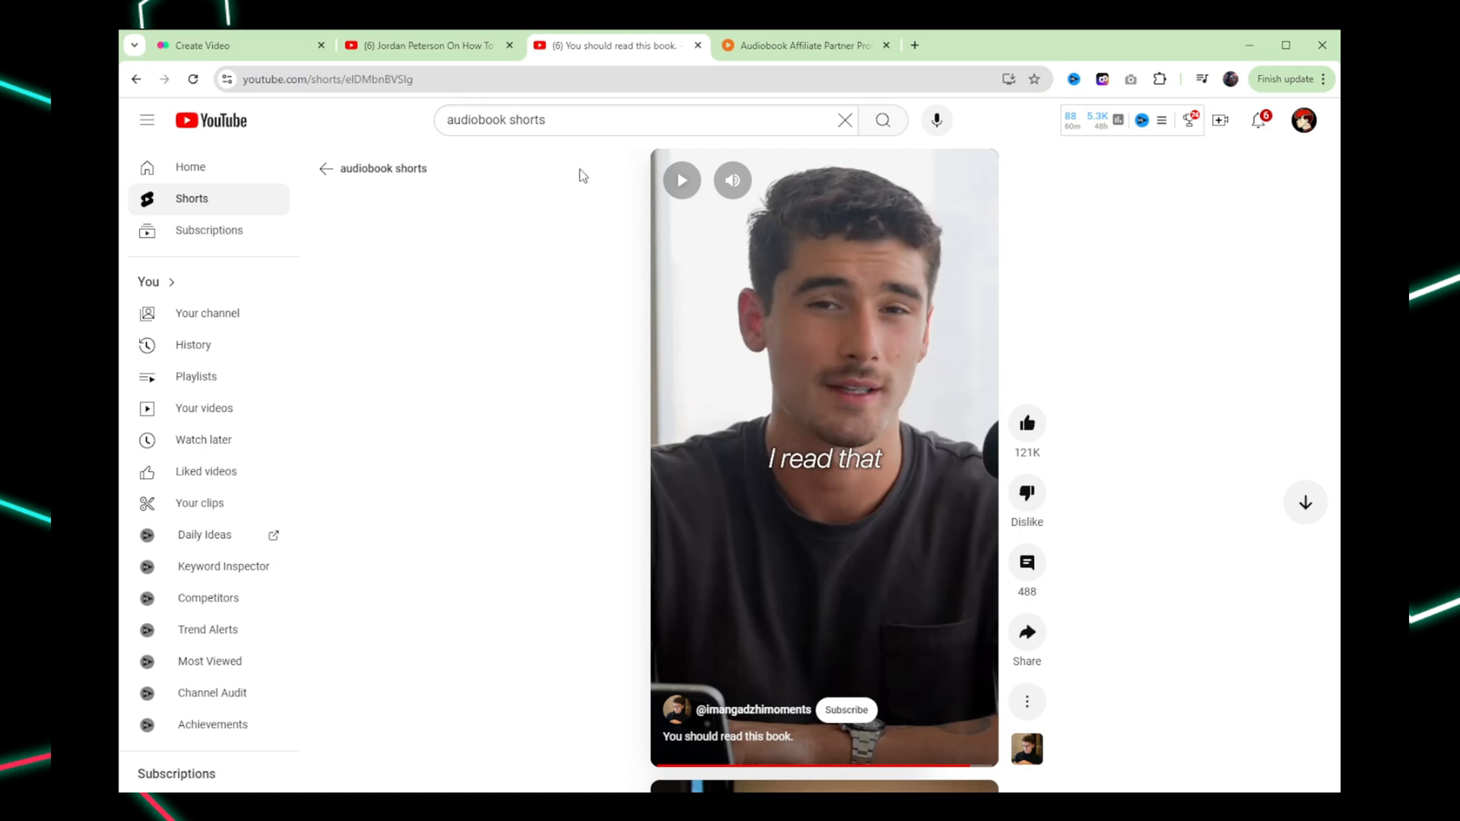
{"action": "mouse_move", "coordinate": [833, 368]}
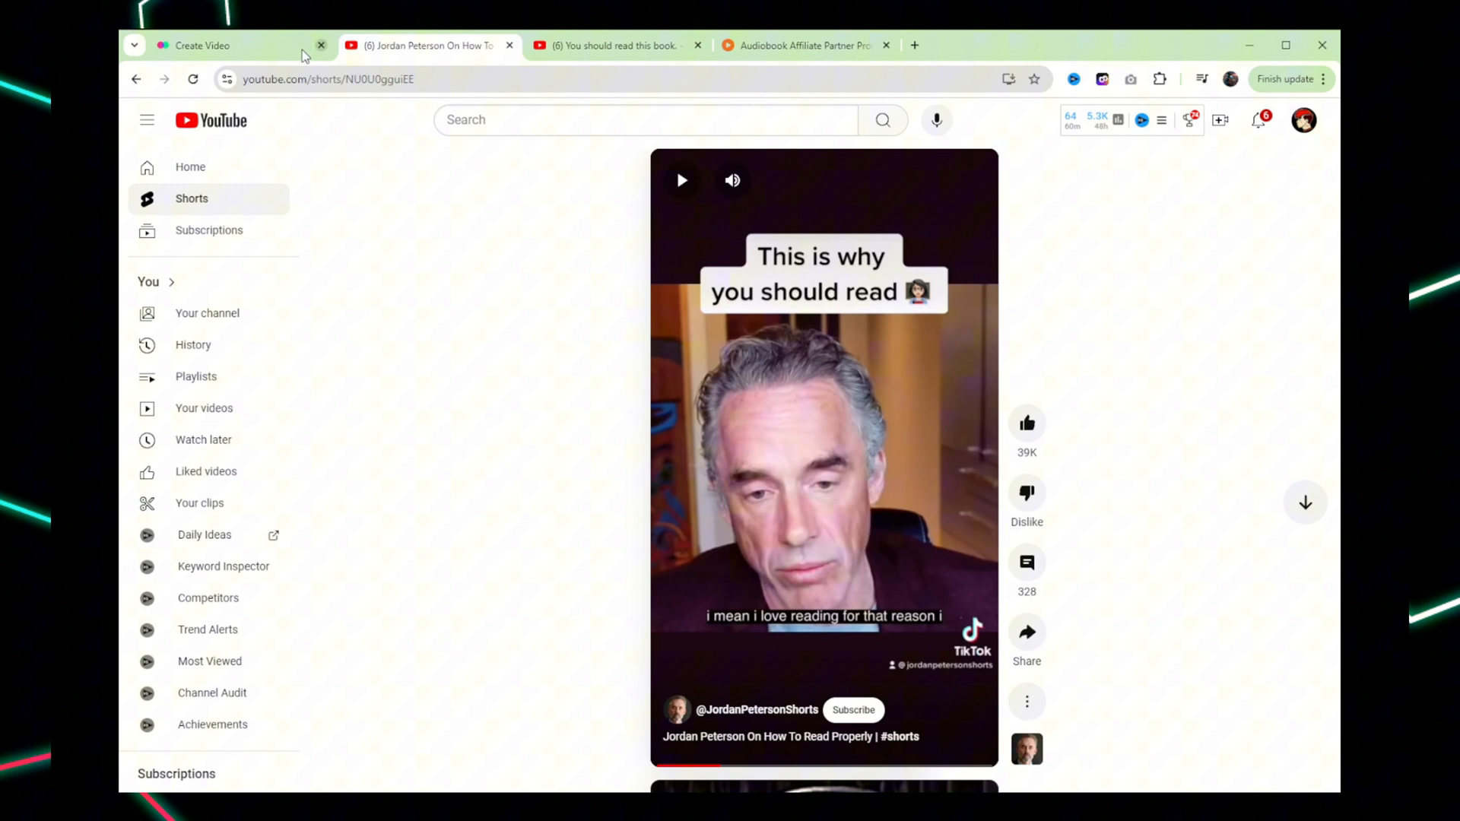
{"action": "left_click", "coordinate": [196, 44]}
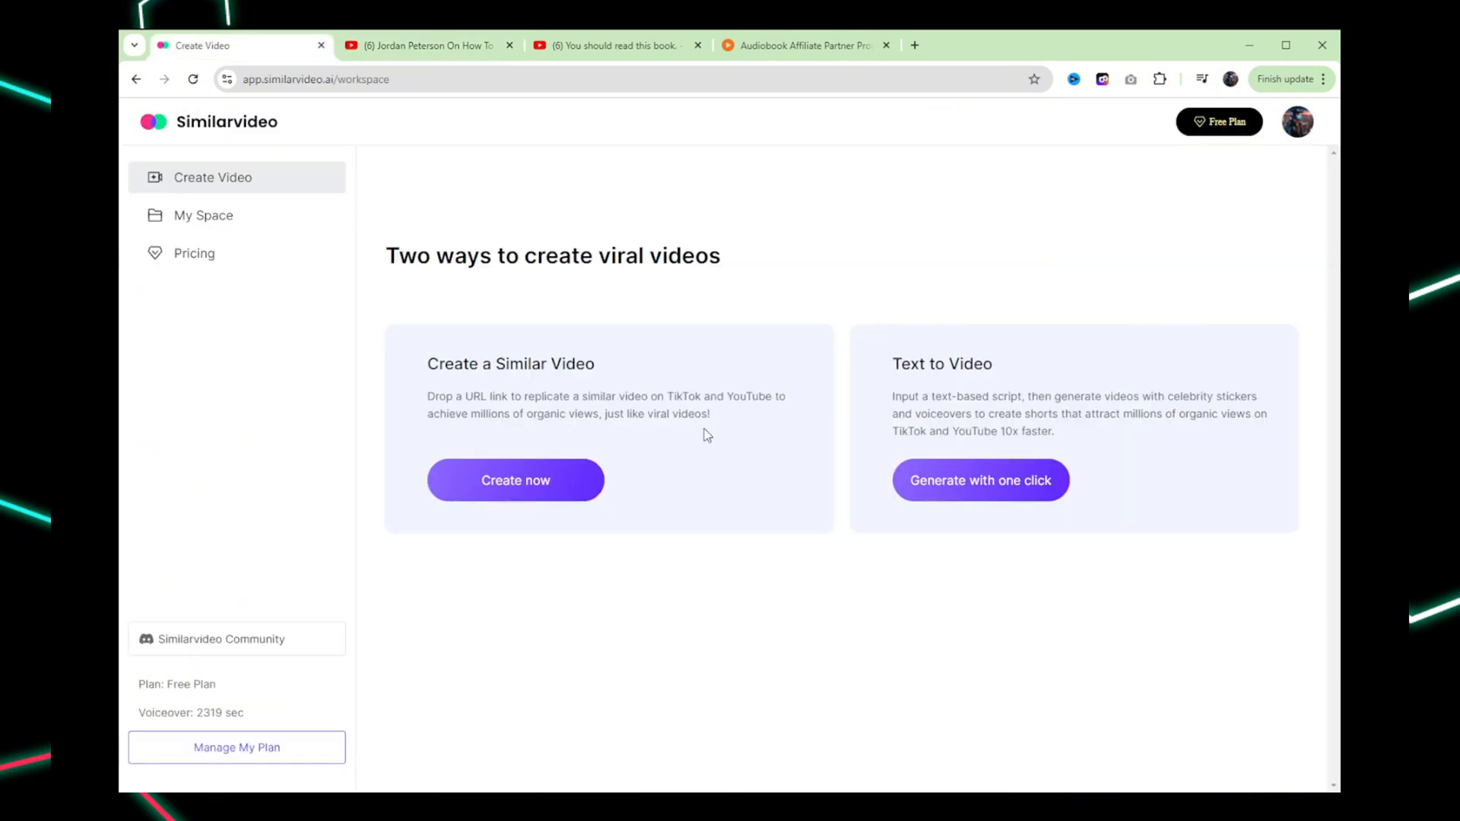
{"action": "mouse_move", "coordinate": [707, 438]}
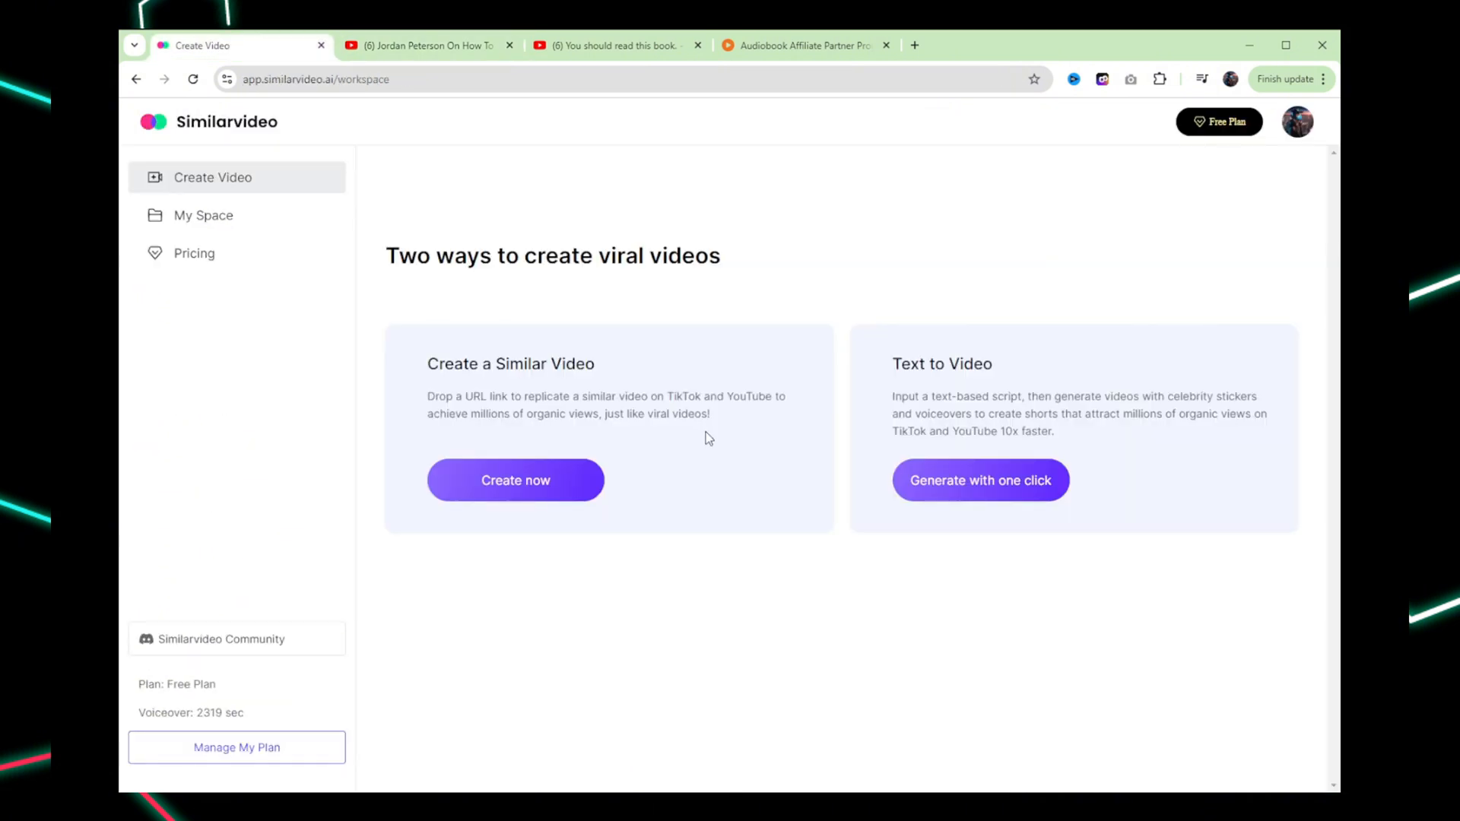
{"action": "mouse_move", "coordinate": [1127, 380]}
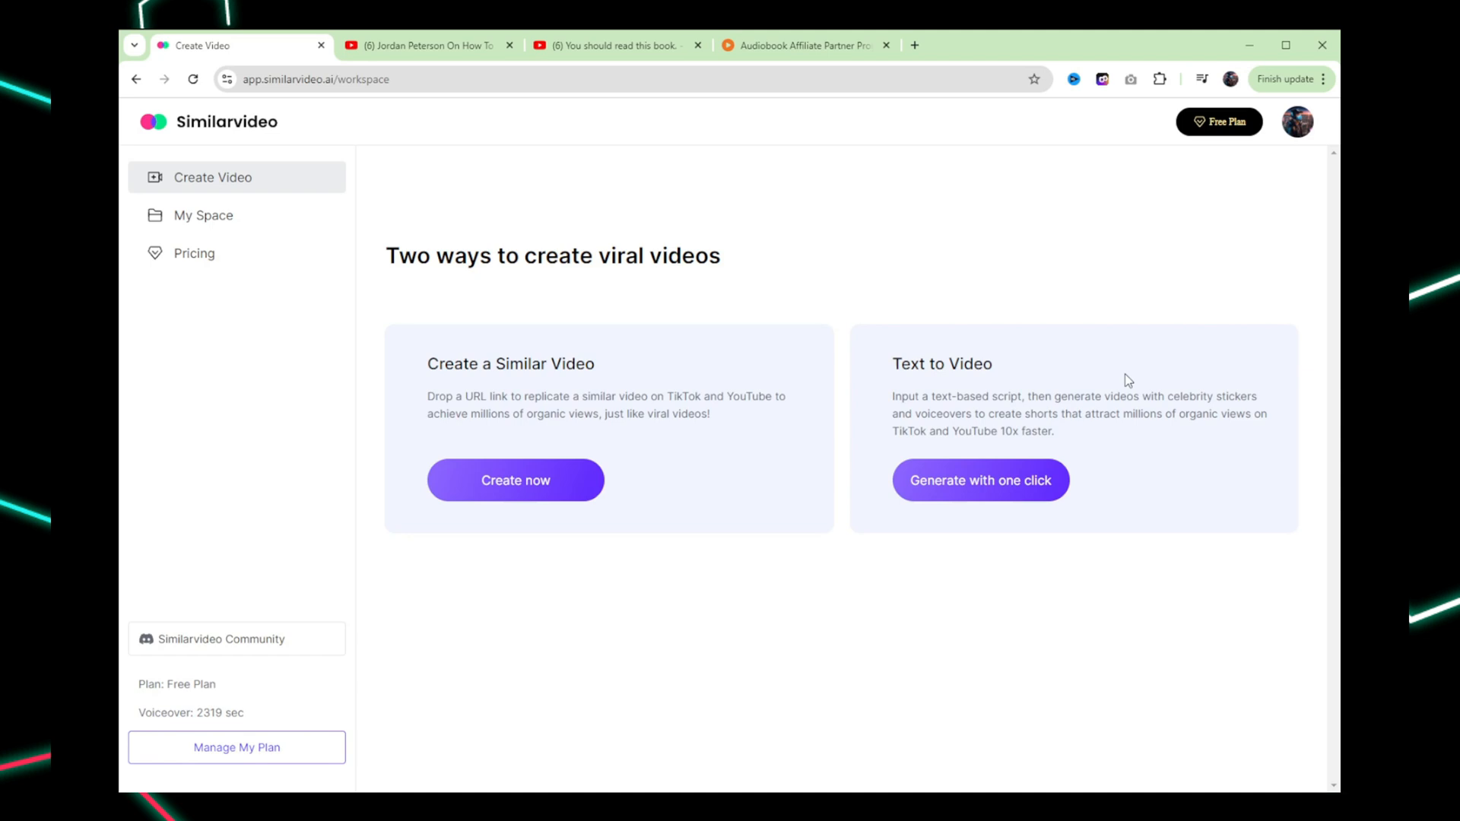
{"action": "mouse_move", "coordinate": [1104, 379]}
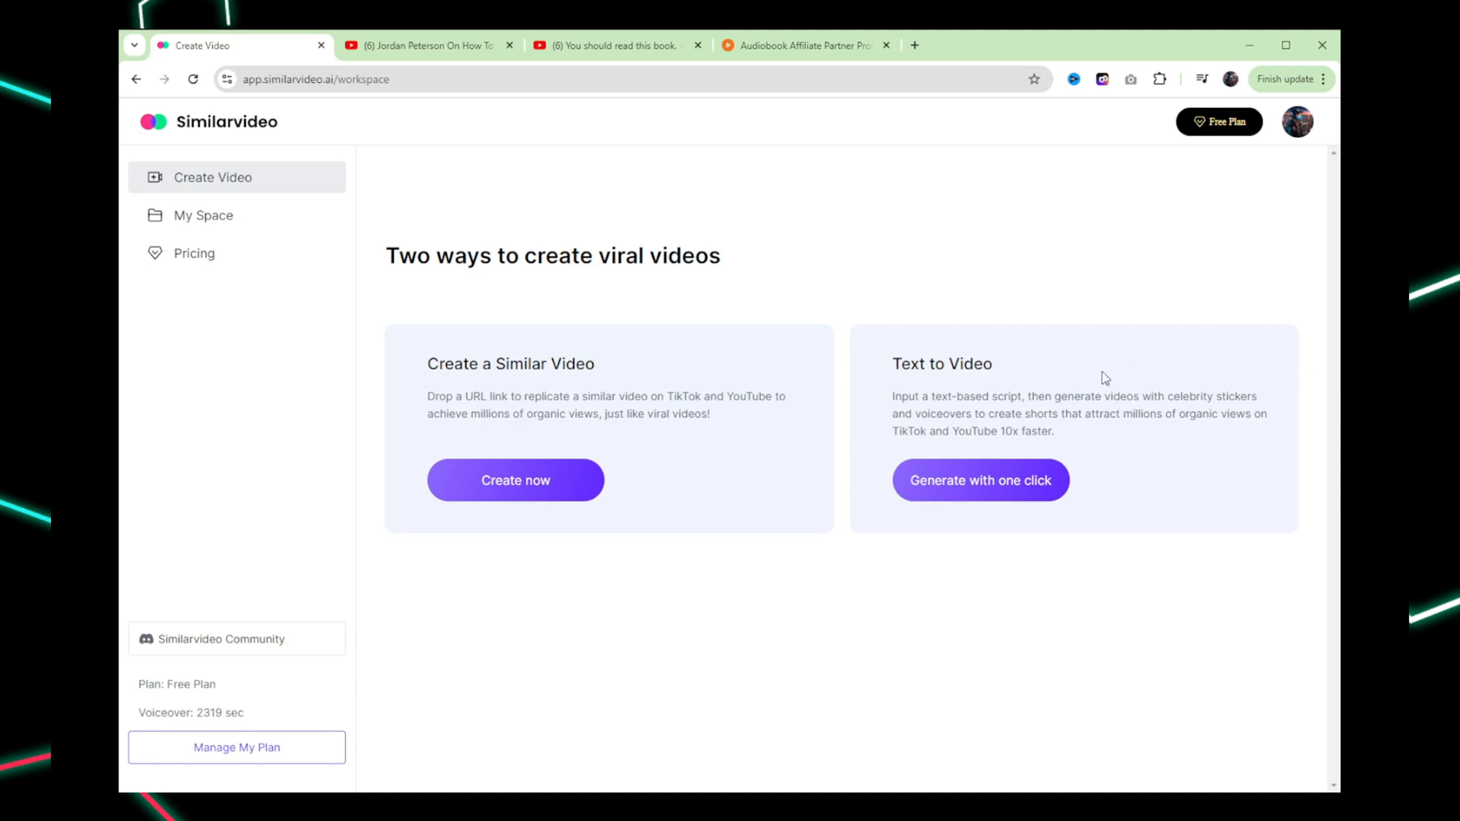
{"action": "mouse_move", "coordinate": [1006, 390]}
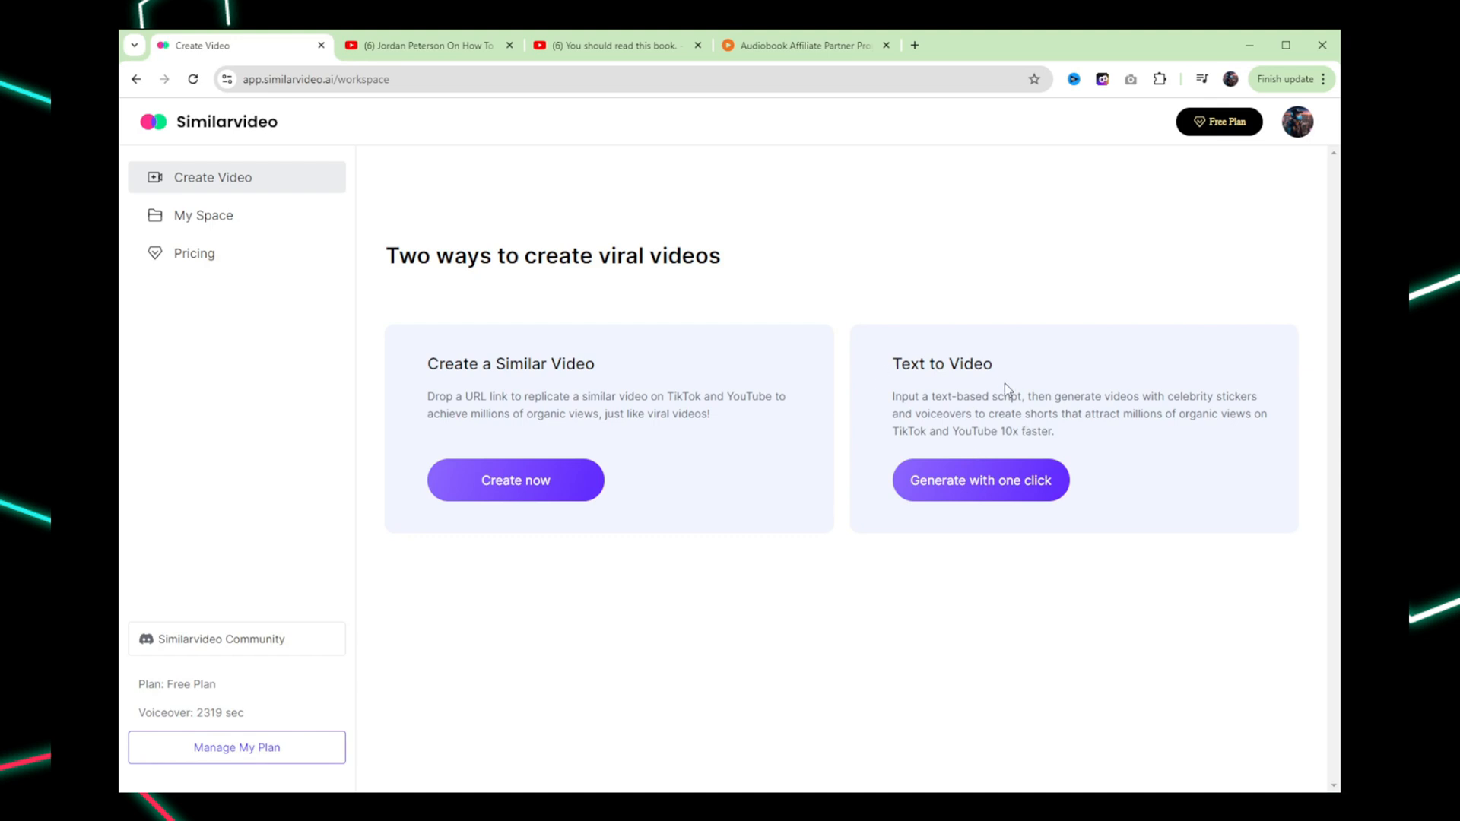
{"action": "mouse_move", "coordinate": [812, 134]}
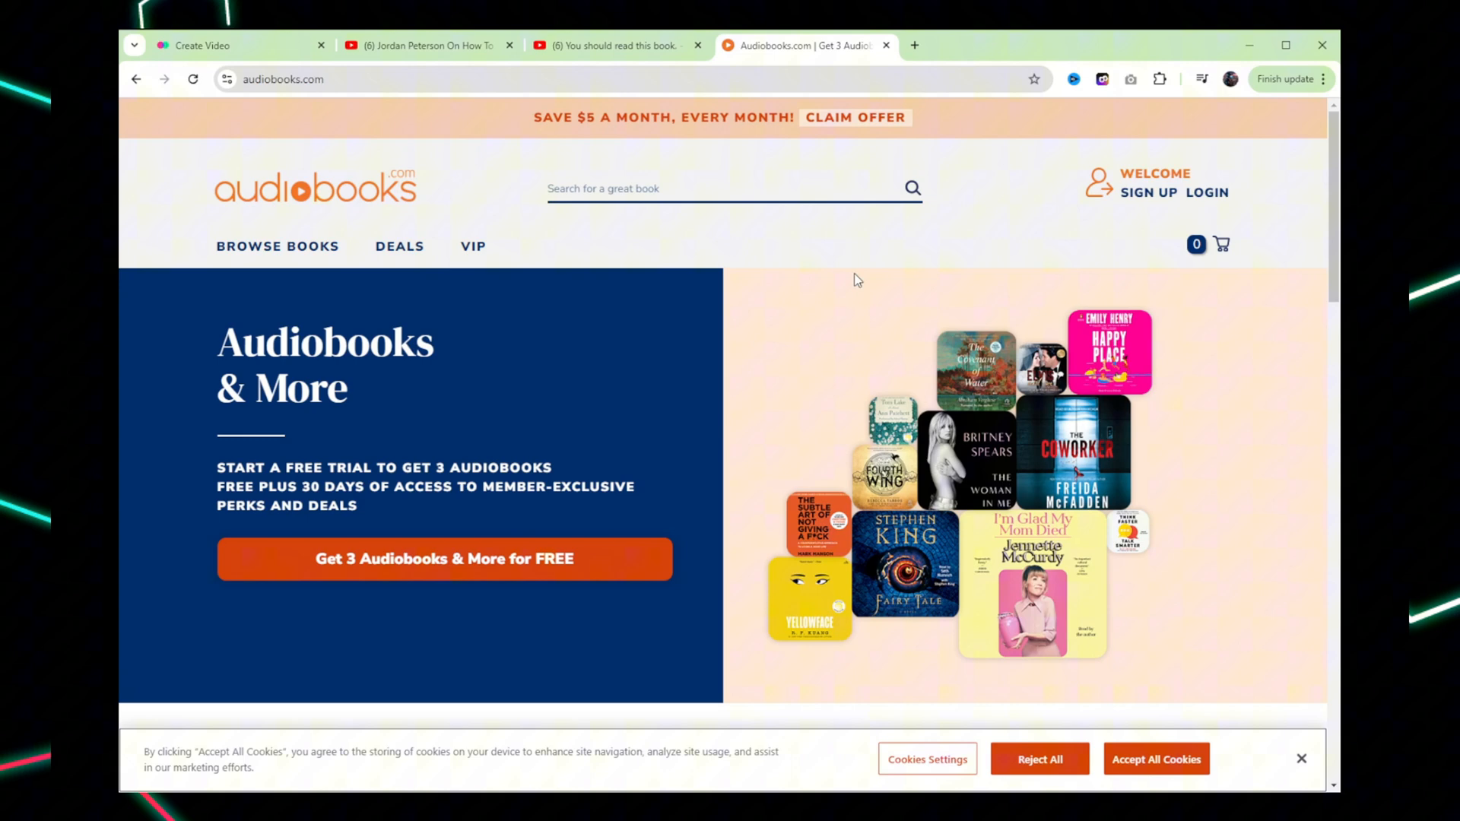
{"action": "mouse_move", "coordinate": [251, 230]}
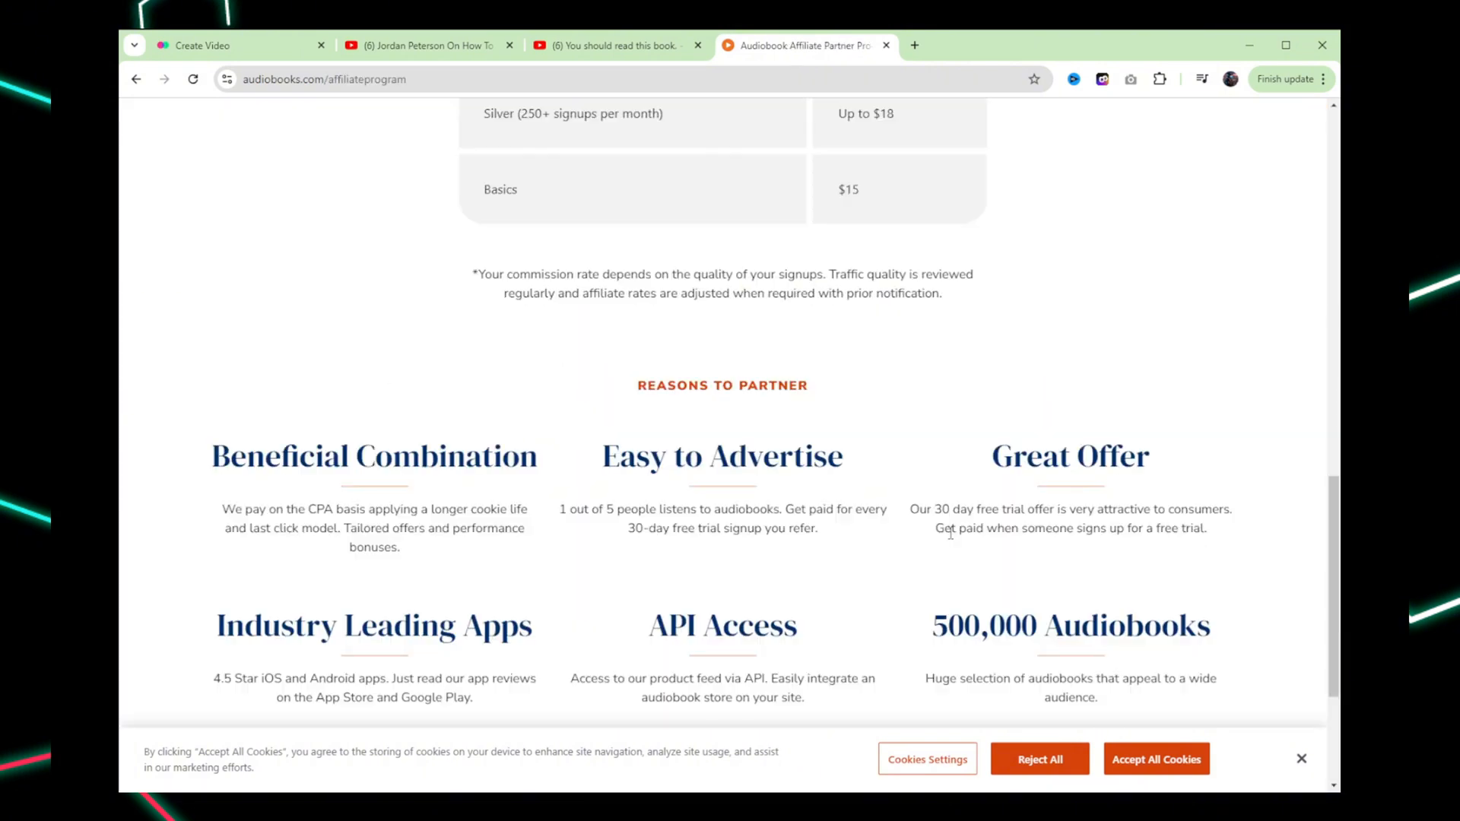
Scroll the audiobooks.com affiliate page down to the How Much We Pay tier table
{"action": "left_click_drag", "start_coordinate": [935, 528], "coordinate": [1156, 528]}
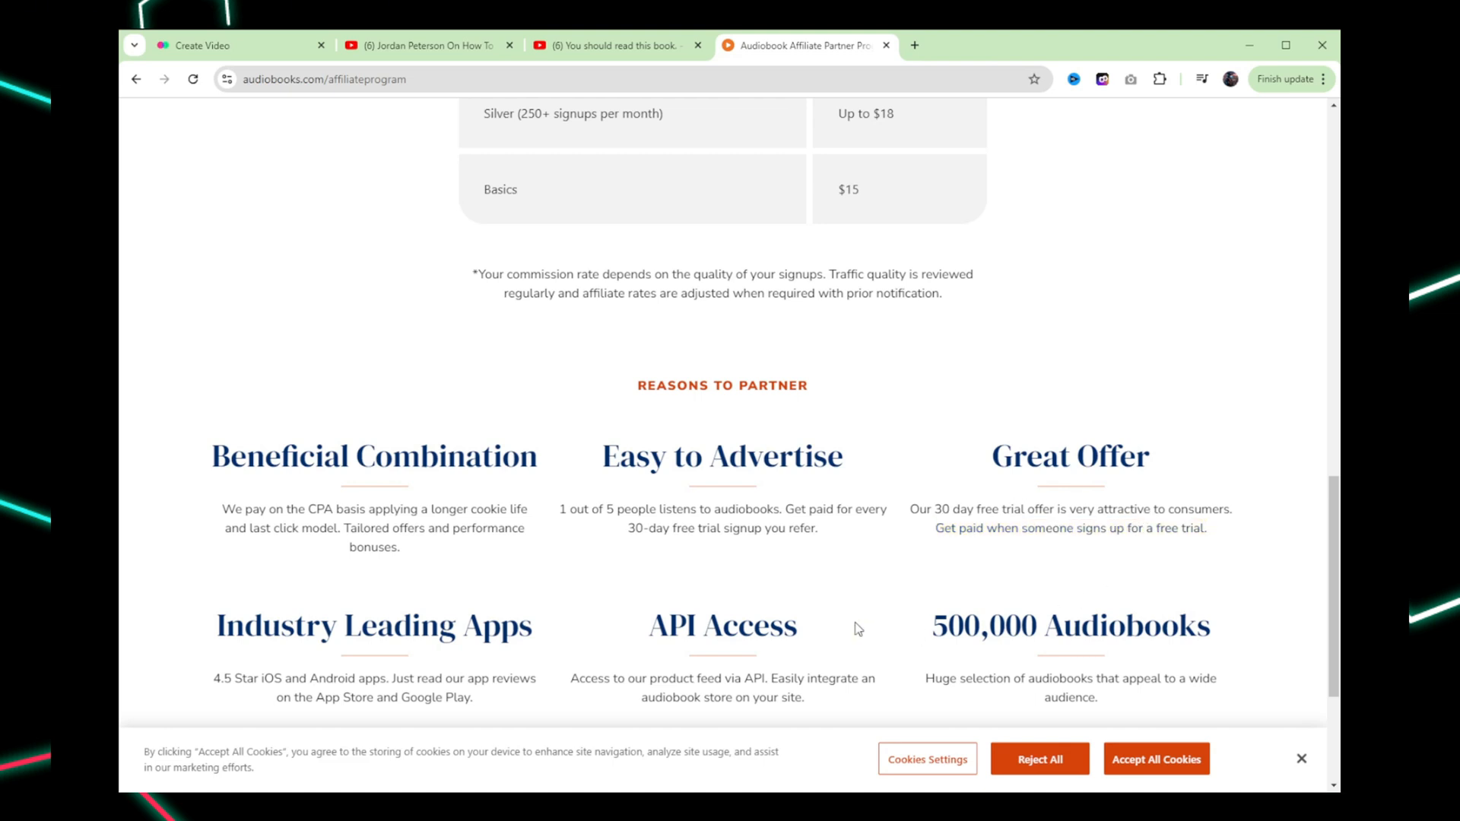
{"action": "mouse_move", "coordinate": [1161, 566]}
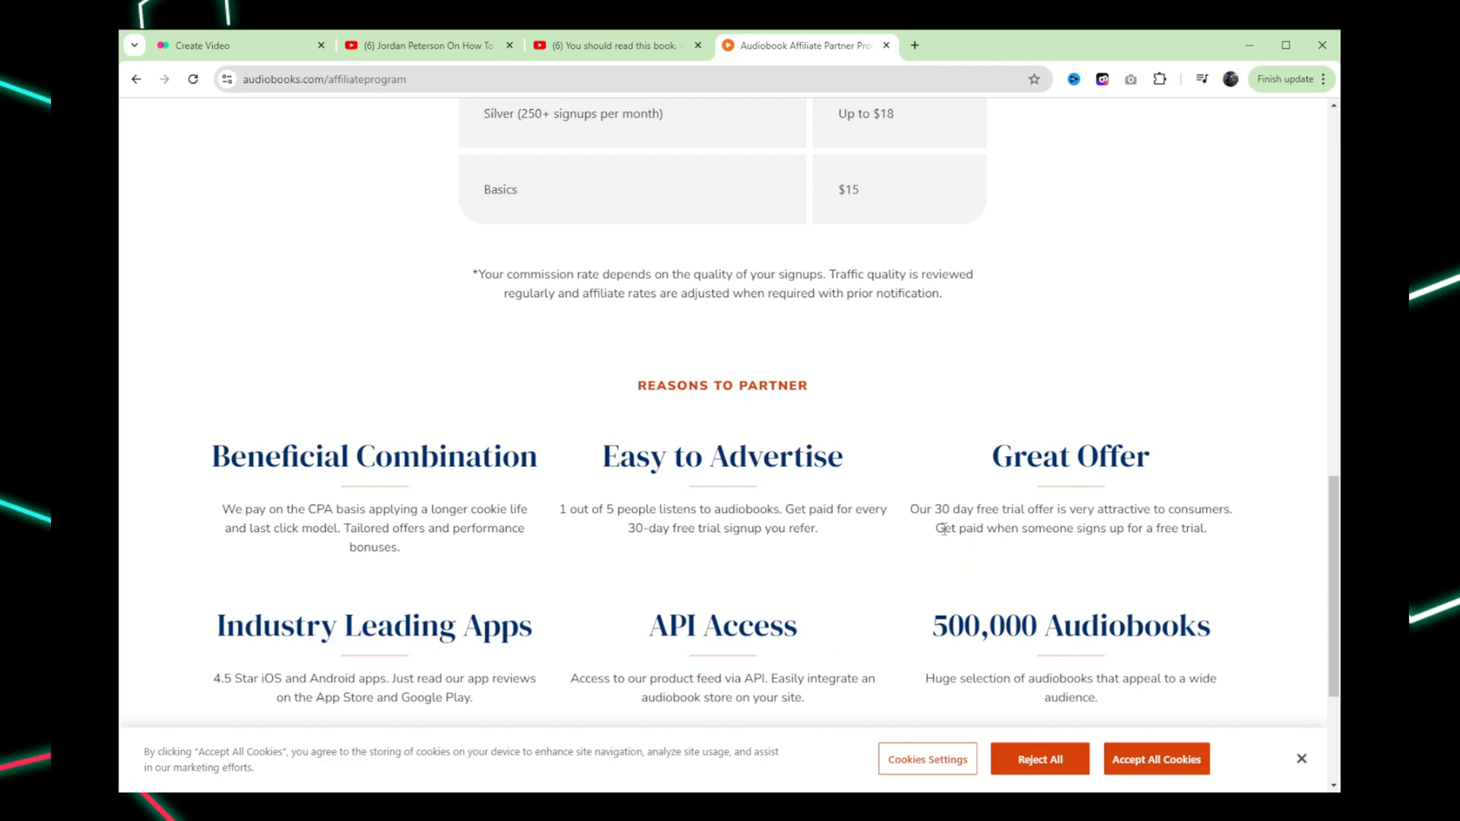
{"action": "mouse_move", "coordinate": [1059, 504]}
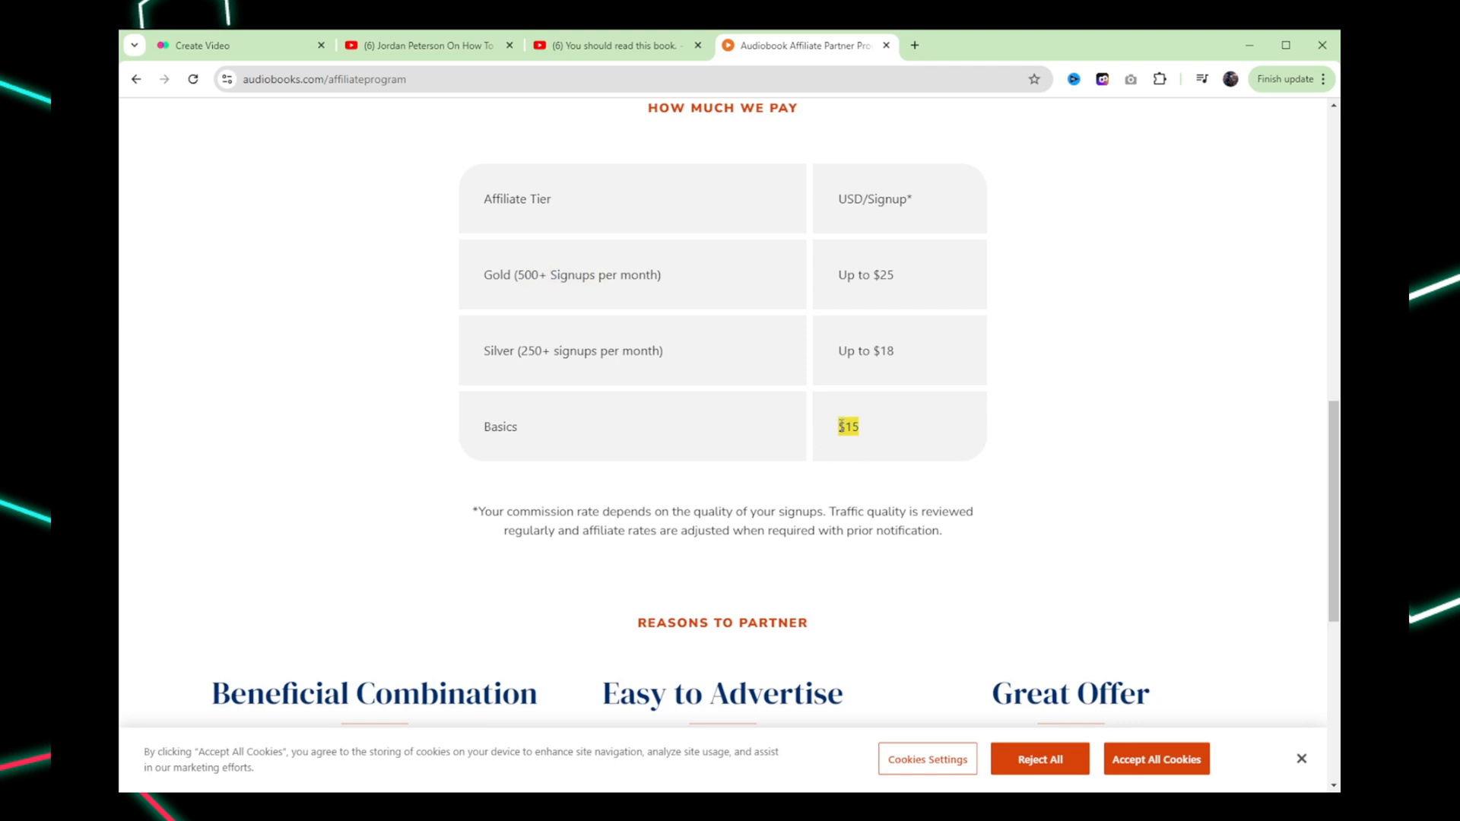
{"action": "scroll", "scroll_direction": "down", "scroll_amount": 3}
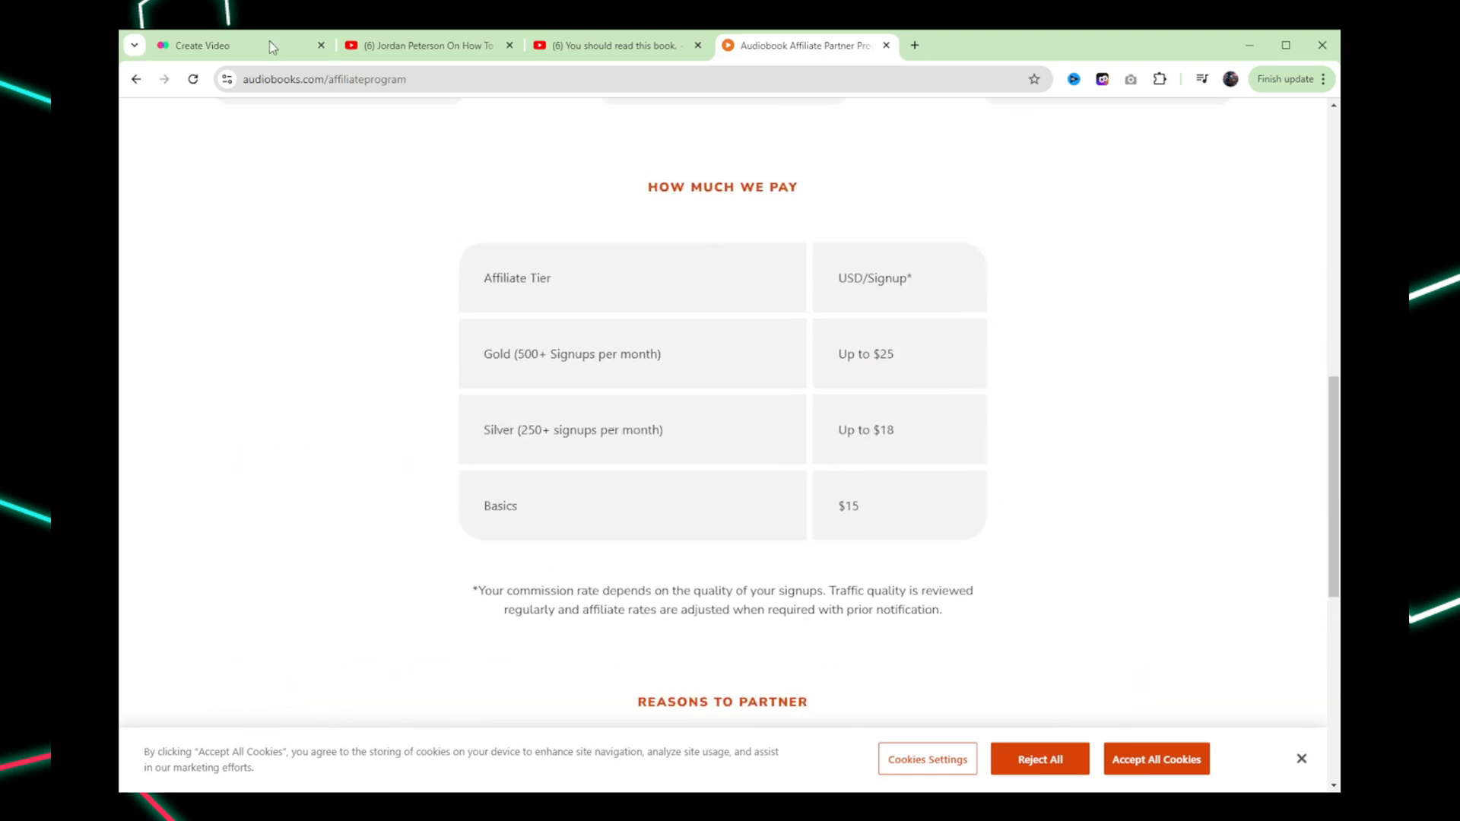
Return to the Similarvideo Create Video page, then go back to the Jordan Peterson short
{"action": "left_click", "coordinate": [219, 46]}
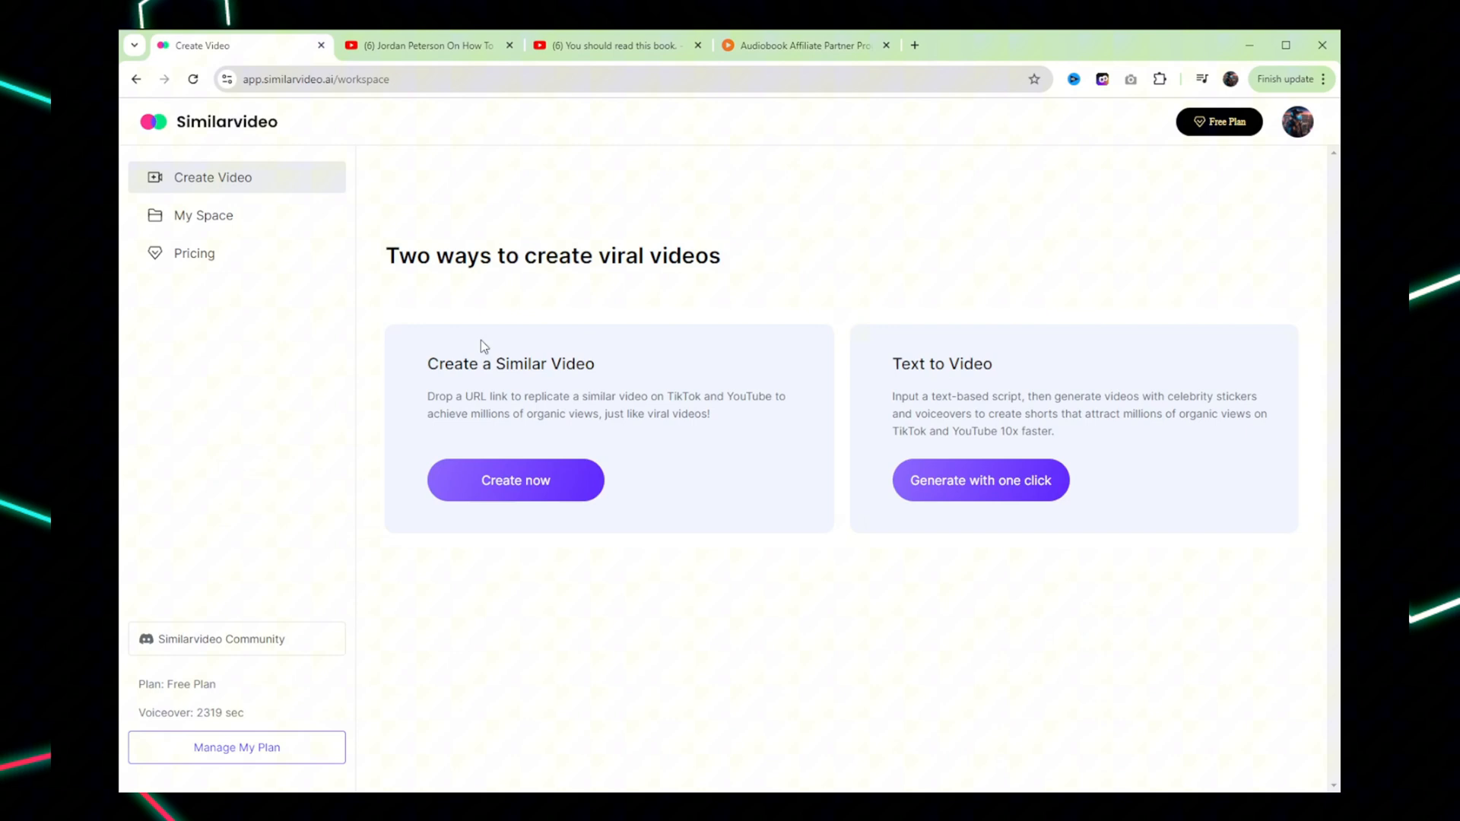
{"action": "mouse_move", "coordinate": [944, 415]}
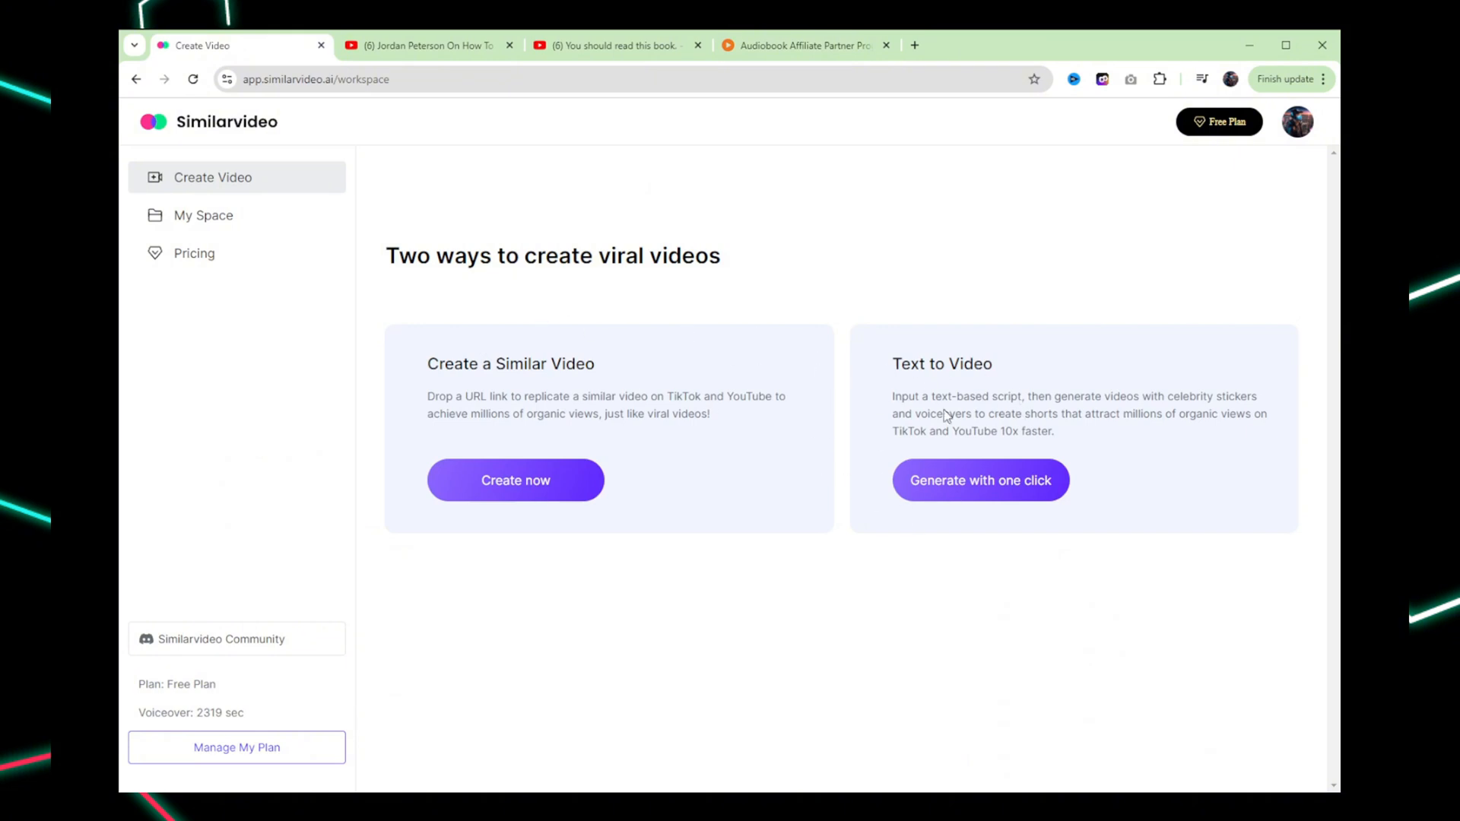
{"action": "mouse_move", "coordinate": [503, 365]}
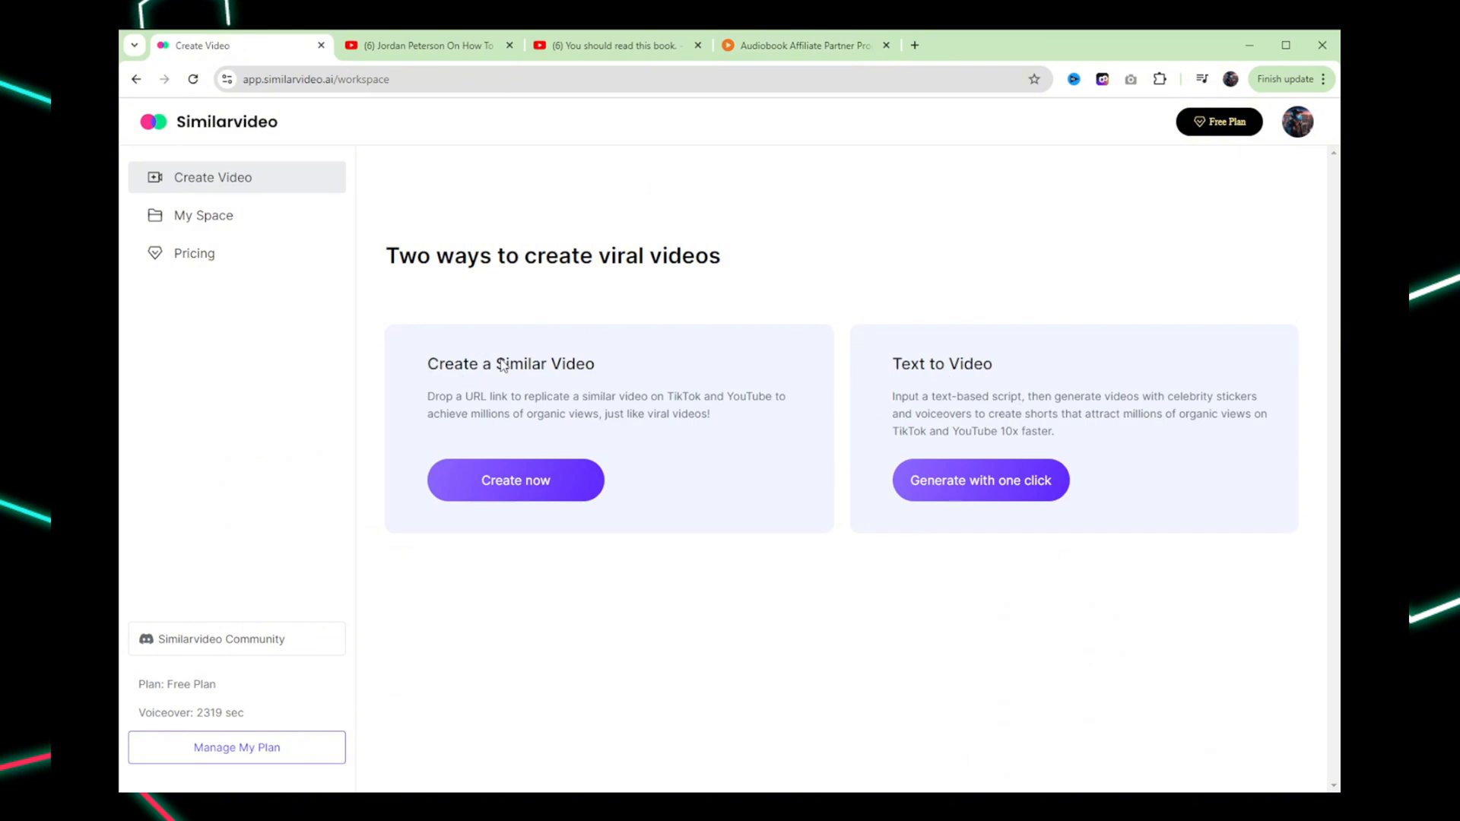
{"action": "mouse_move", "coordinate": [948, 390]}
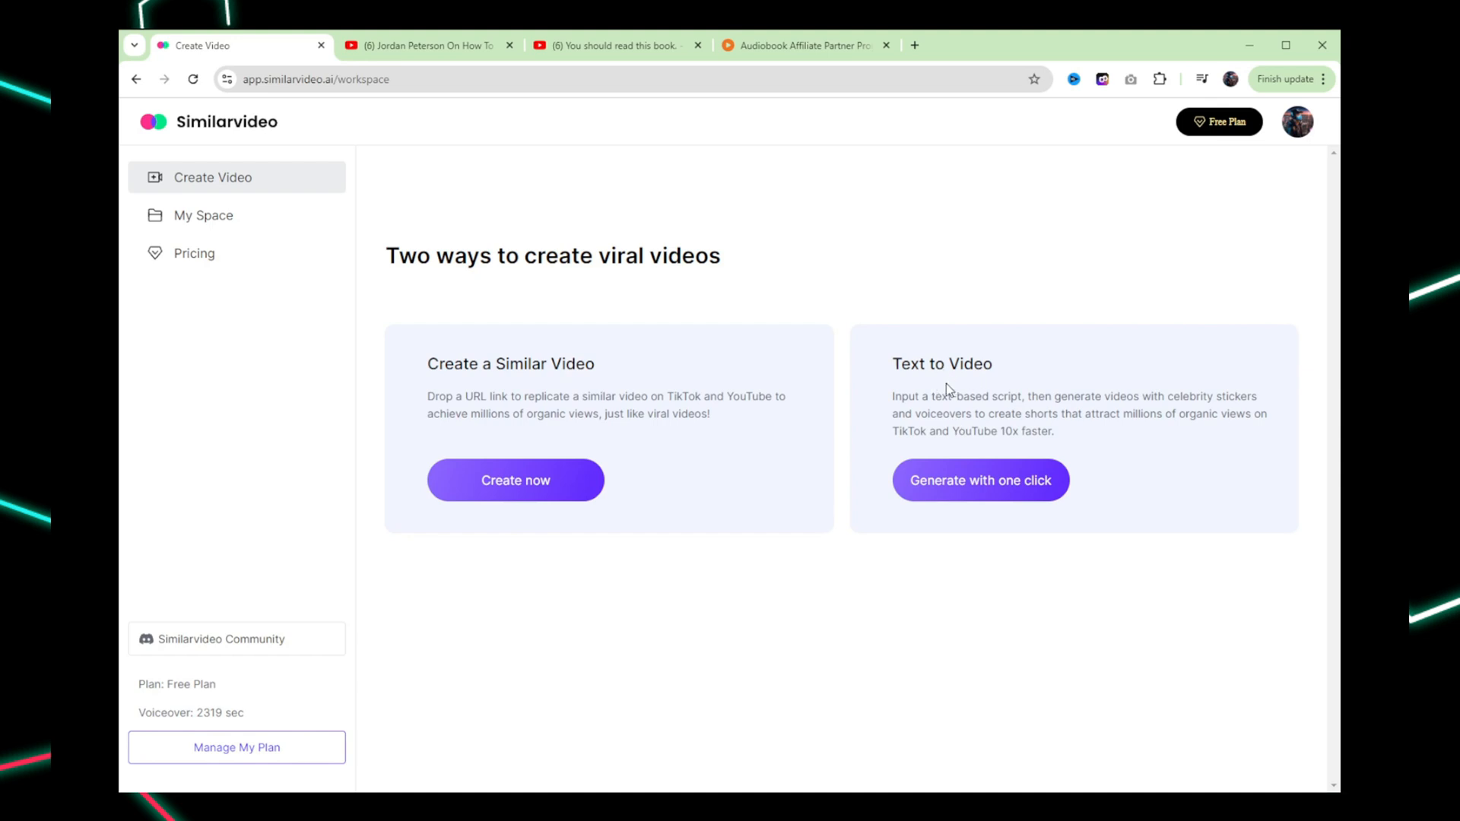
{"action": "mouse_move", "coordinate": [988, 441]}
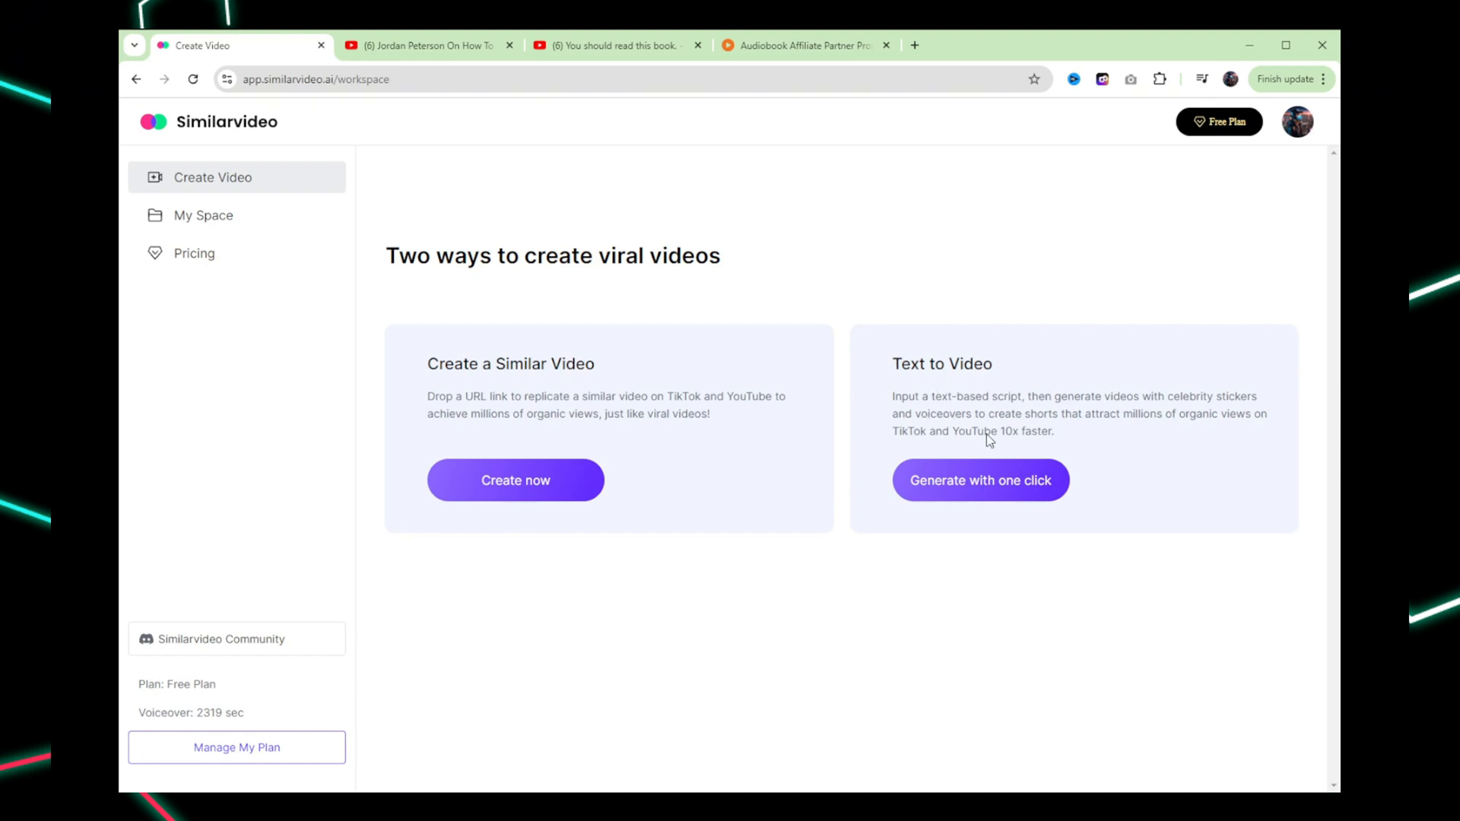
{"action": "mouse_move", "coordinate": [1251, 461]}
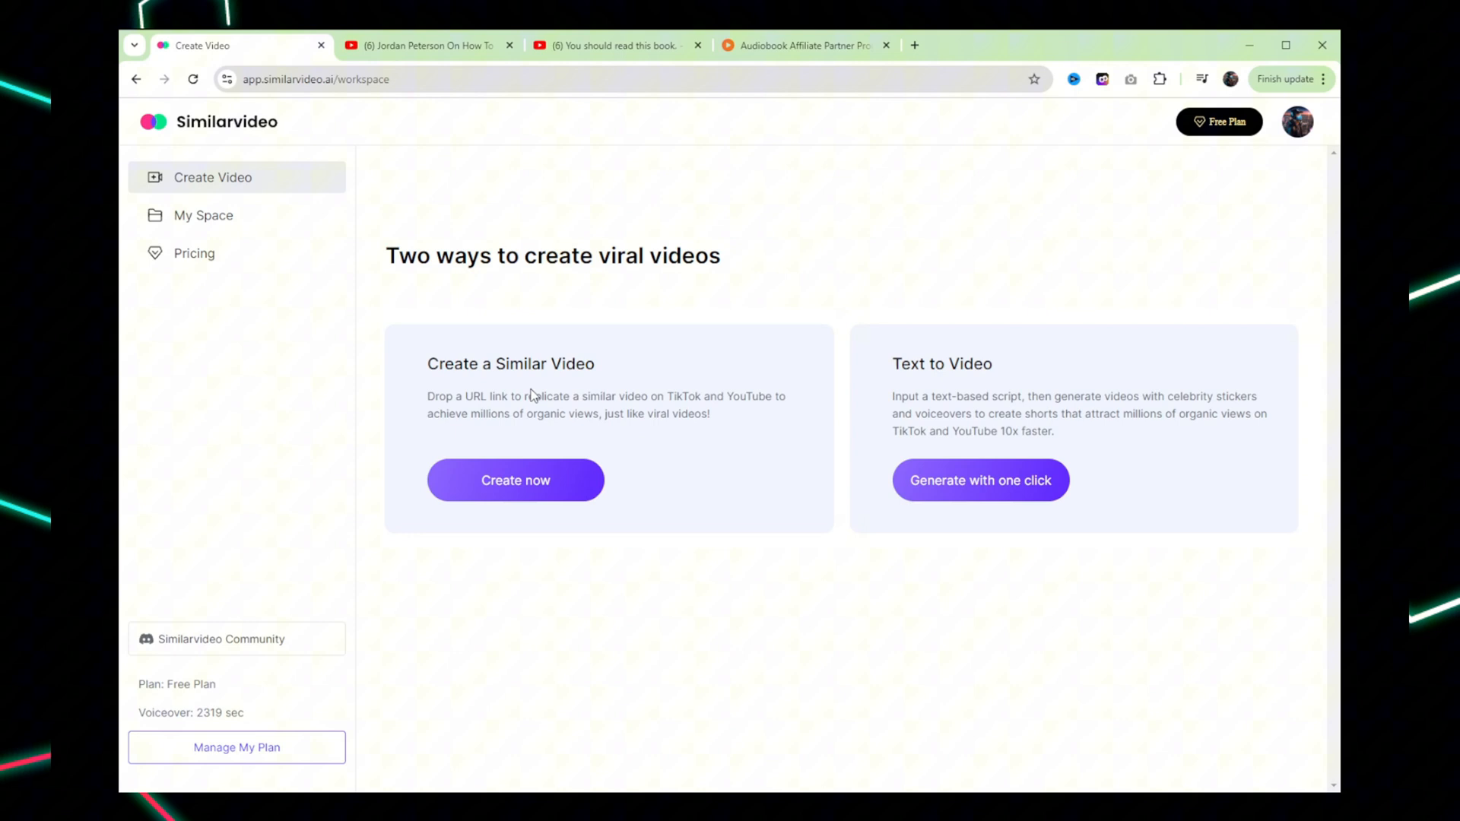
{"action": "mouse_move", "coordinate": [603, 289]}
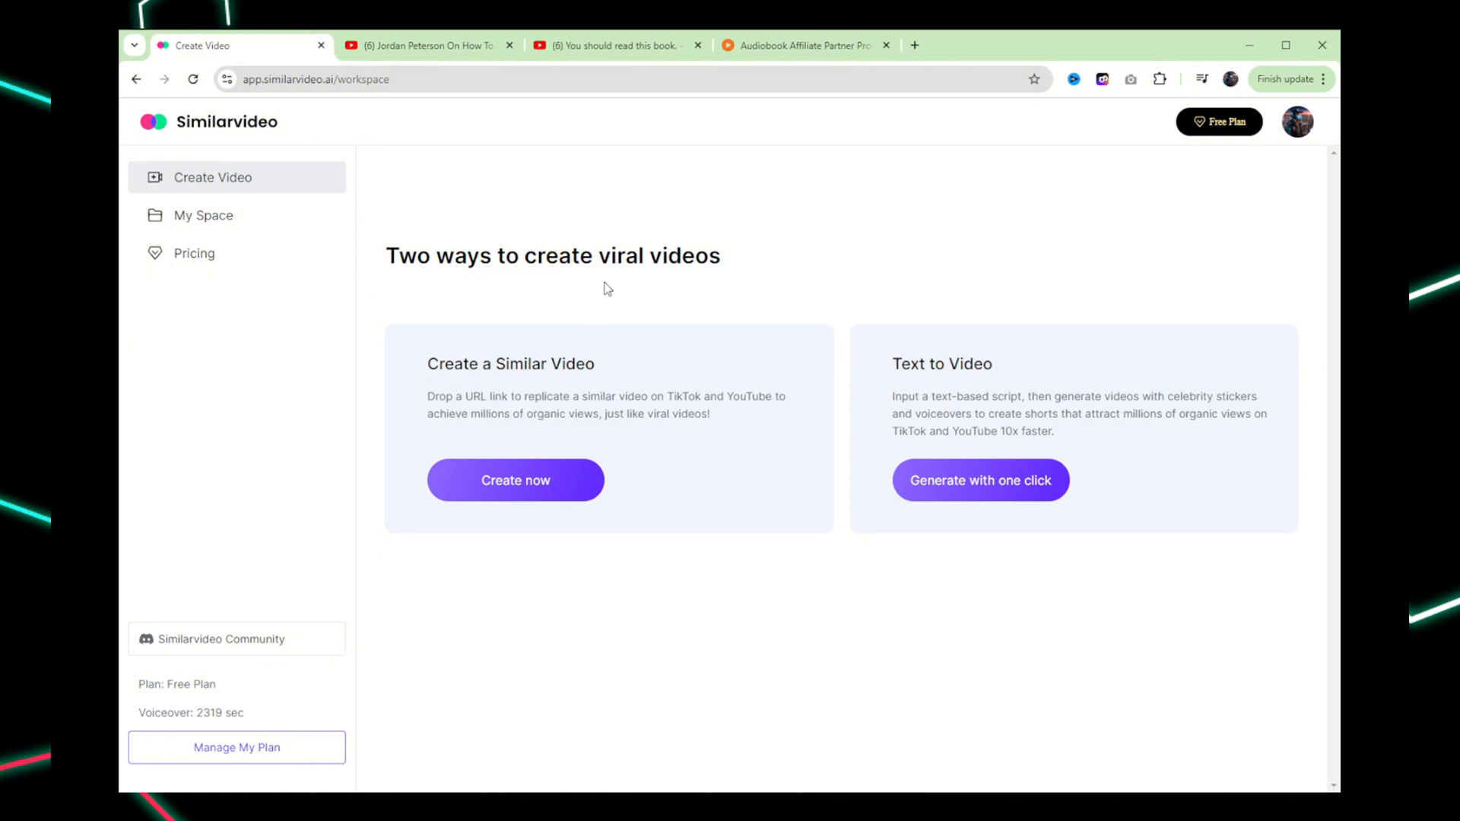
{"action": "left_click", "coordinate": [424, 44]}
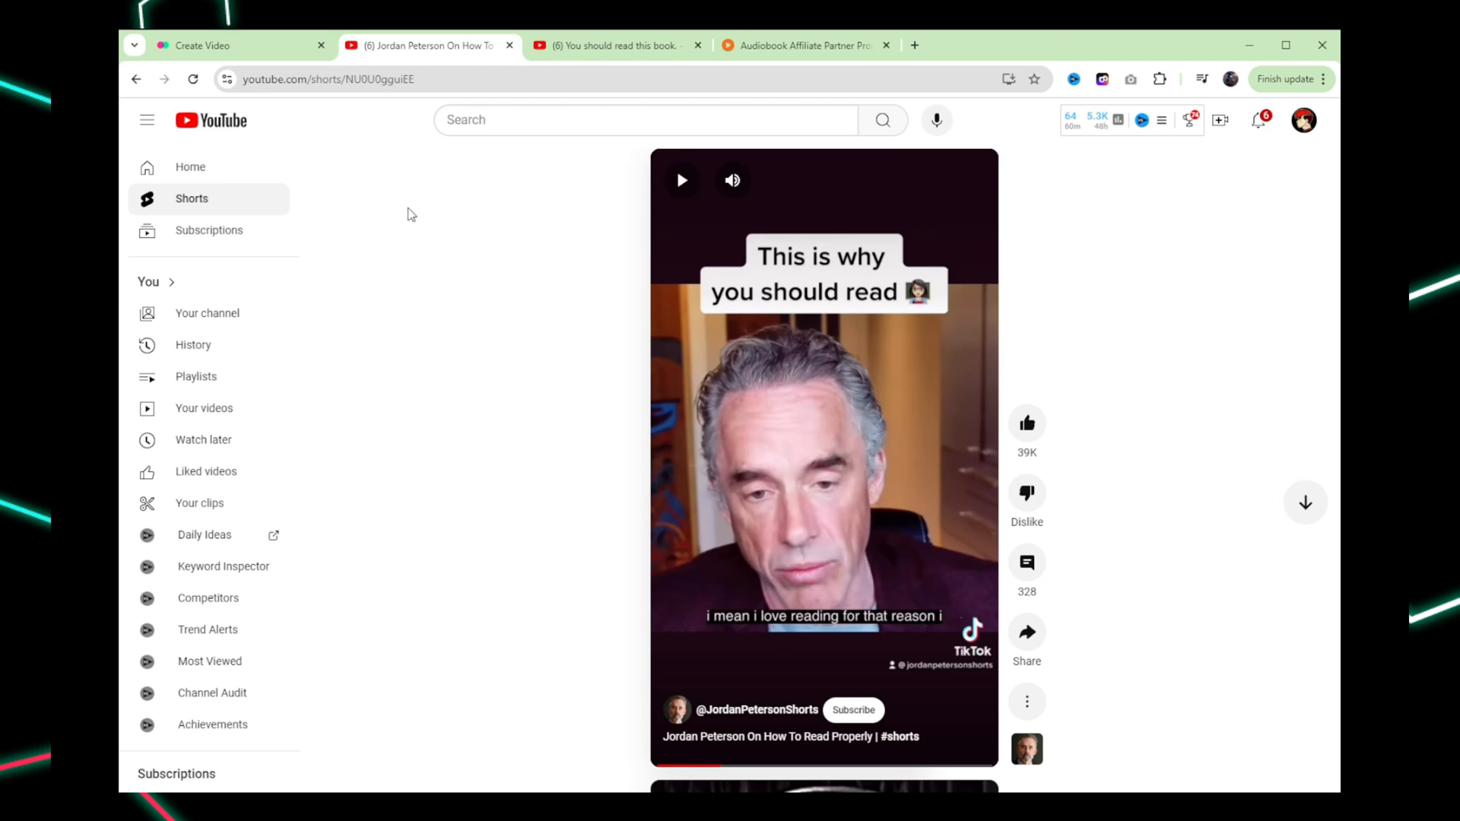
Copy the Jordan Peterson short's URL from the address bar and return to the Create Video tab
{"action": "left_click", "coordinate": [328, 79]}
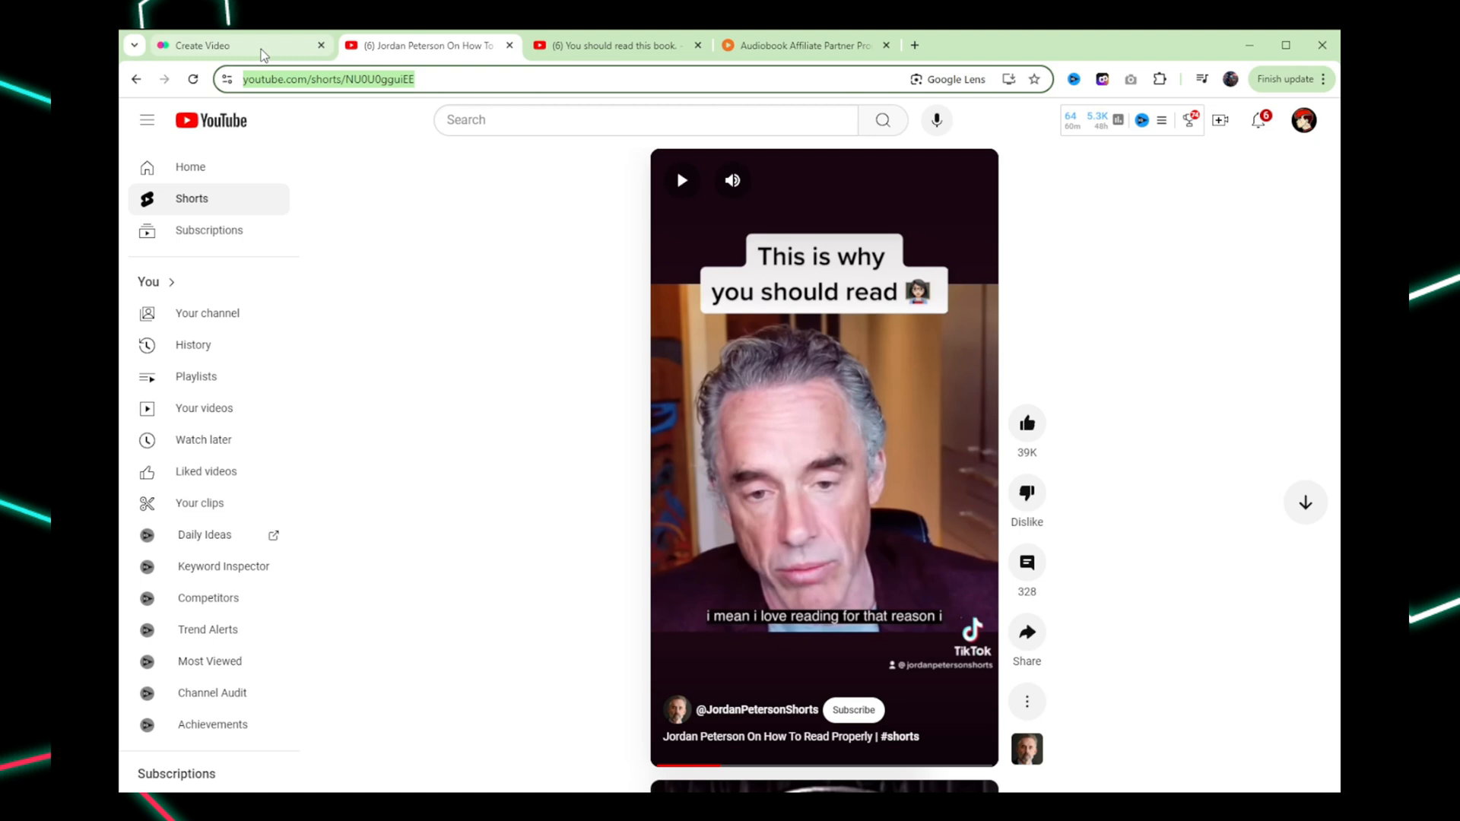
{"action": "left_click", "coordinate": [241, 46]}
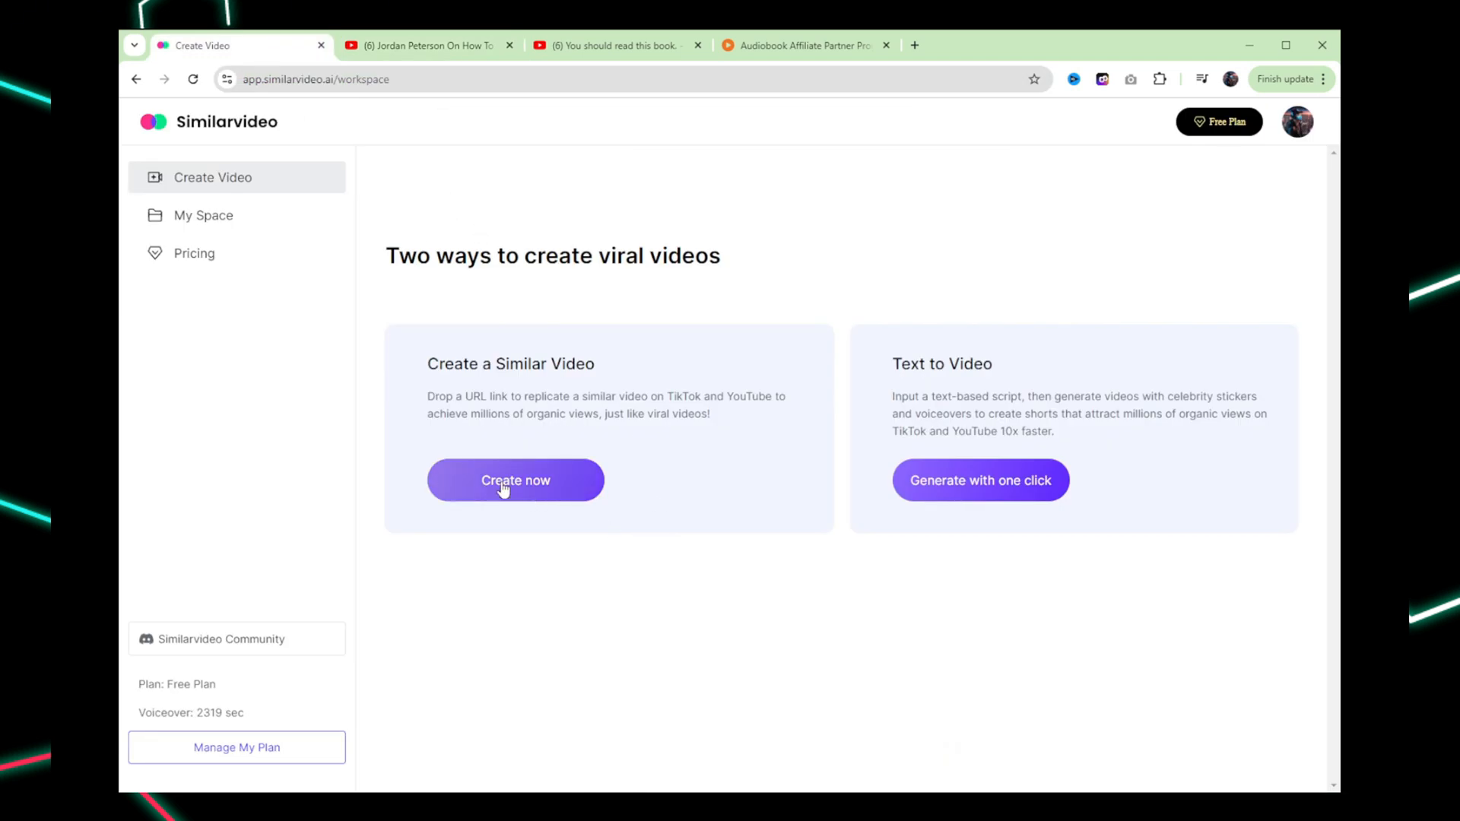
{"action": "left_click", "coordinate": [515, 479]}
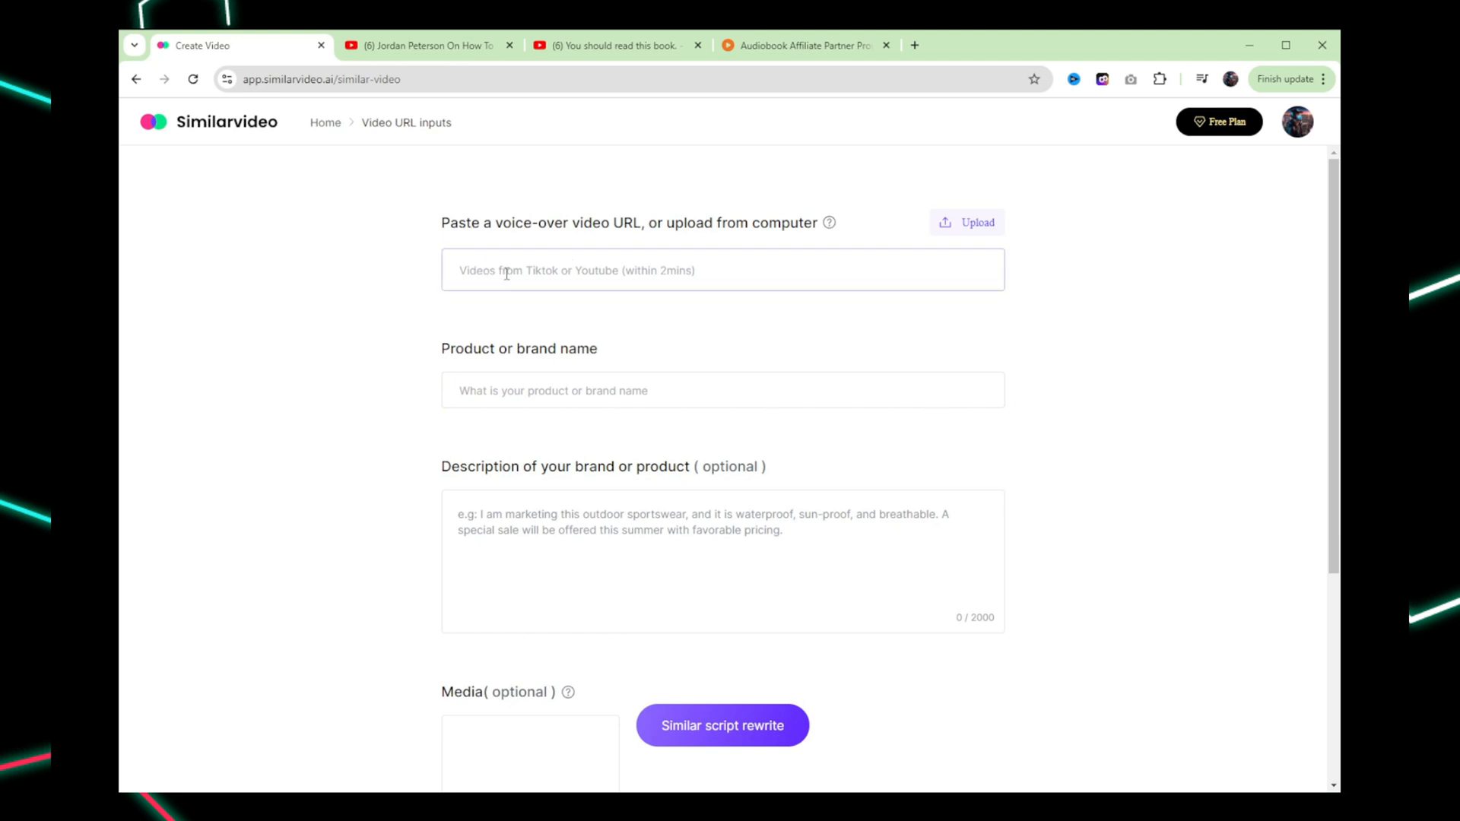
{"action": "type", "text": "https://www.youtube.com/shorts/NU0U0gguiEE"}
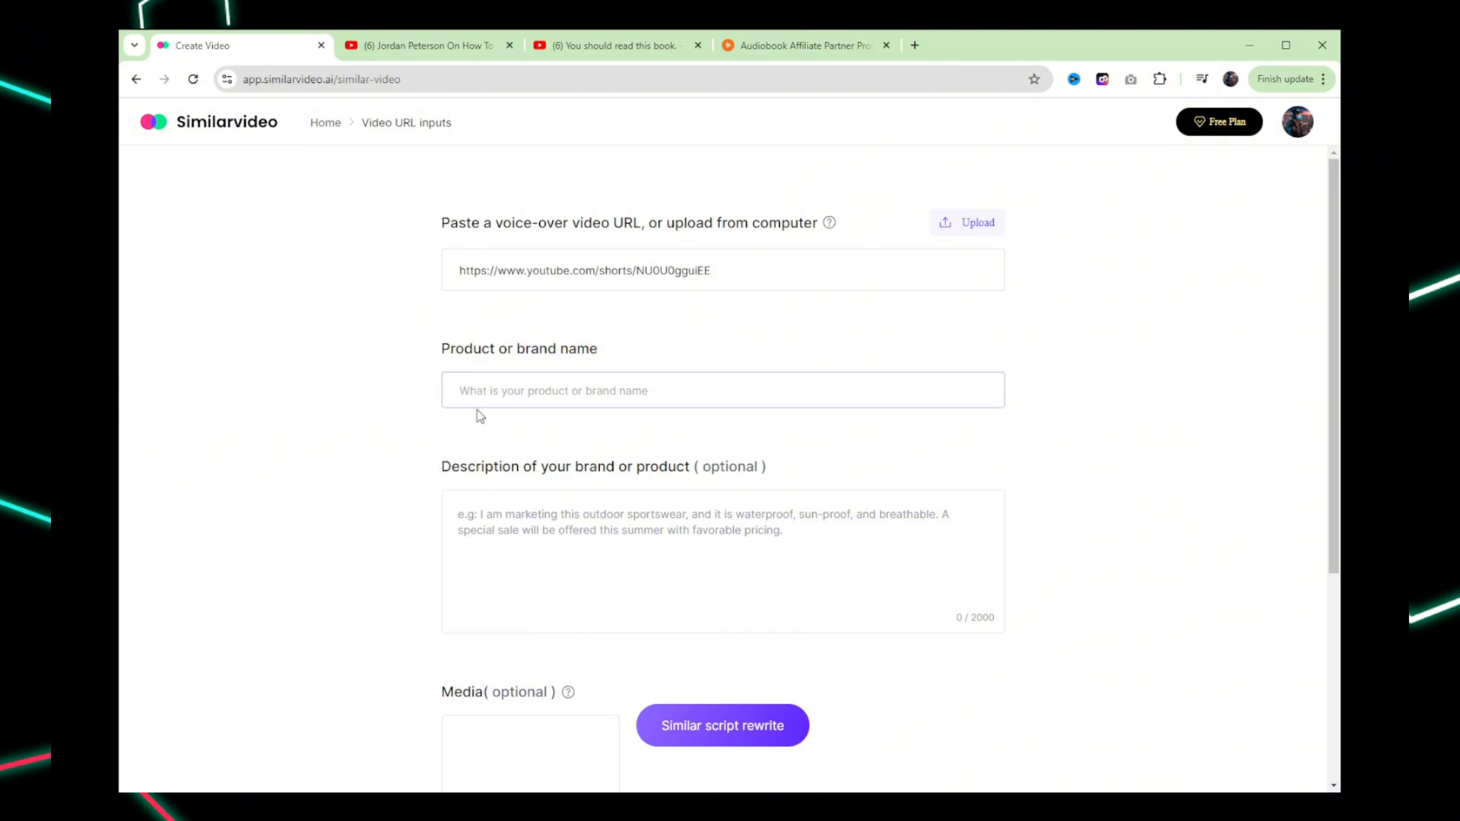
{"action": "left_click", "coordinate": [721, 390]}
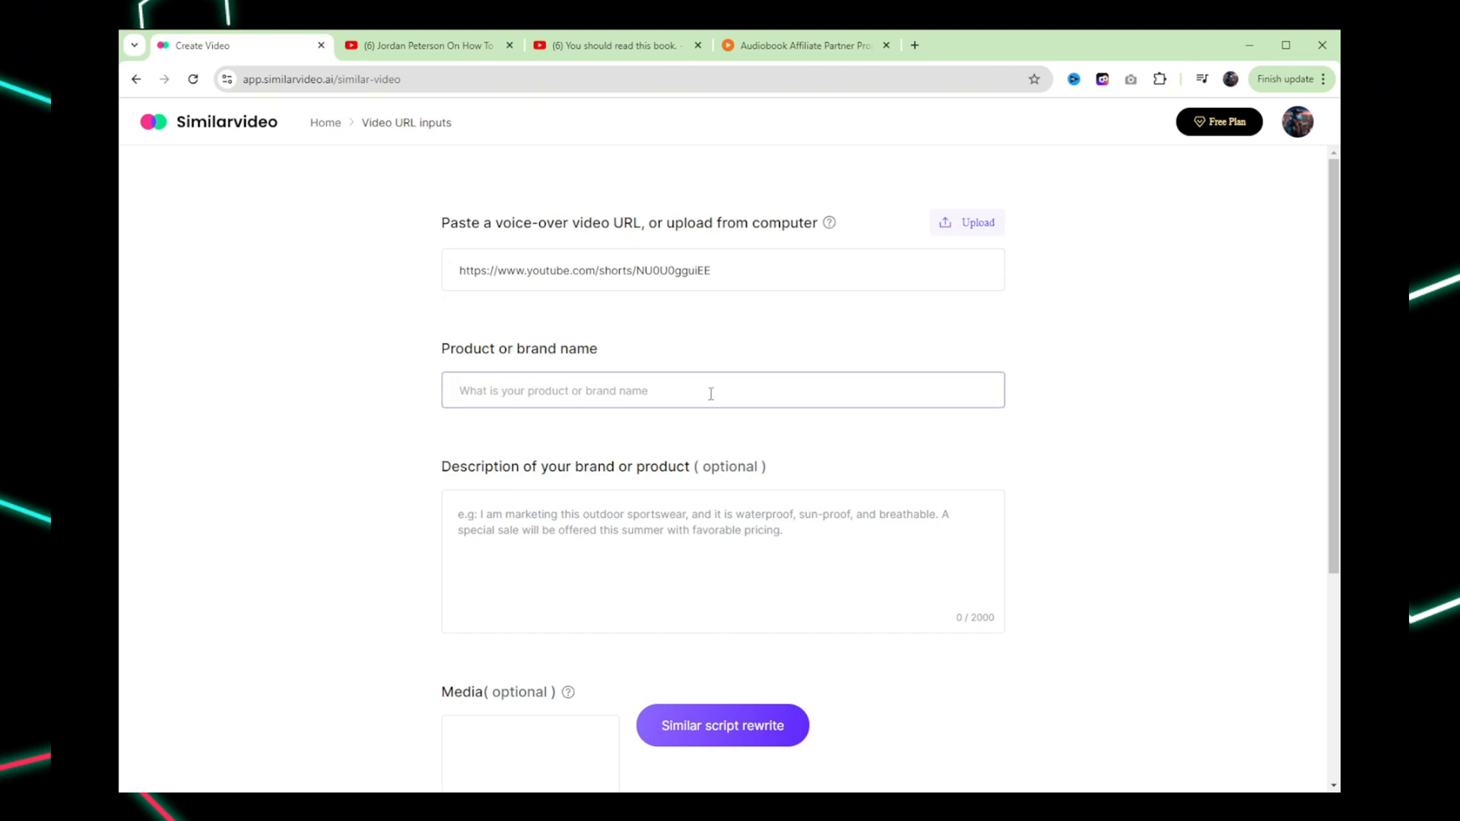
{"action": "type", "text": "audiobook.com"}
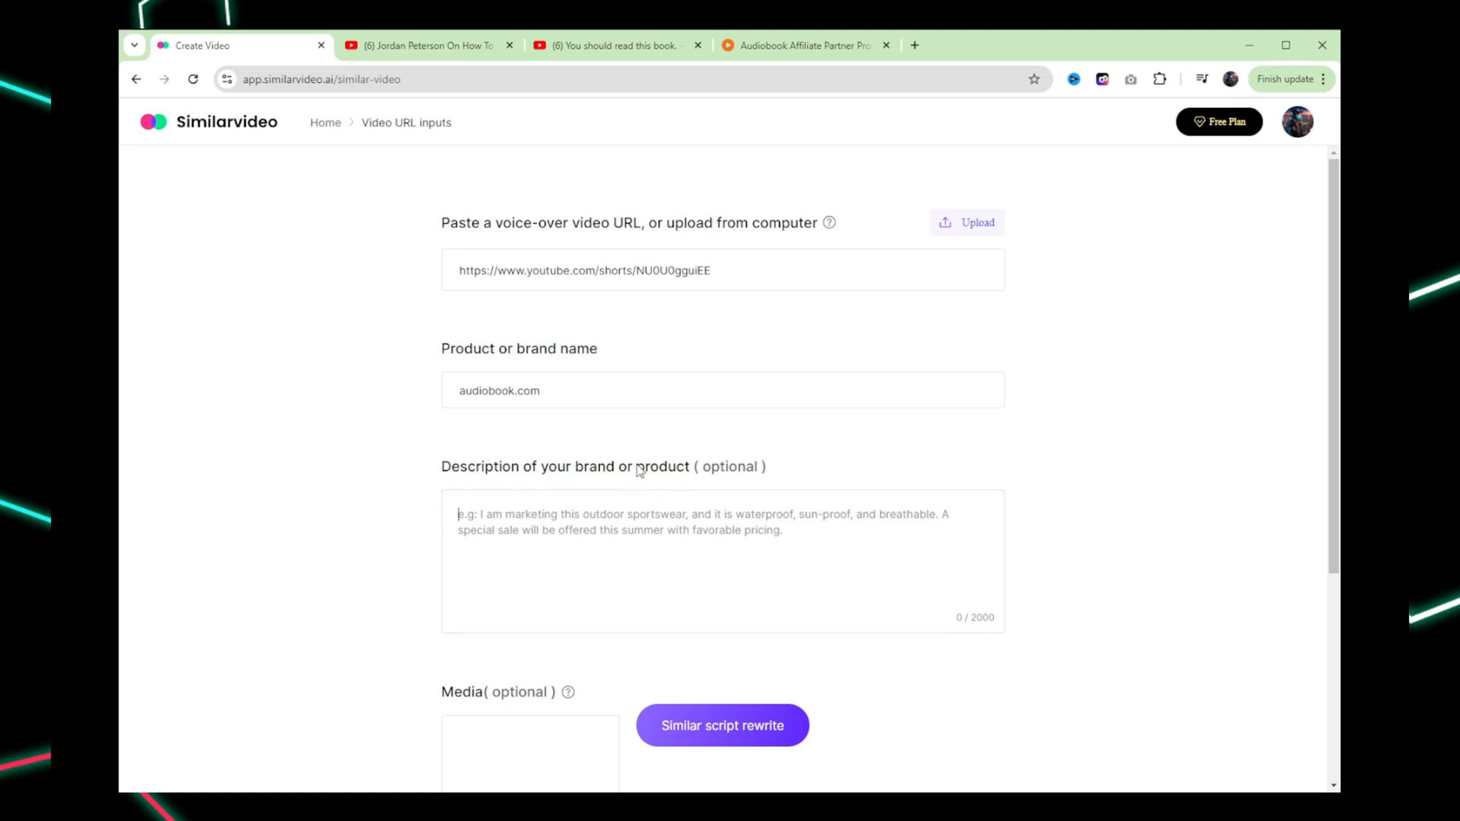
Enter the description 'Get access to over 500,000 audiobooks for free with my link in the description'
{"action": "type", "text": "Get access to over 500,000"}
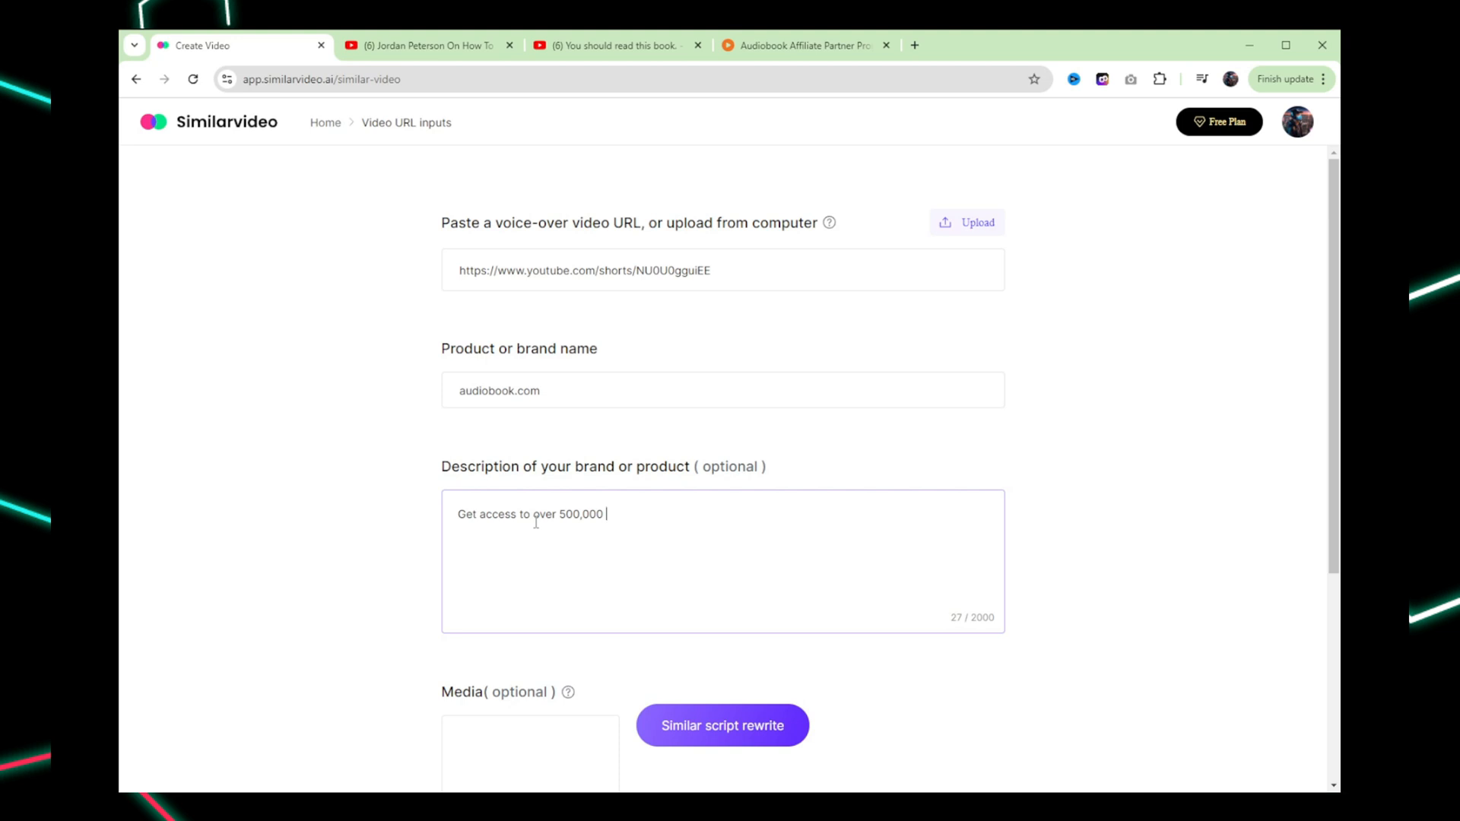
{"action": "type", "text": "audiobooks for free with"}
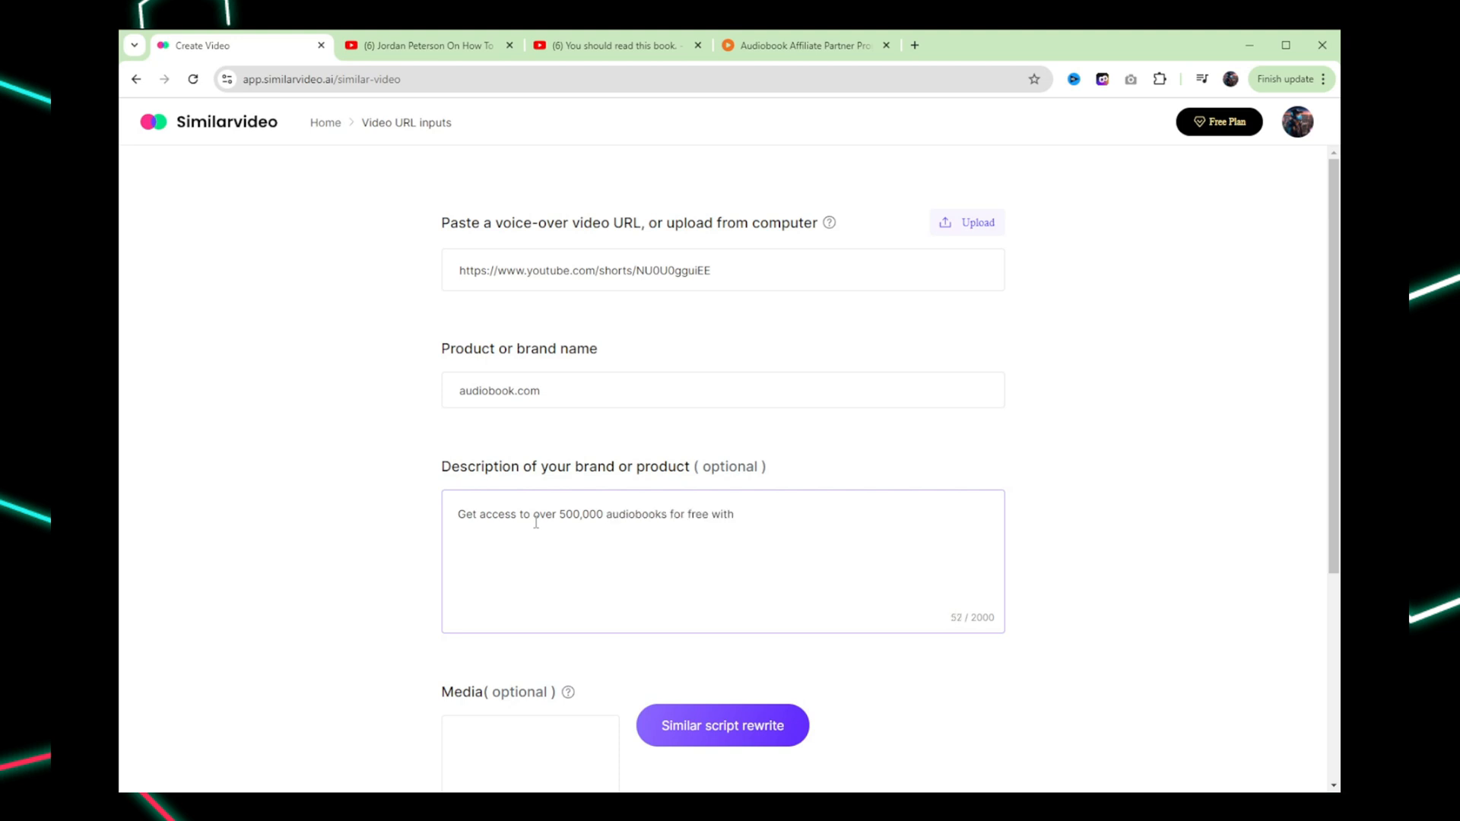
{"action": "type", "text": "my link in the description"}
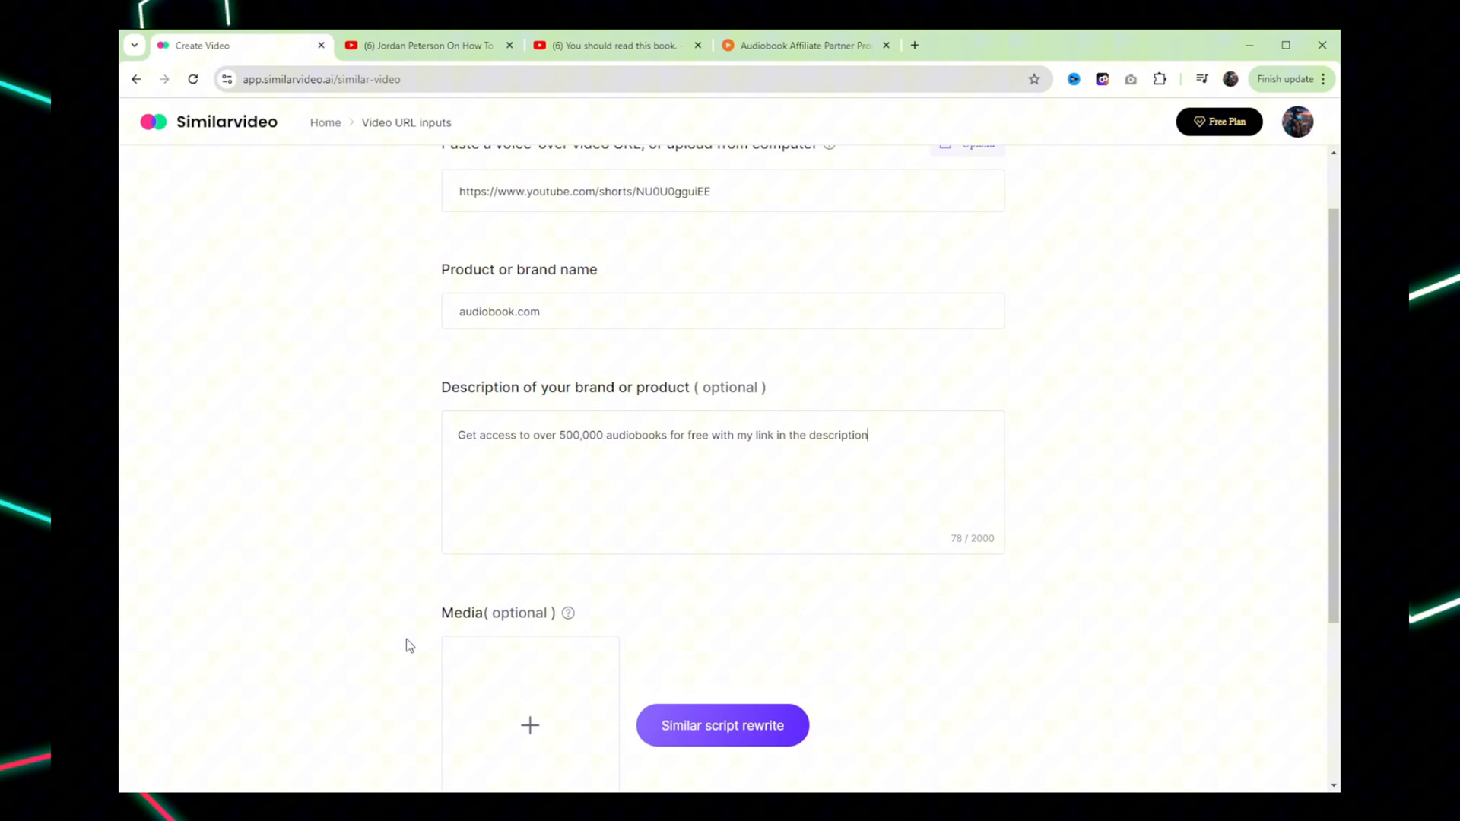
{"action": "scroll", "scroll_direction": "down", "scroll_amount": 3}
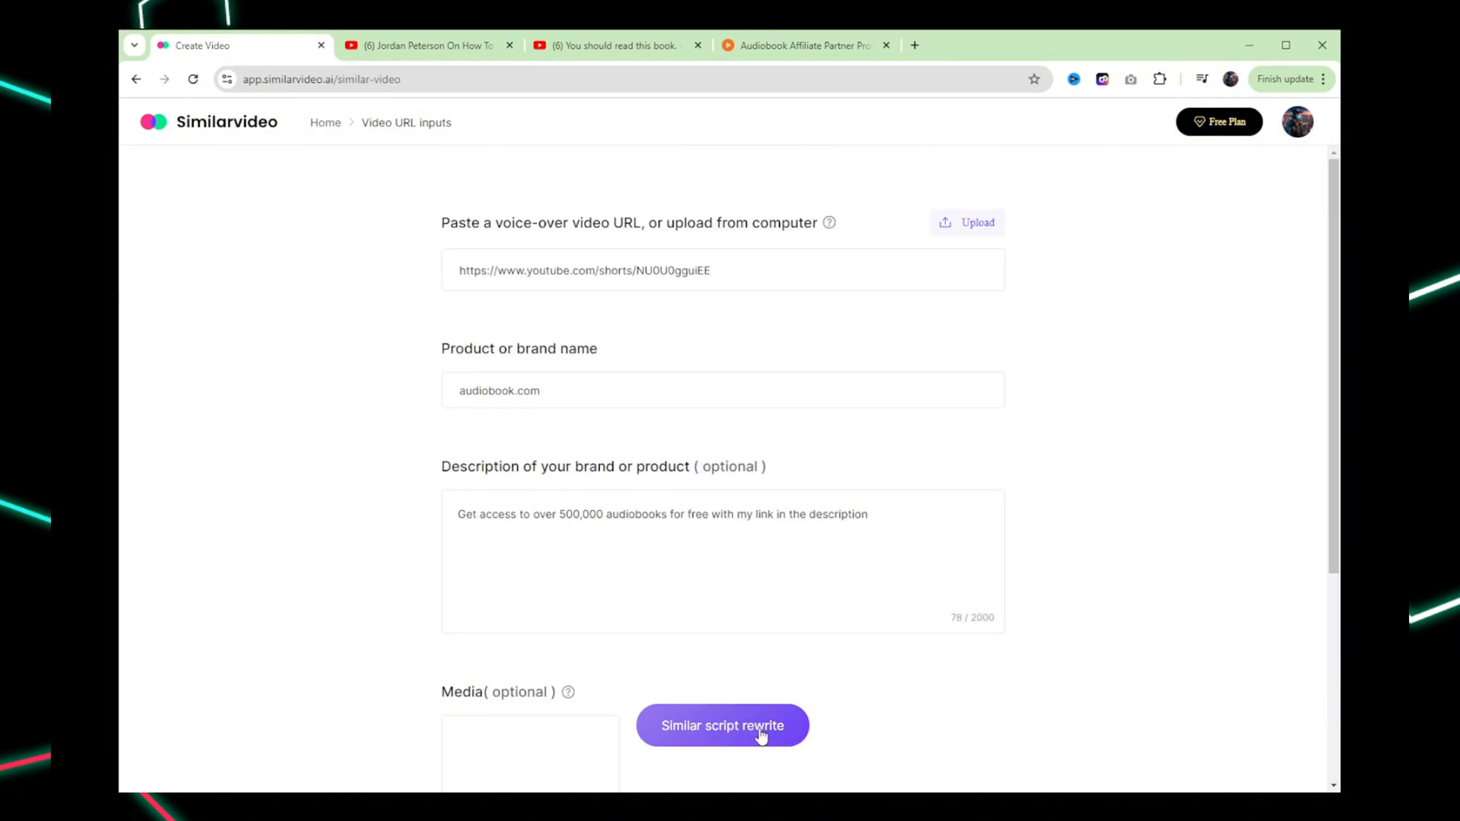
Run the similar script rewrite and page through the three audiobook.com script rewrites
{"action": "left_click", "coordinate": [721, 725]}
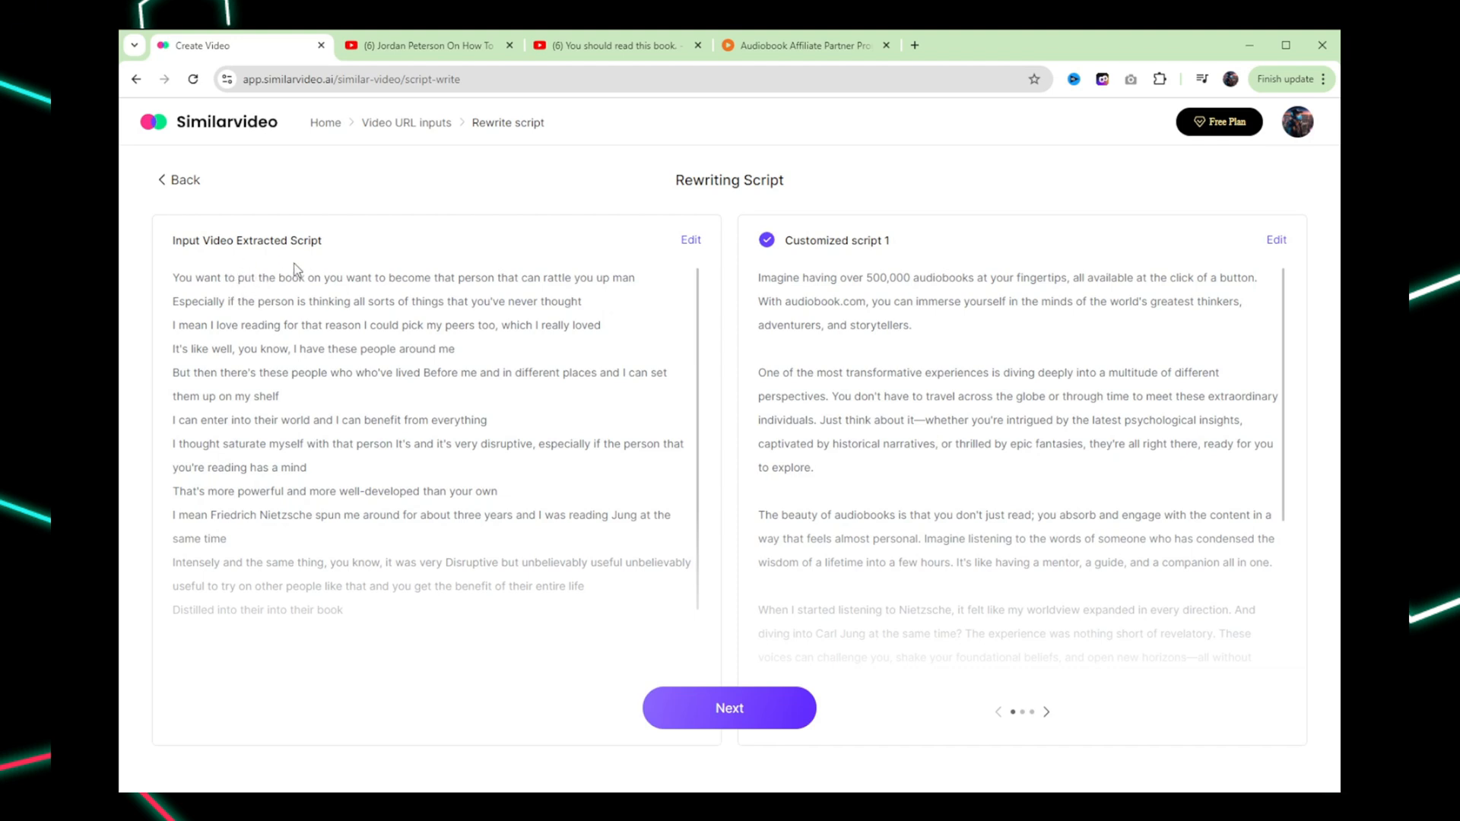
{"action": "mouse_move", "coordinate": [421, 351]}
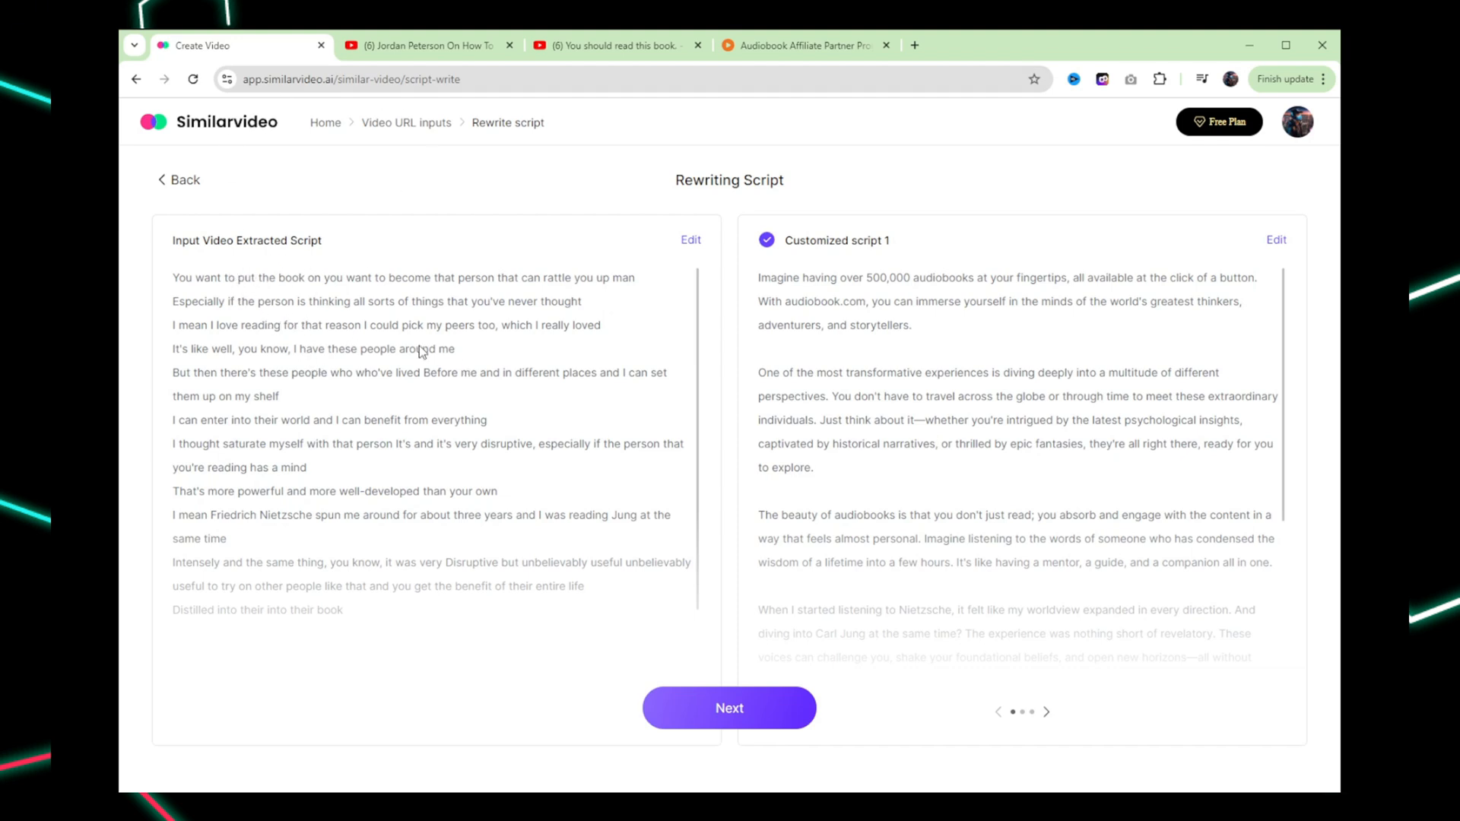
{"action": "mouse_move", "coordinate": [245, 301]}
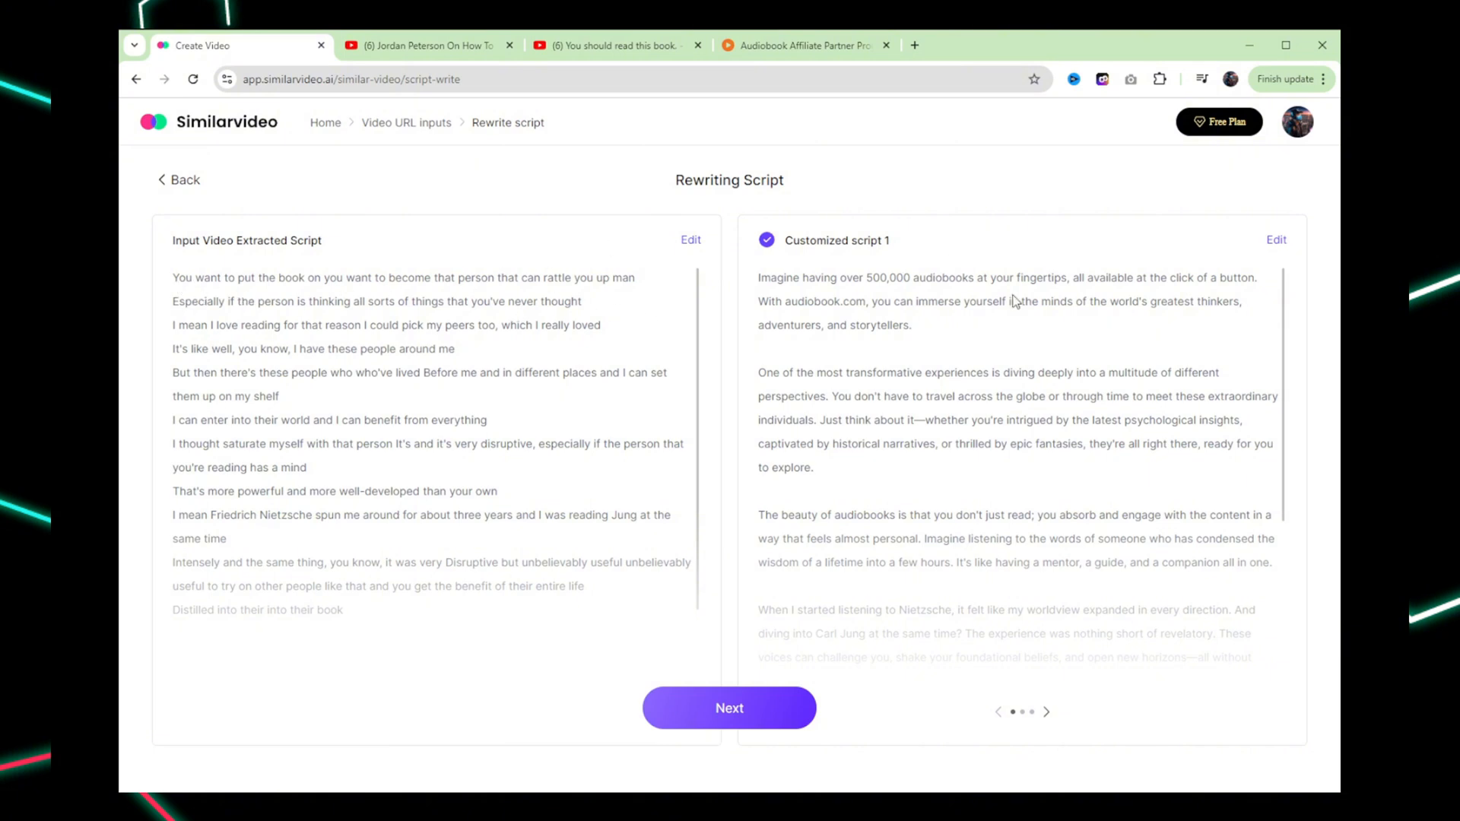
{"action": "mouse_move", "coordinate": [1041, 456]}
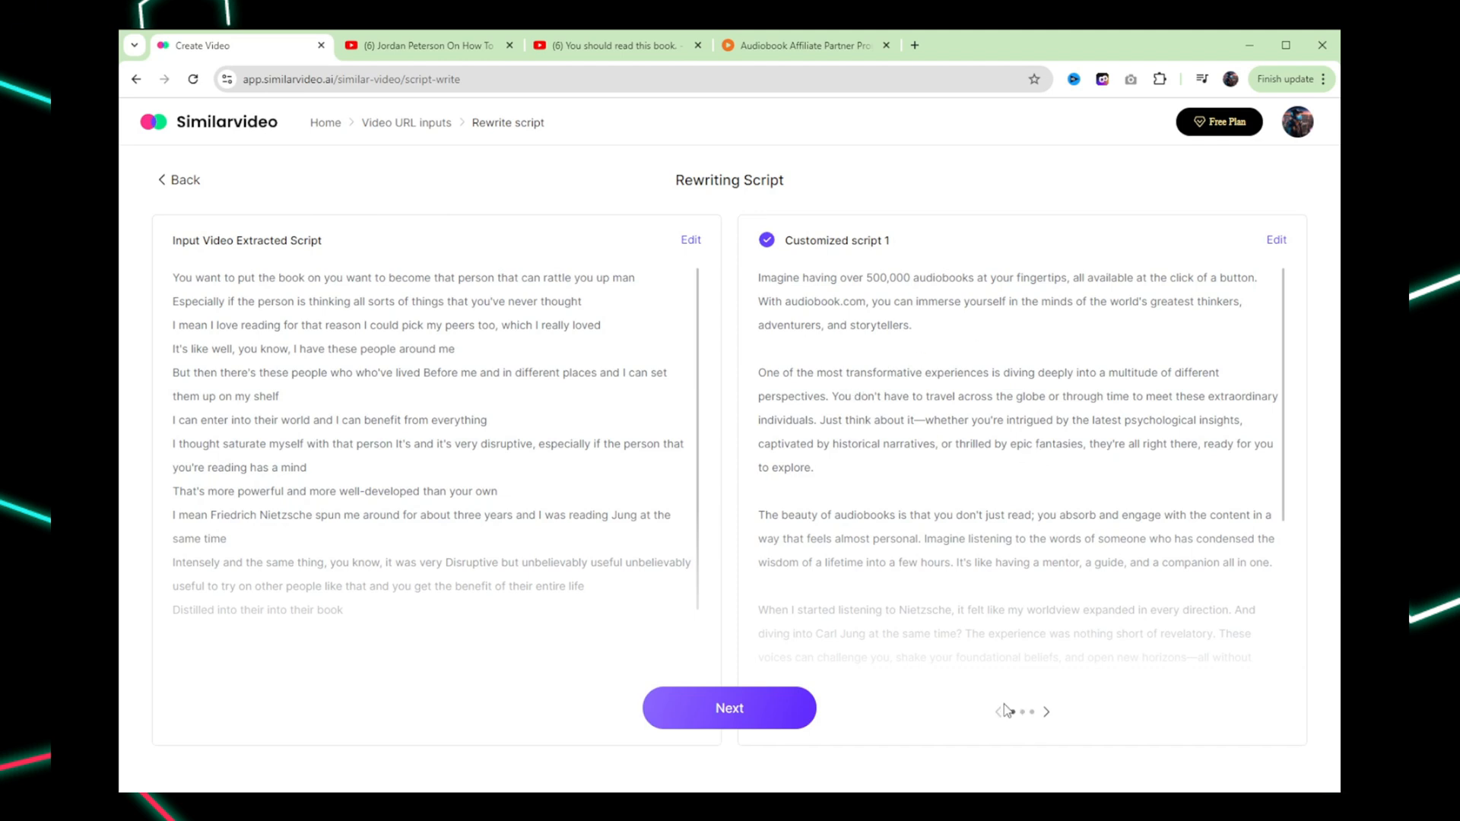
{"action": "left_click", "coordinate": [1046, 712]}
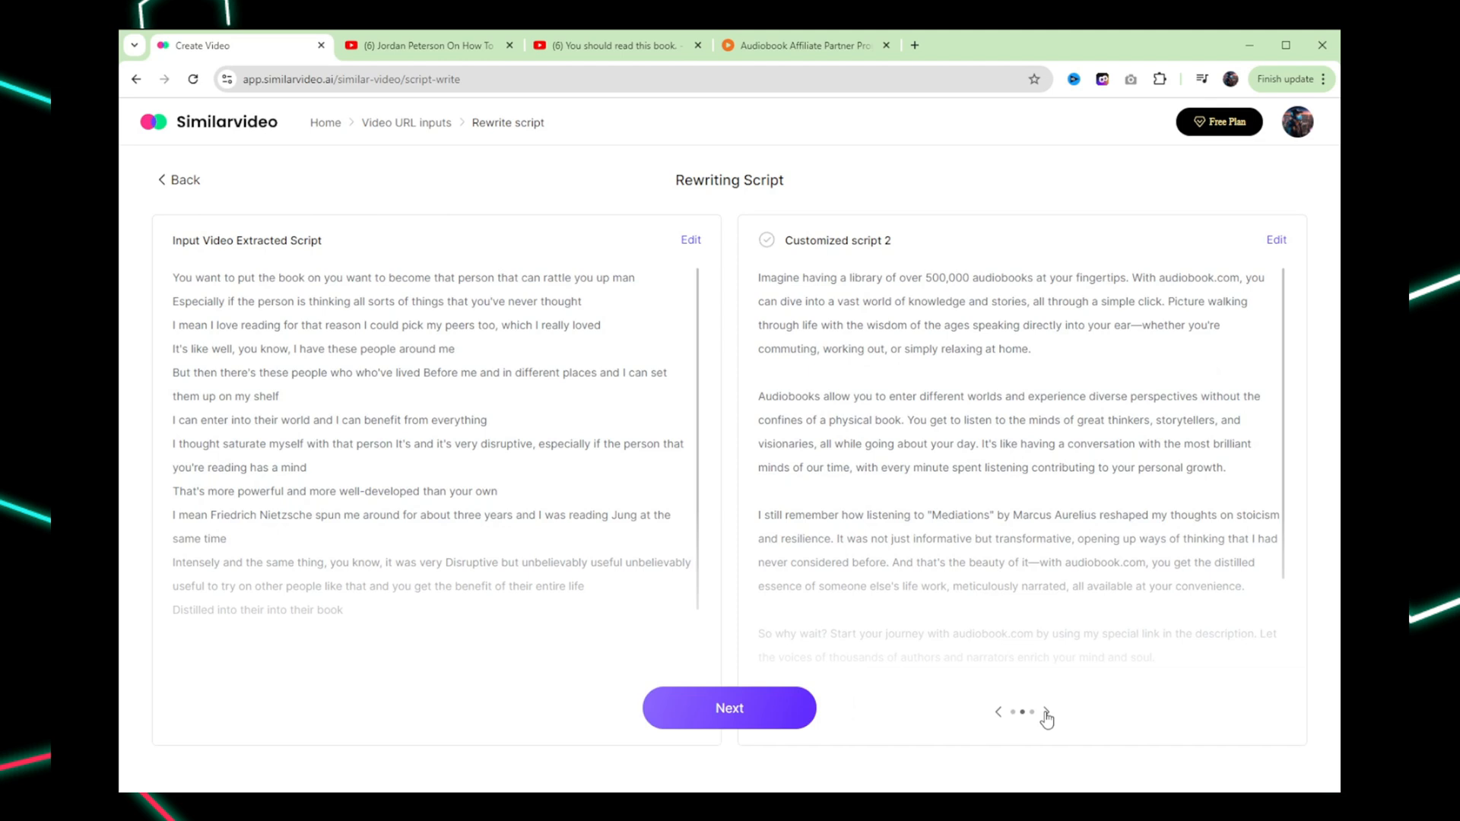
{"action": "left_click", "coordinate": [1046, 712]}
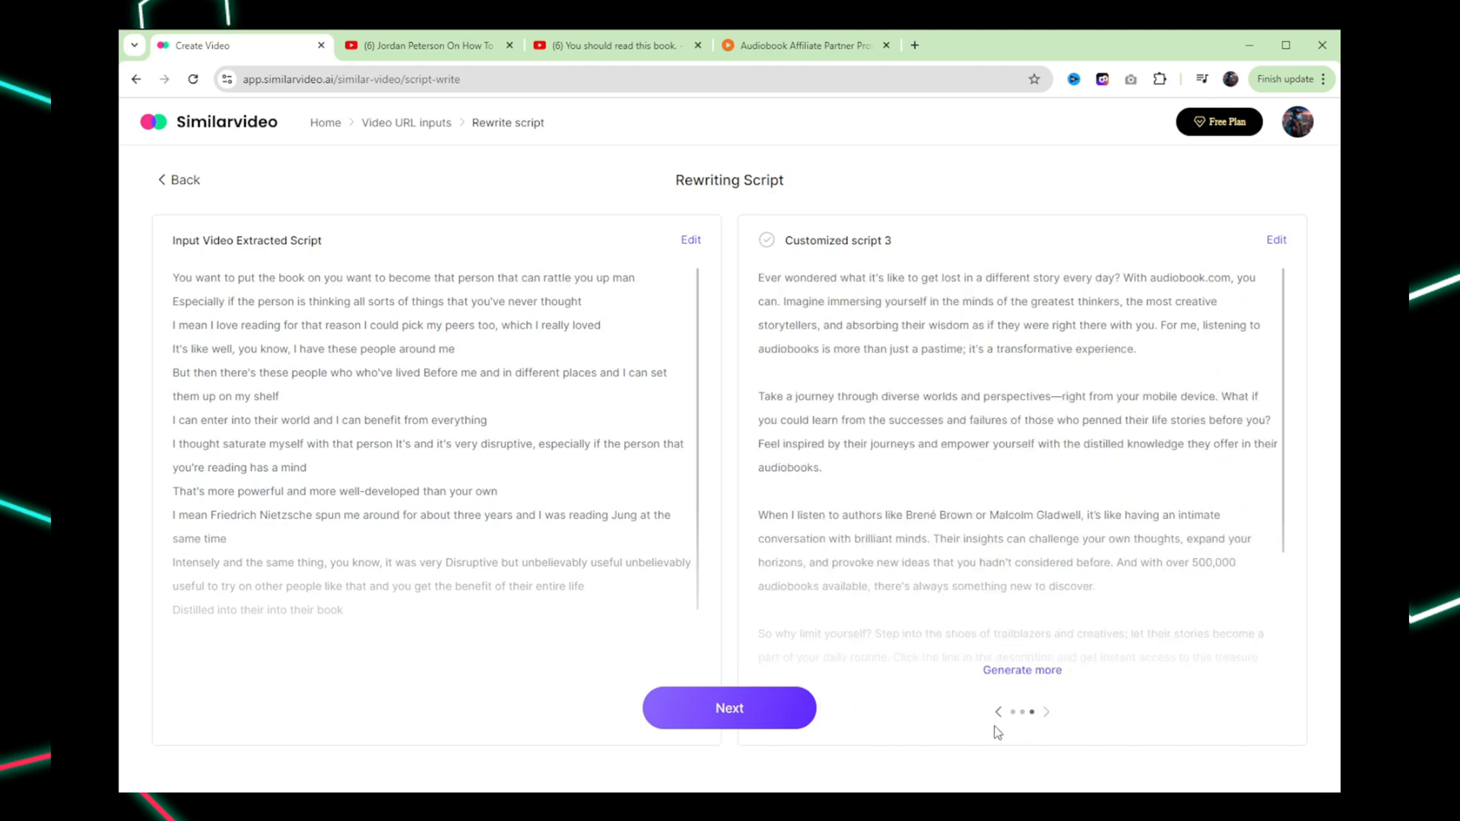
{"action": "mouse_move", "coordinate": [1031, 728]}
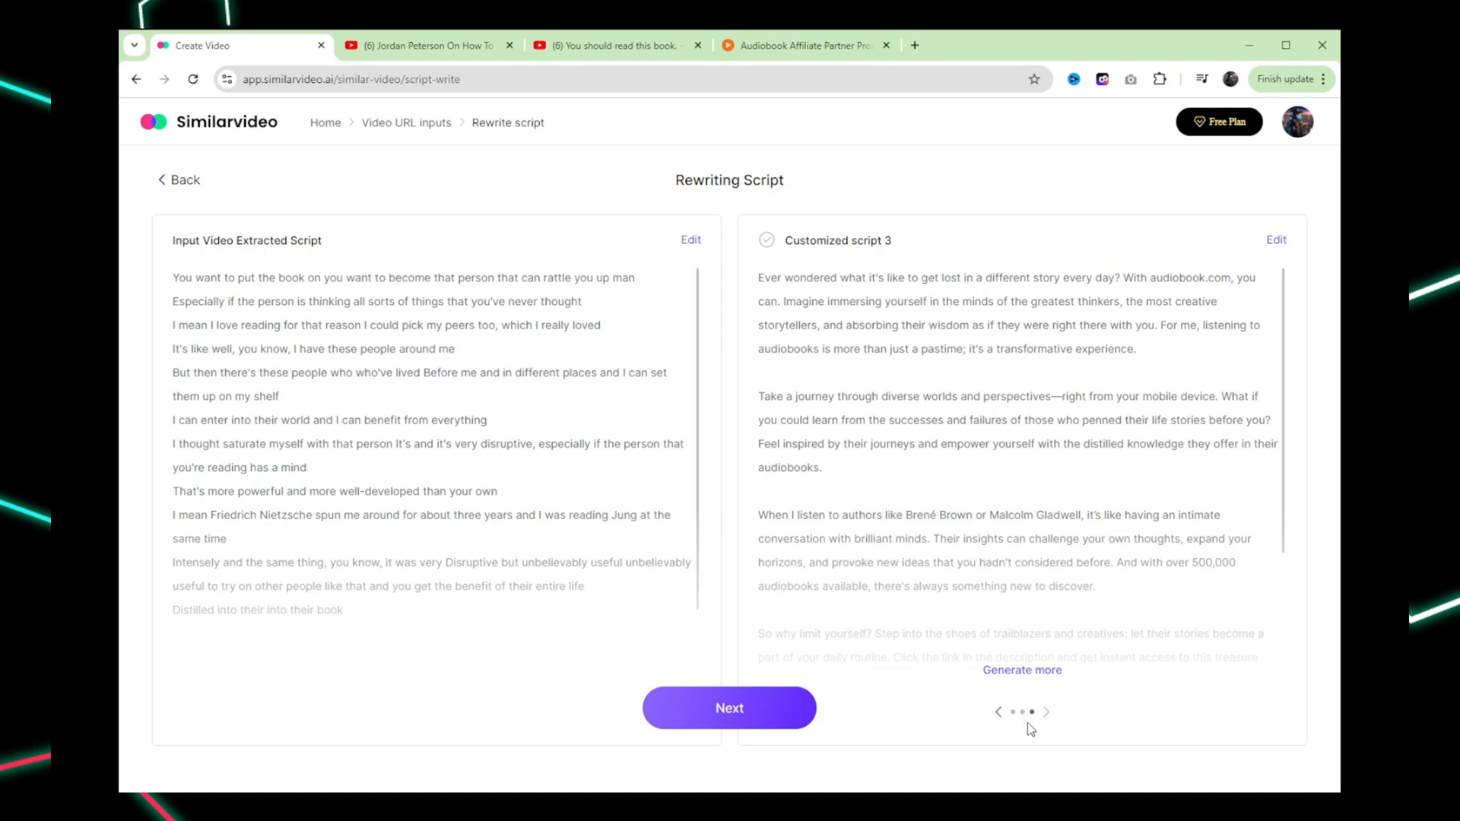
{"action": "left_click", "coordinate": [998, 712]}
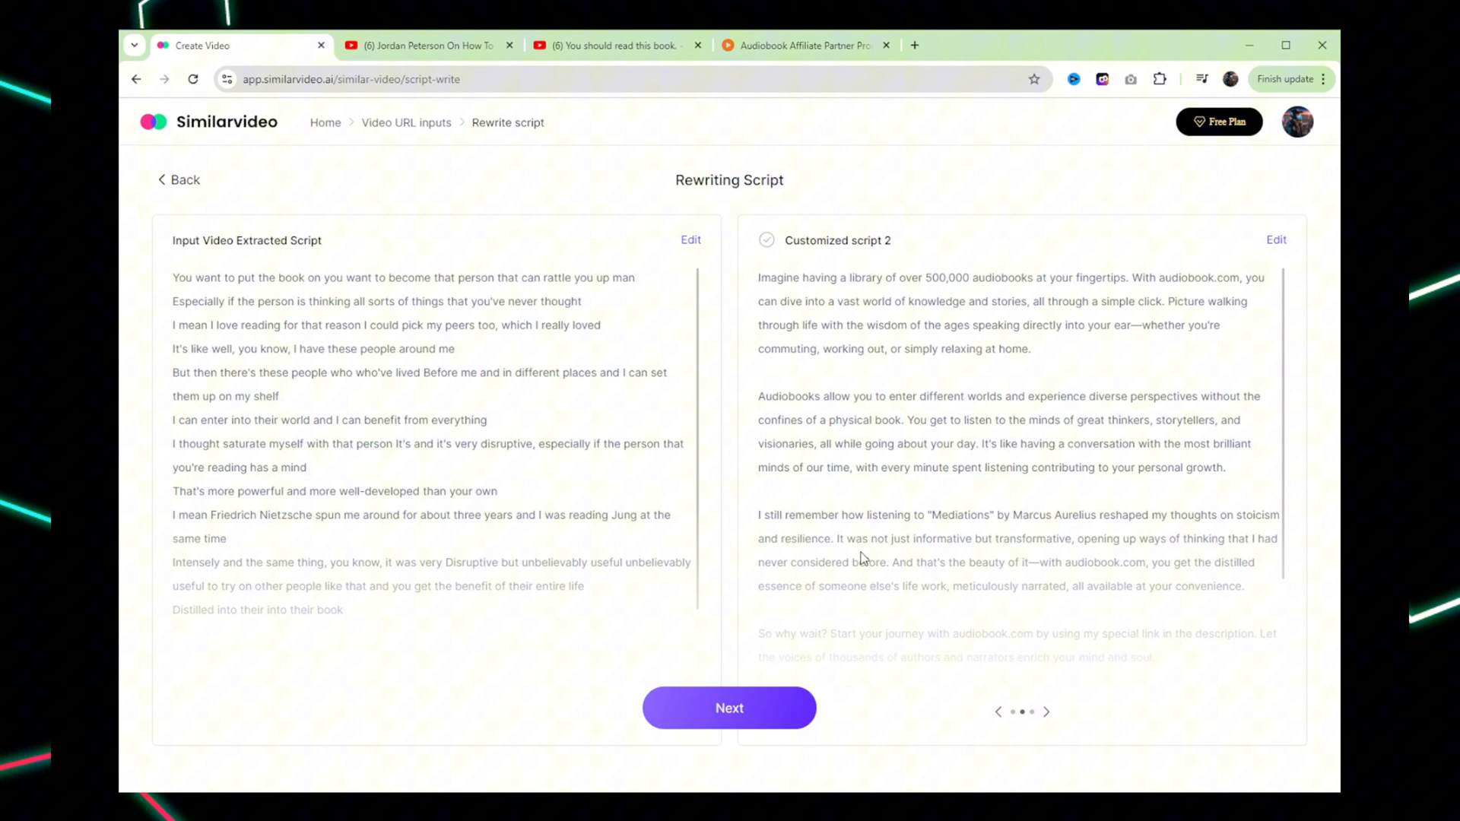
{"action": "left_click", "coordinate": [1046, 711]}
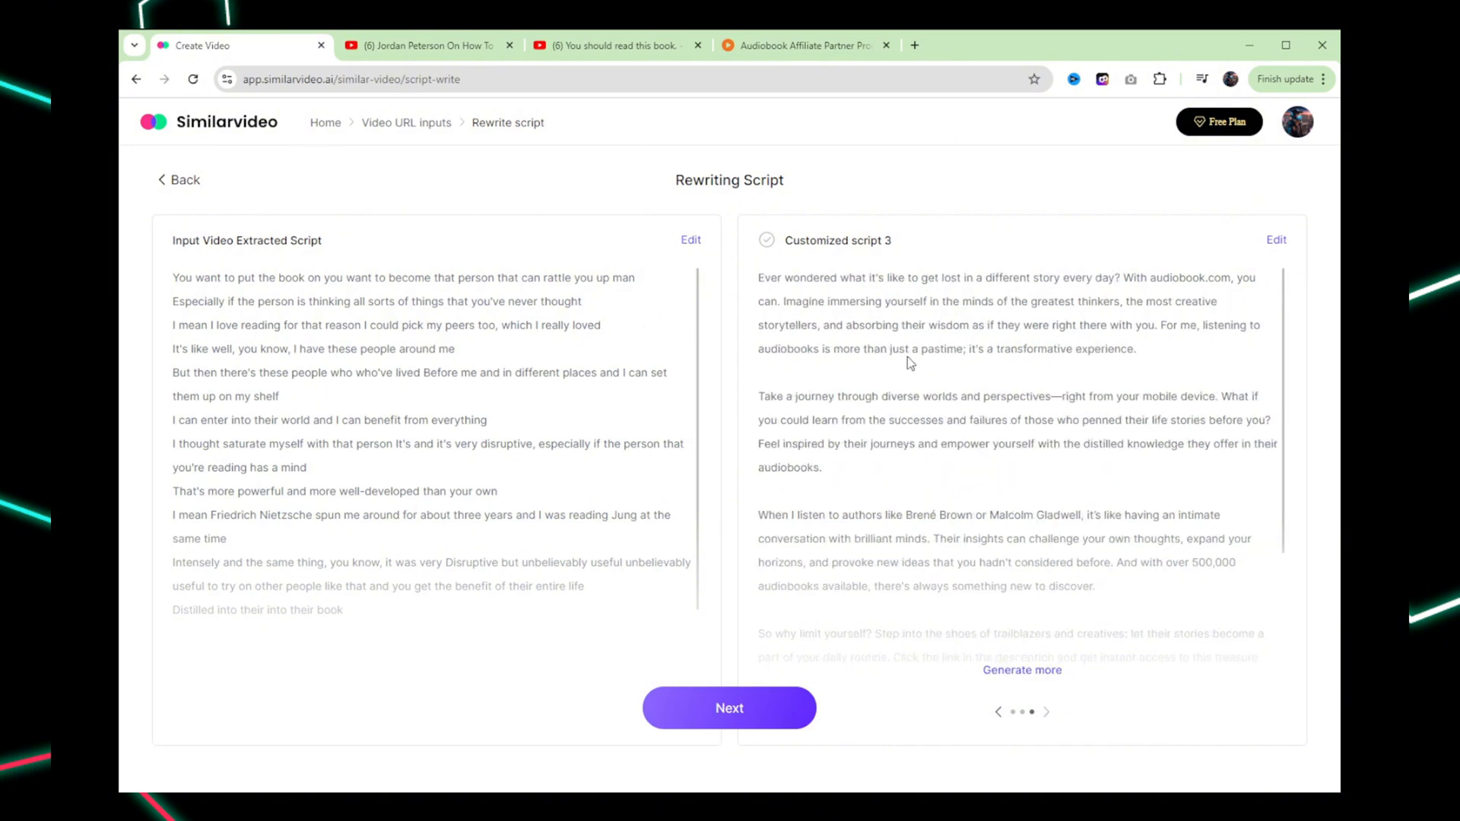
{"action": "mouse_move", "coordinate": [922, 395]}
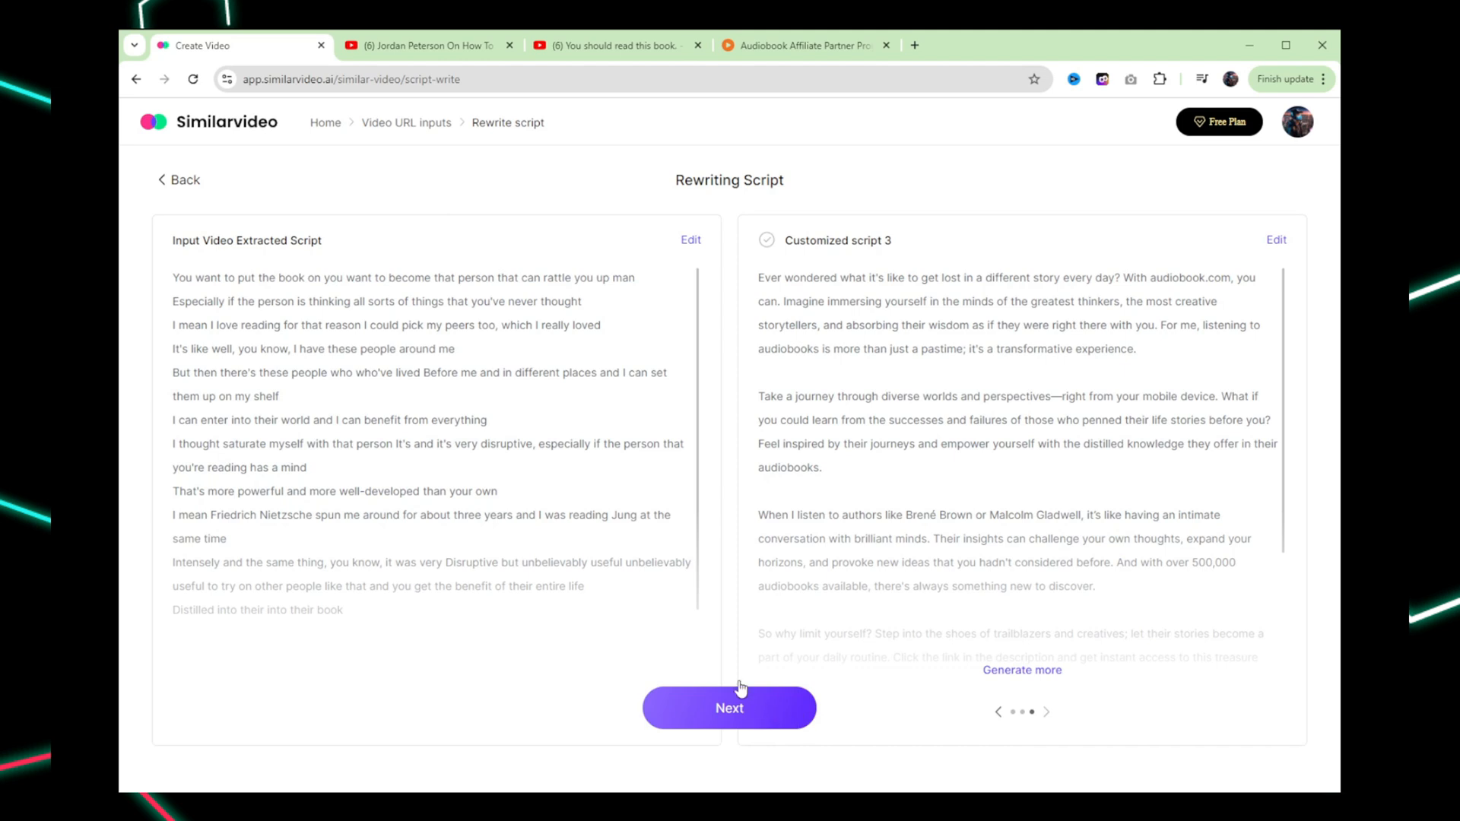
Choose Customized script 3 and continue to the video settings
{"action": "left_click", "coordinate": [767, 241]}
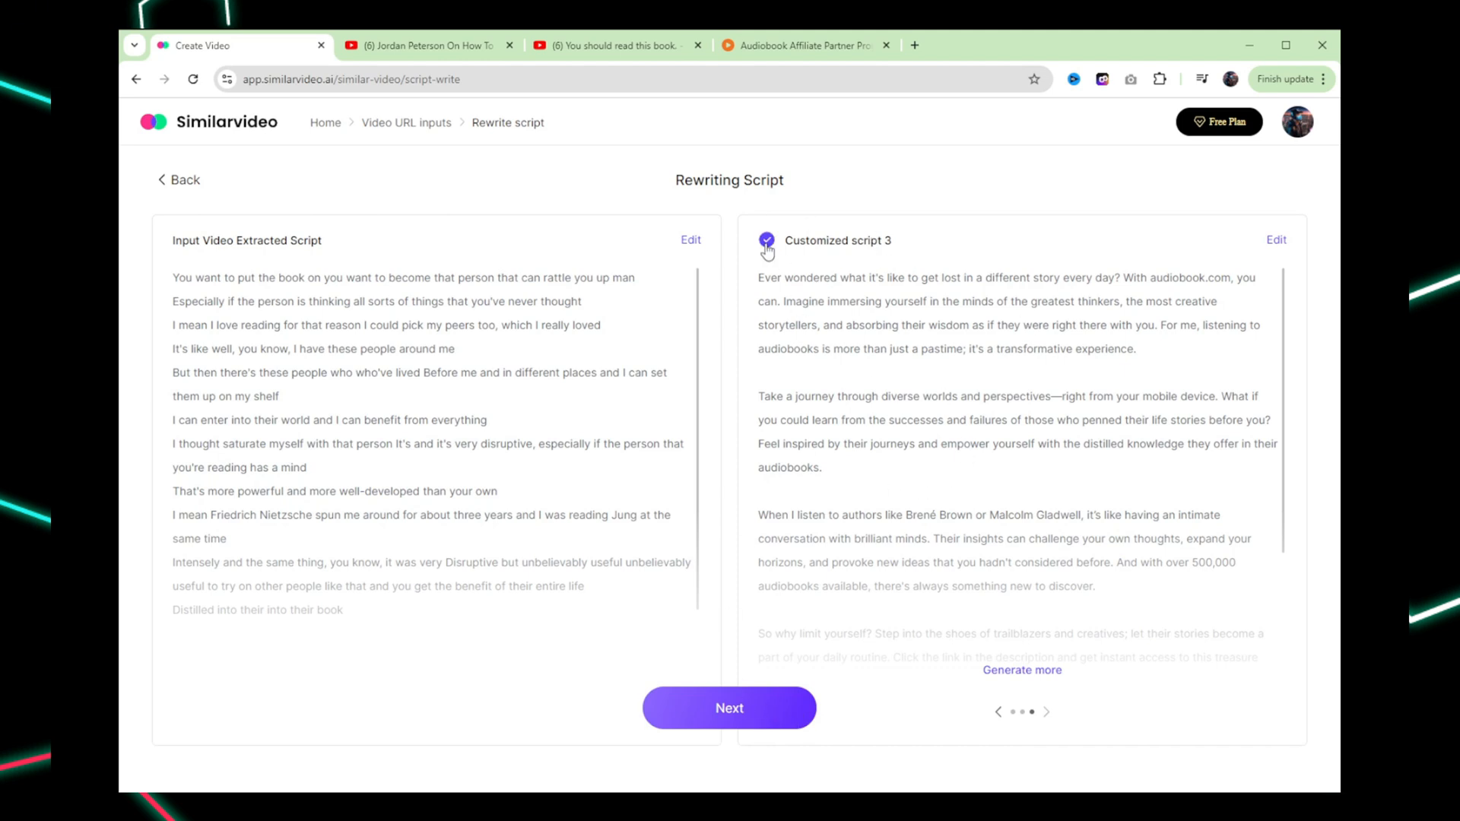
{"action": "left_click", "coordinate": [729, 707]}
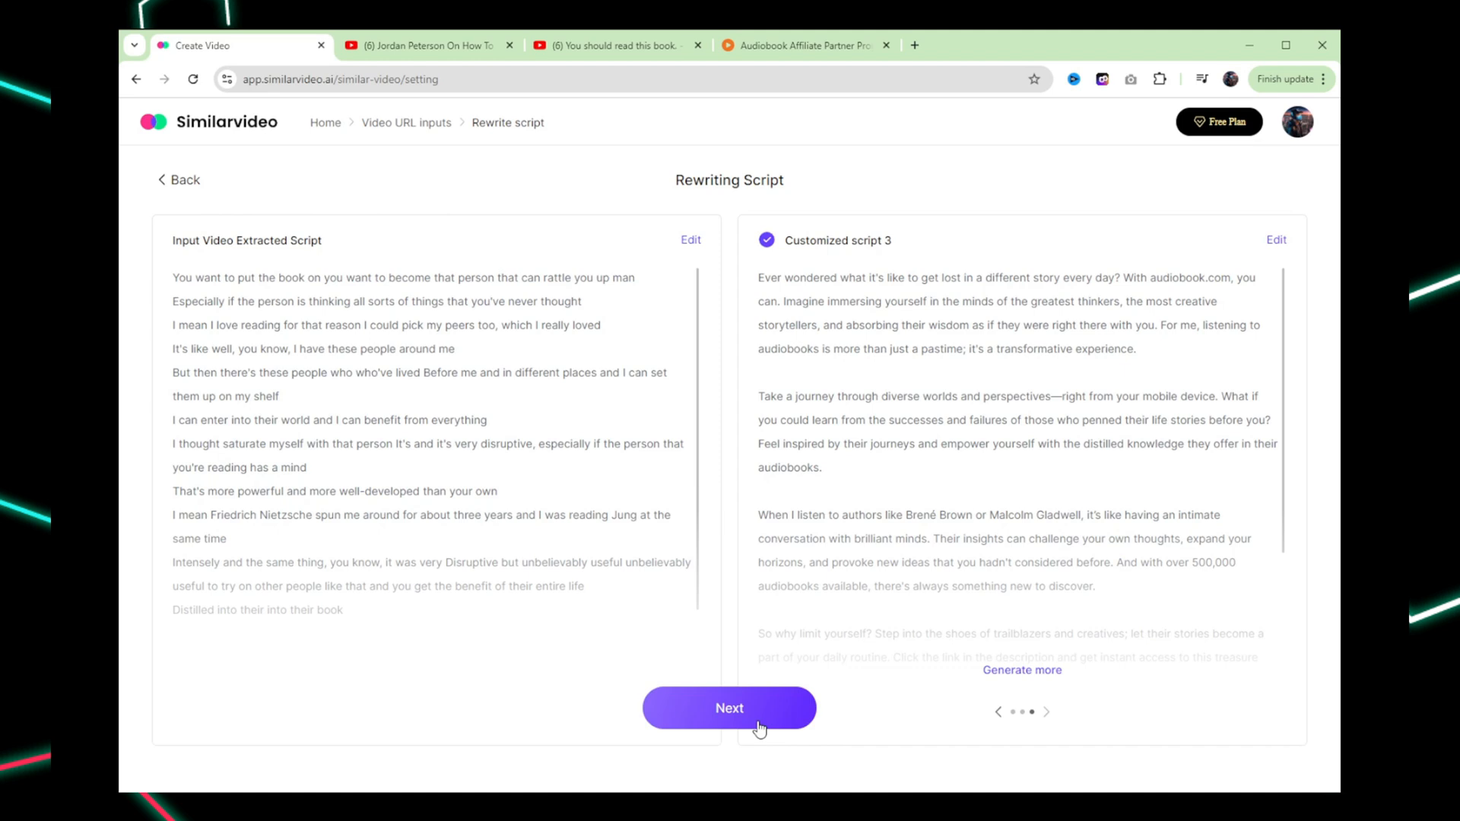
Pick the Celebrity Sticker visual style and scroll its sticker list down to Morgan Freeman
{"action": "left_click", "coordinate": [729, 708]}
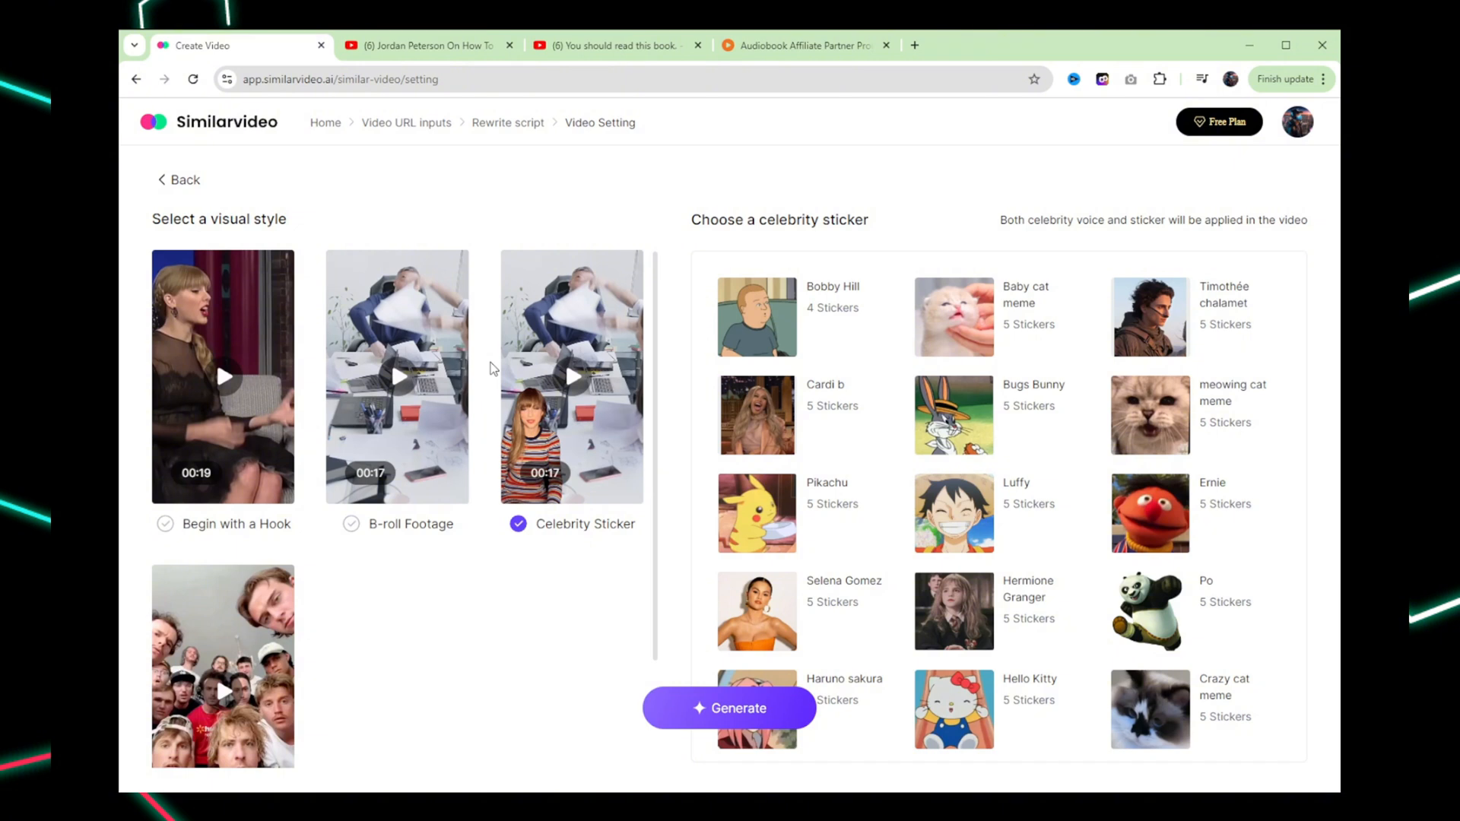
{"action": "mouse_move", "coordinate": [555, 452]}
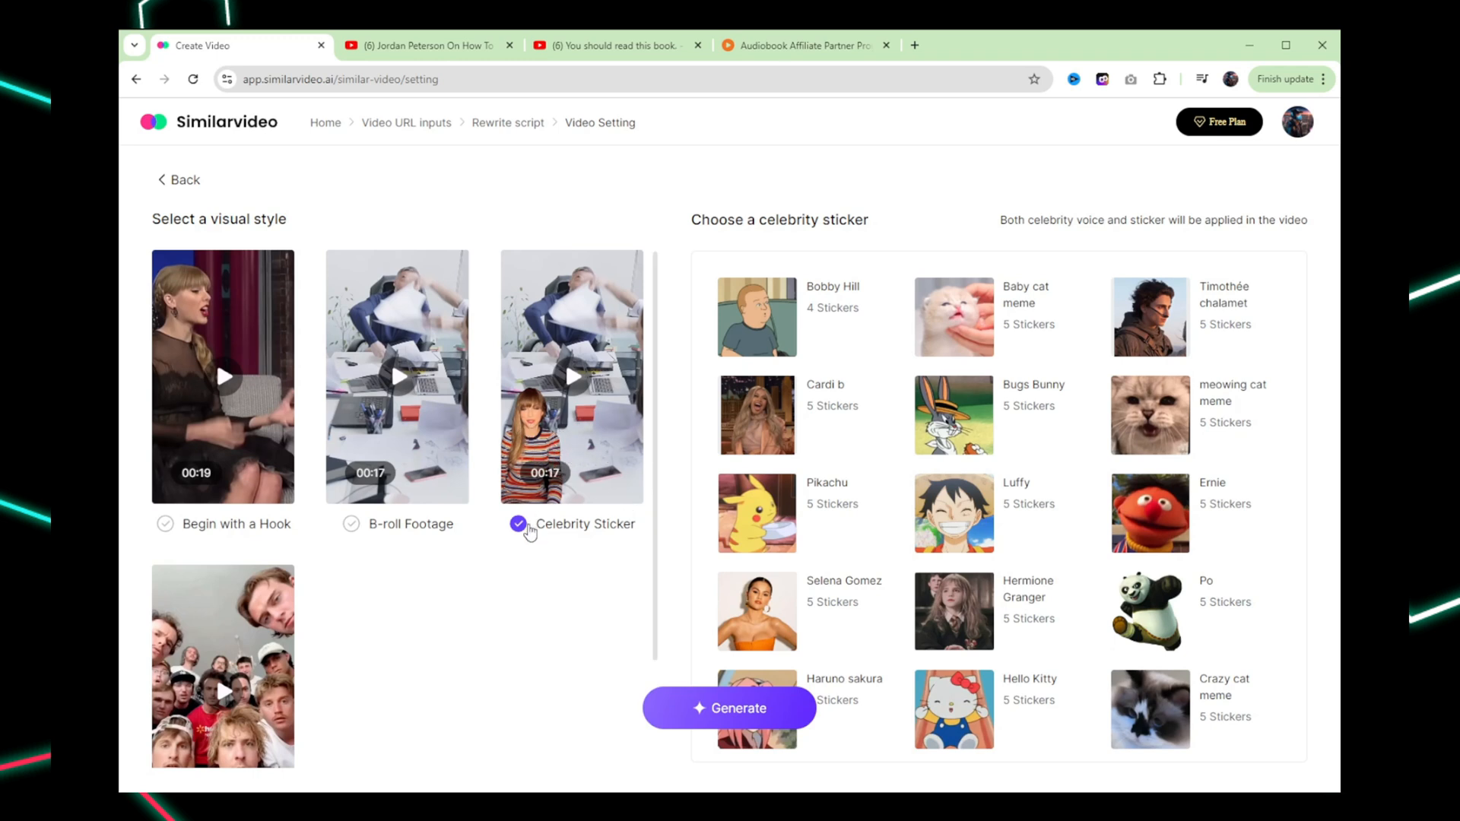
{"action": "scroll", "scroll_direction": "down", "scroll_amount": 3}
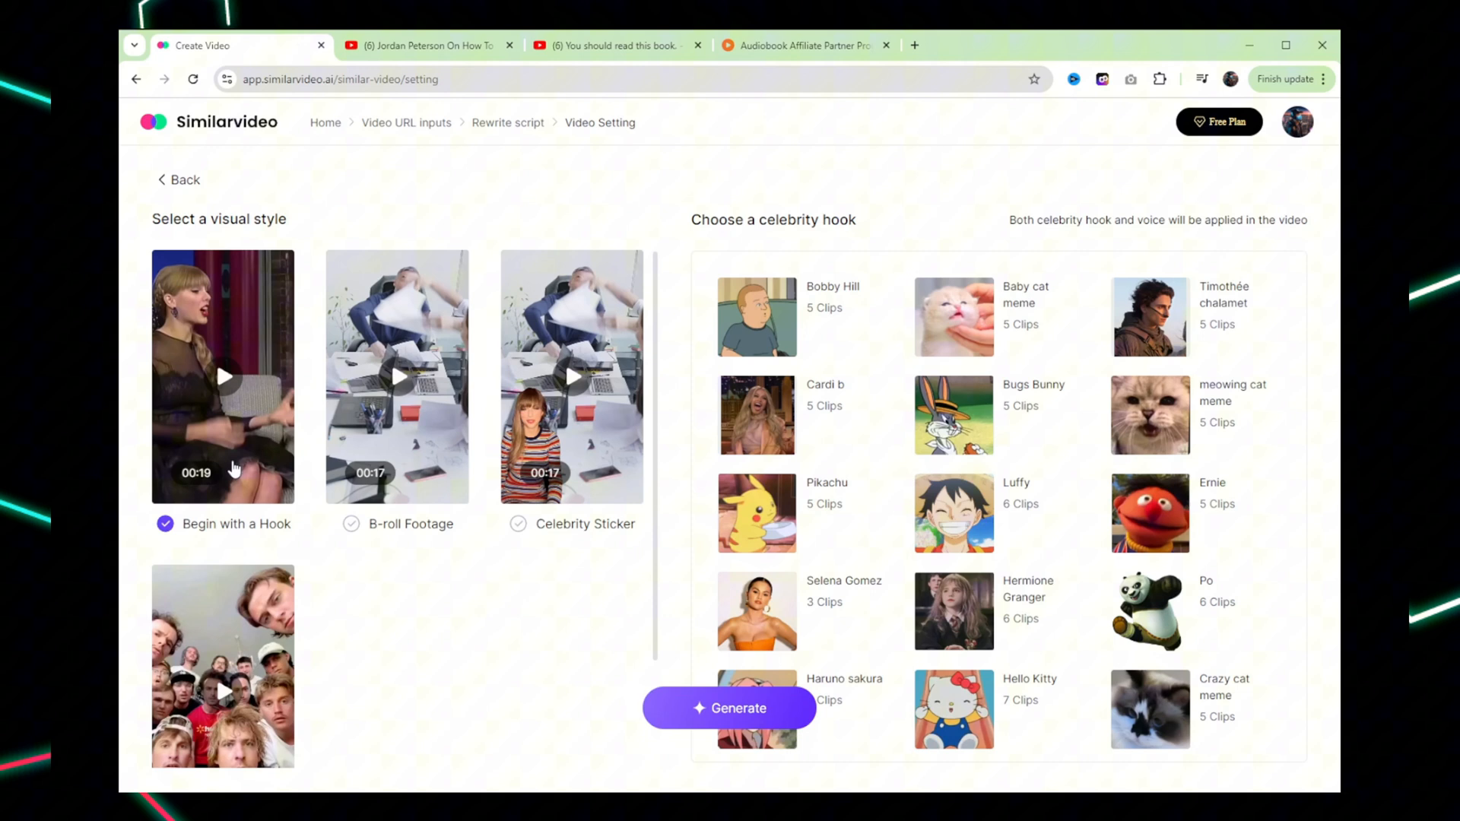
{"action": "mouse_move", "coordinate": [256, 409]}
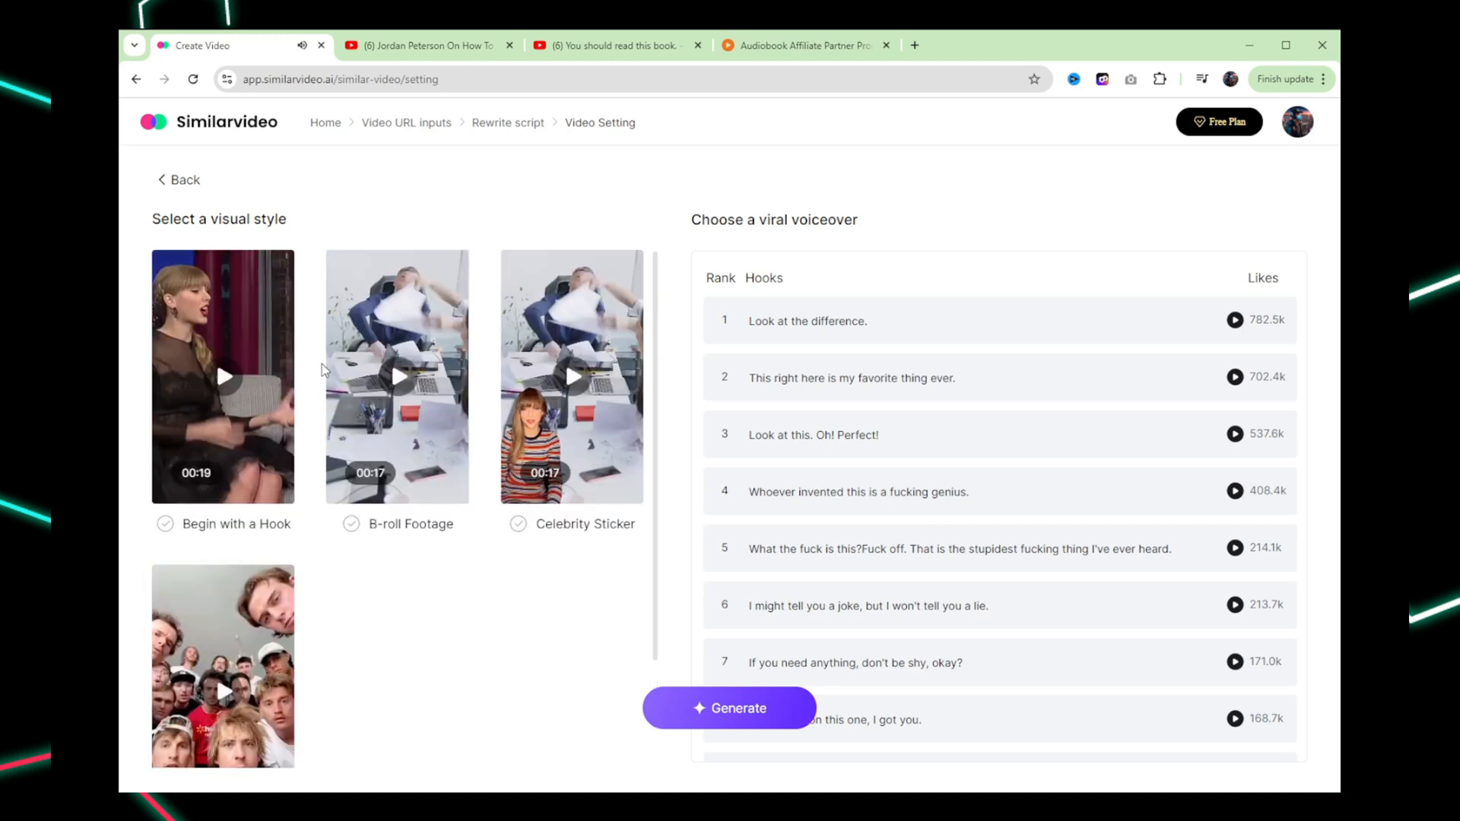
{"action": "mouse_move", "coordinate": [595, 435]}
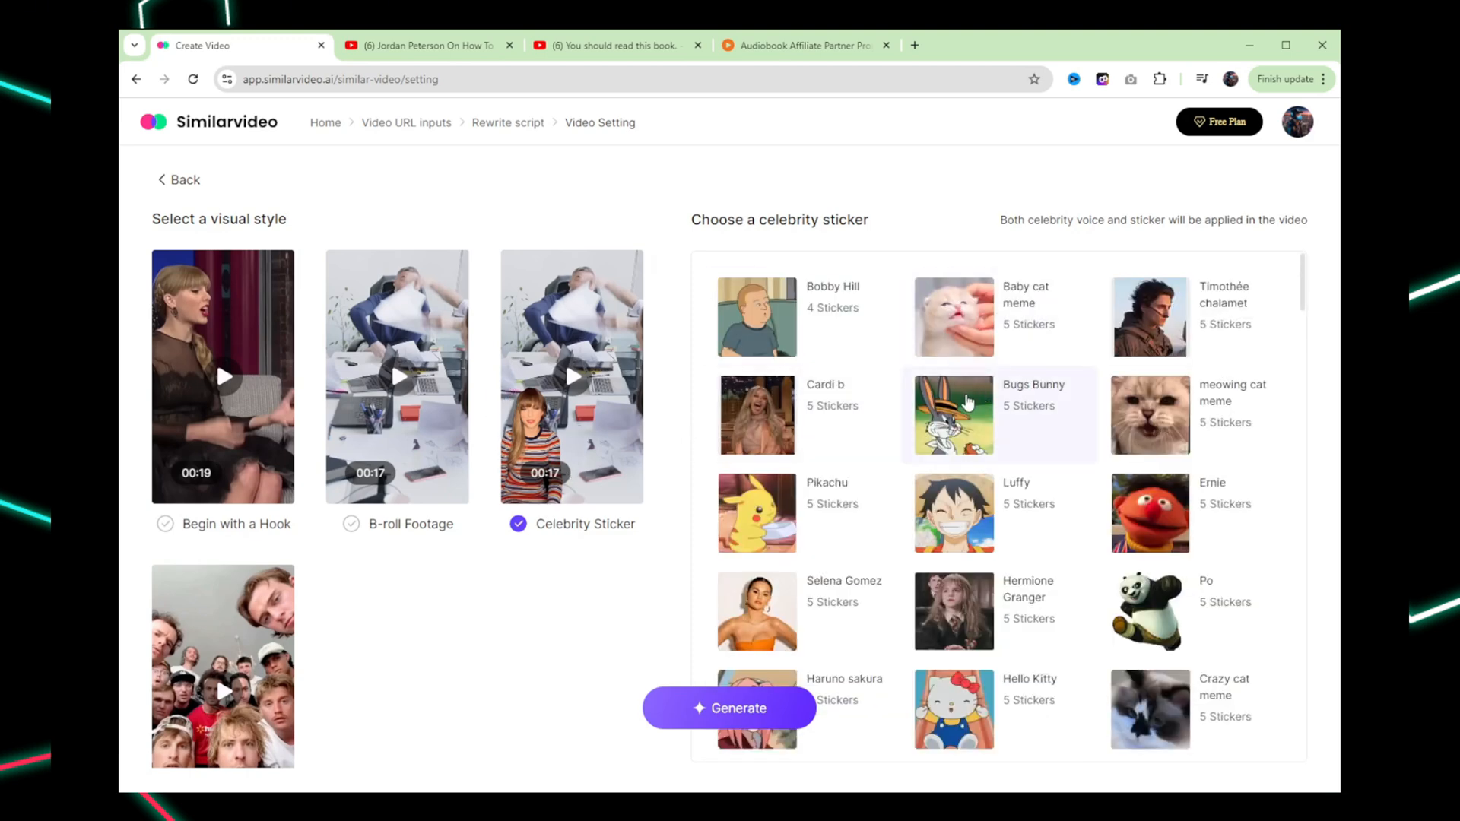
{"action": "scroll", "scroll_direction": "down", "scroll_amount": 3}
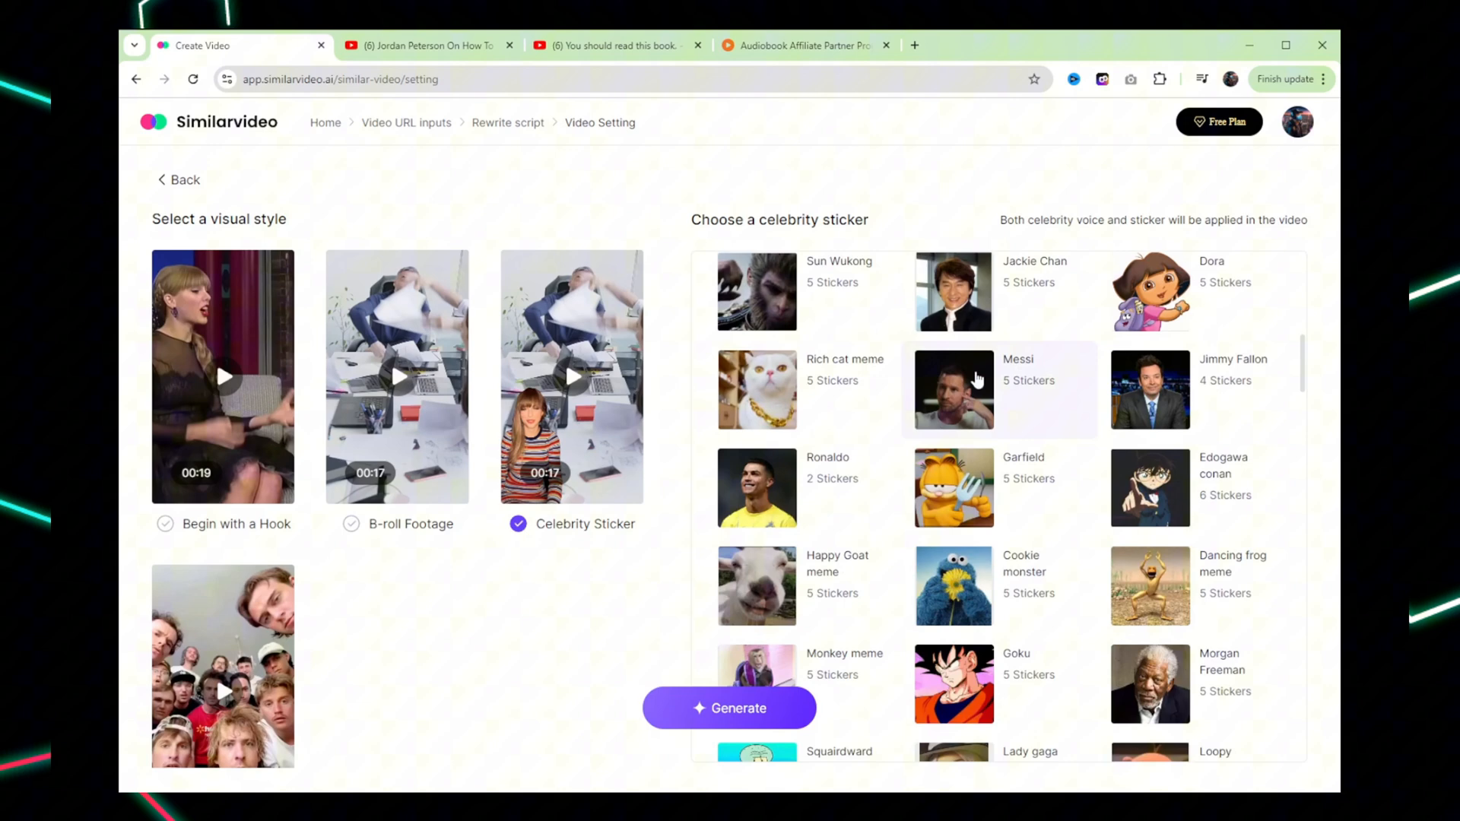
{"action": "scroll", "scroll_direction": "down", "scroll_amount": 3}
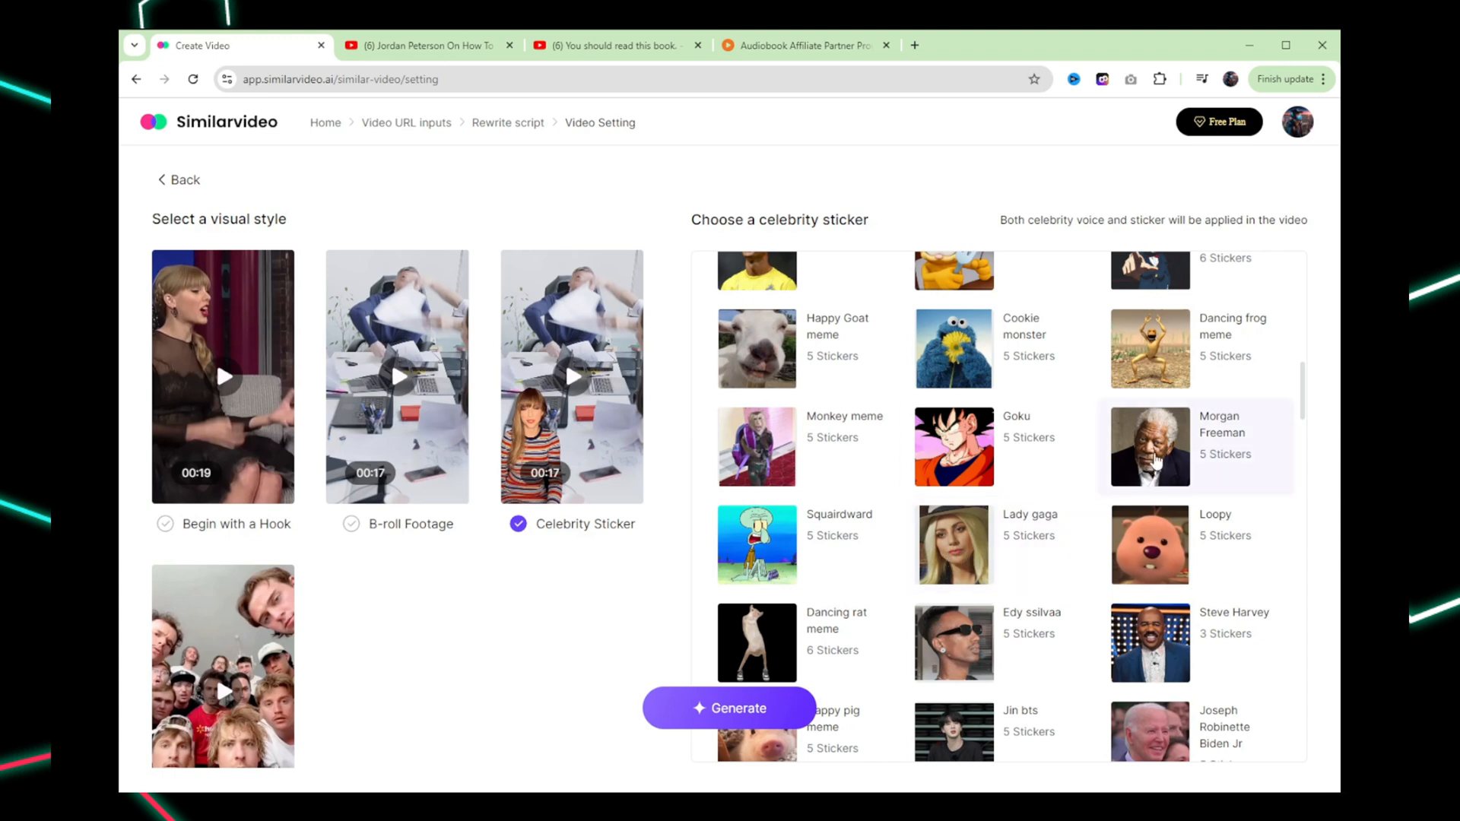
Select Morgan Freeman's 00:52 clip as the sticker and generate the video
{"action": "left_click", "coordinate": [1150, 445]}
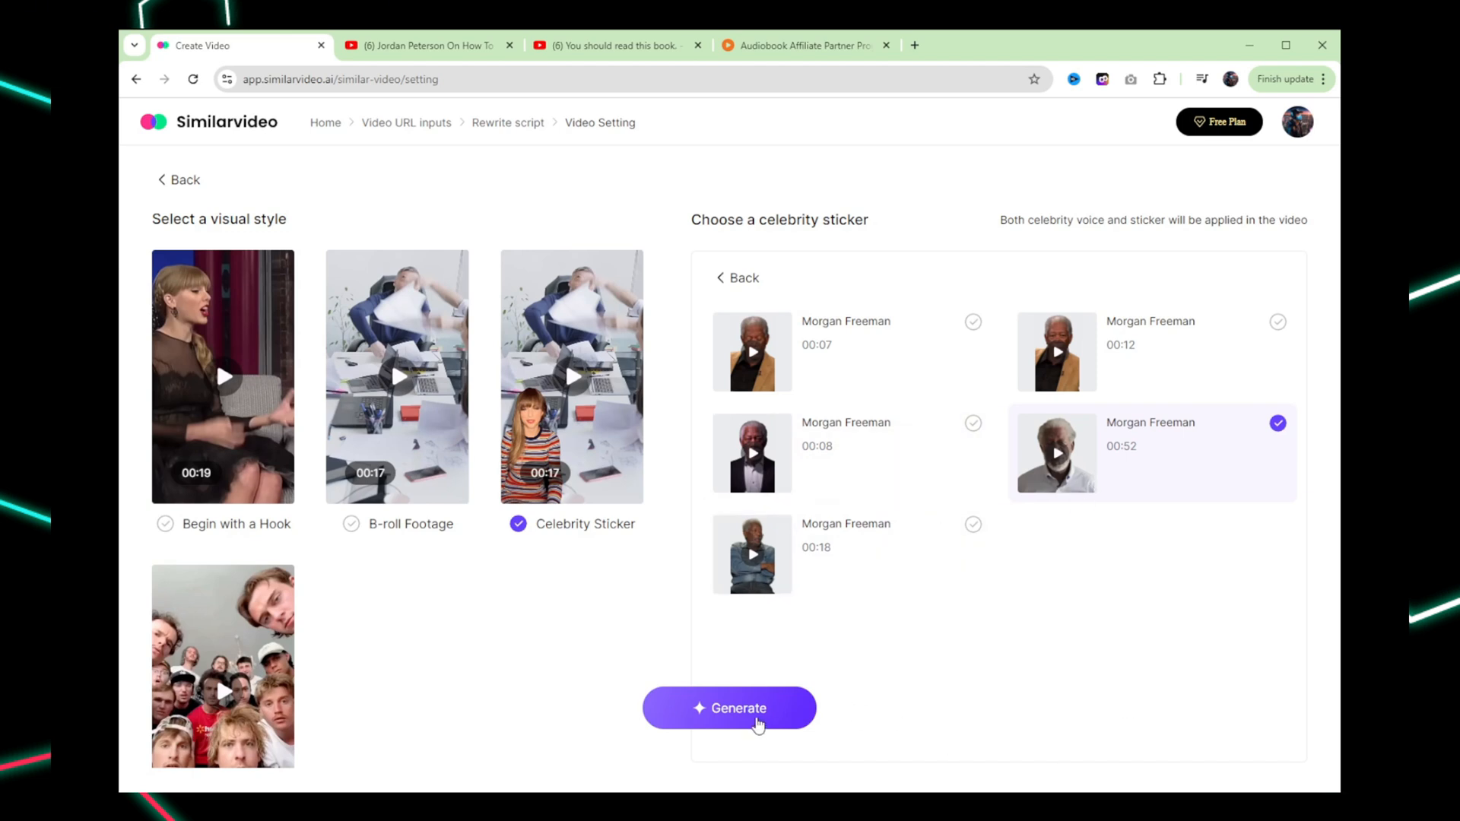
{"action": "left_click", "coordinate": [729, 707]}
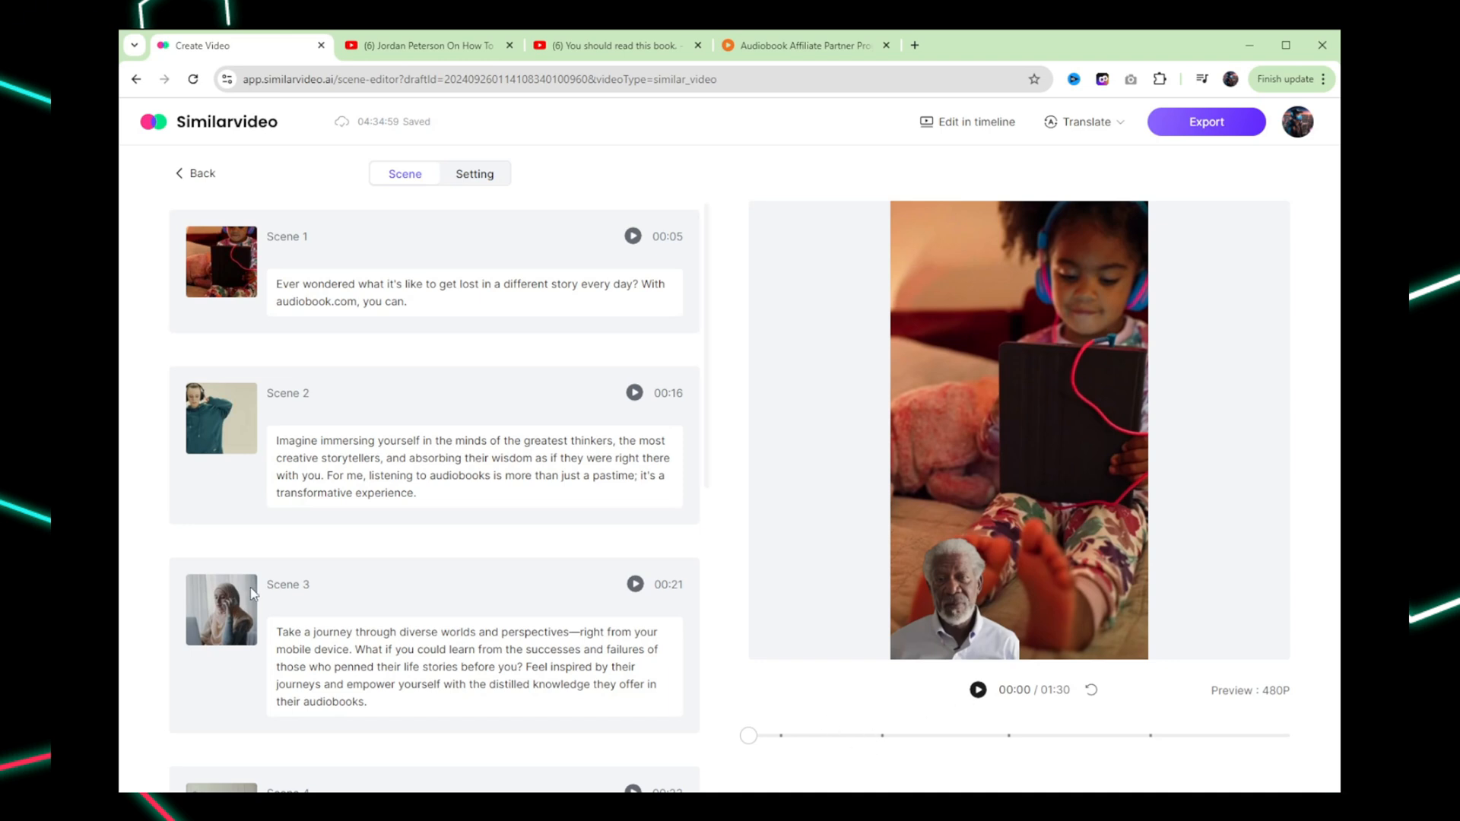
{"action": "left_click", "coordinate": [978, 690]}
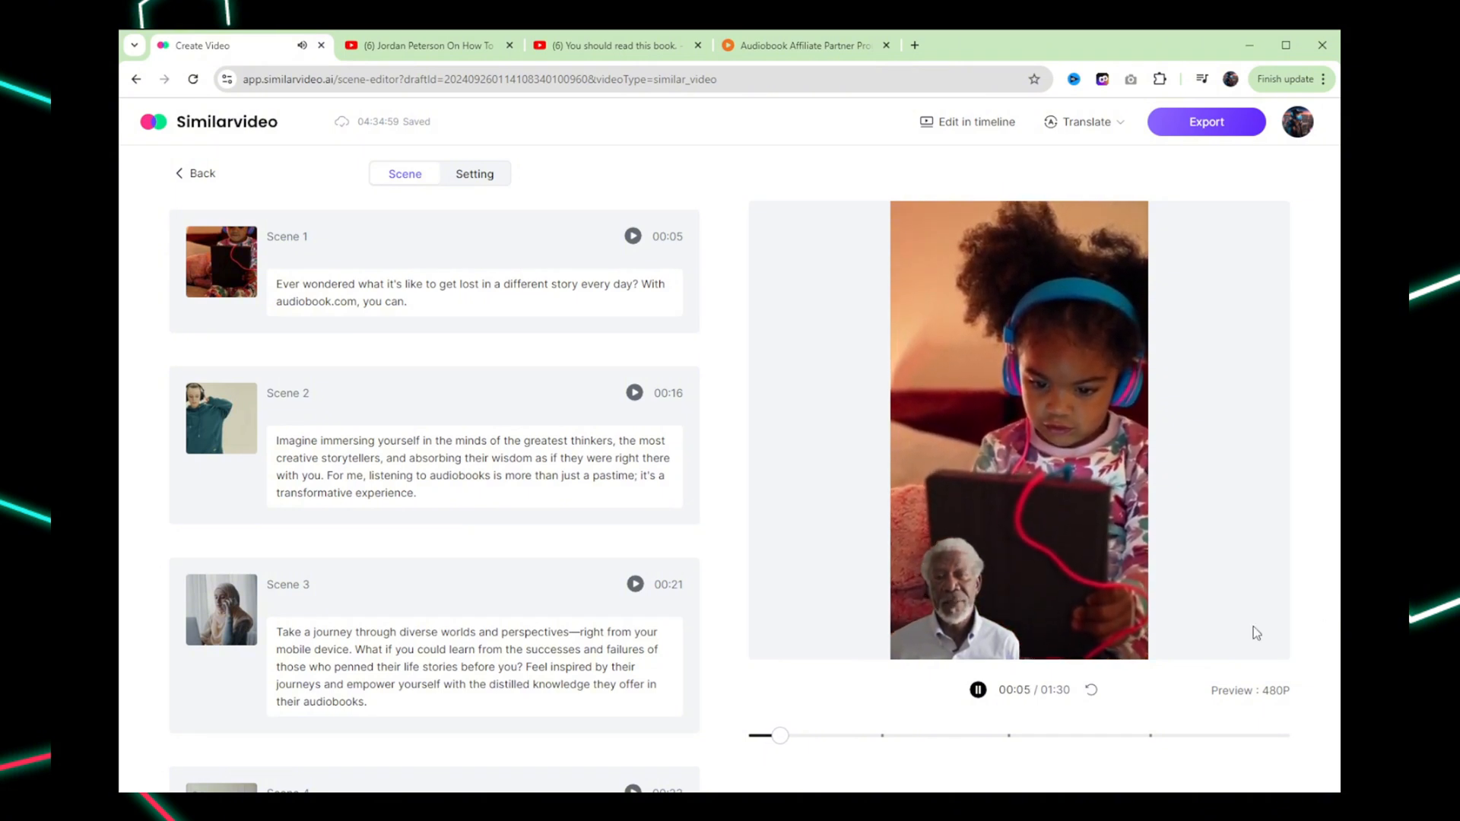
{"action": "left_click", "coordinate": [978, 690]}
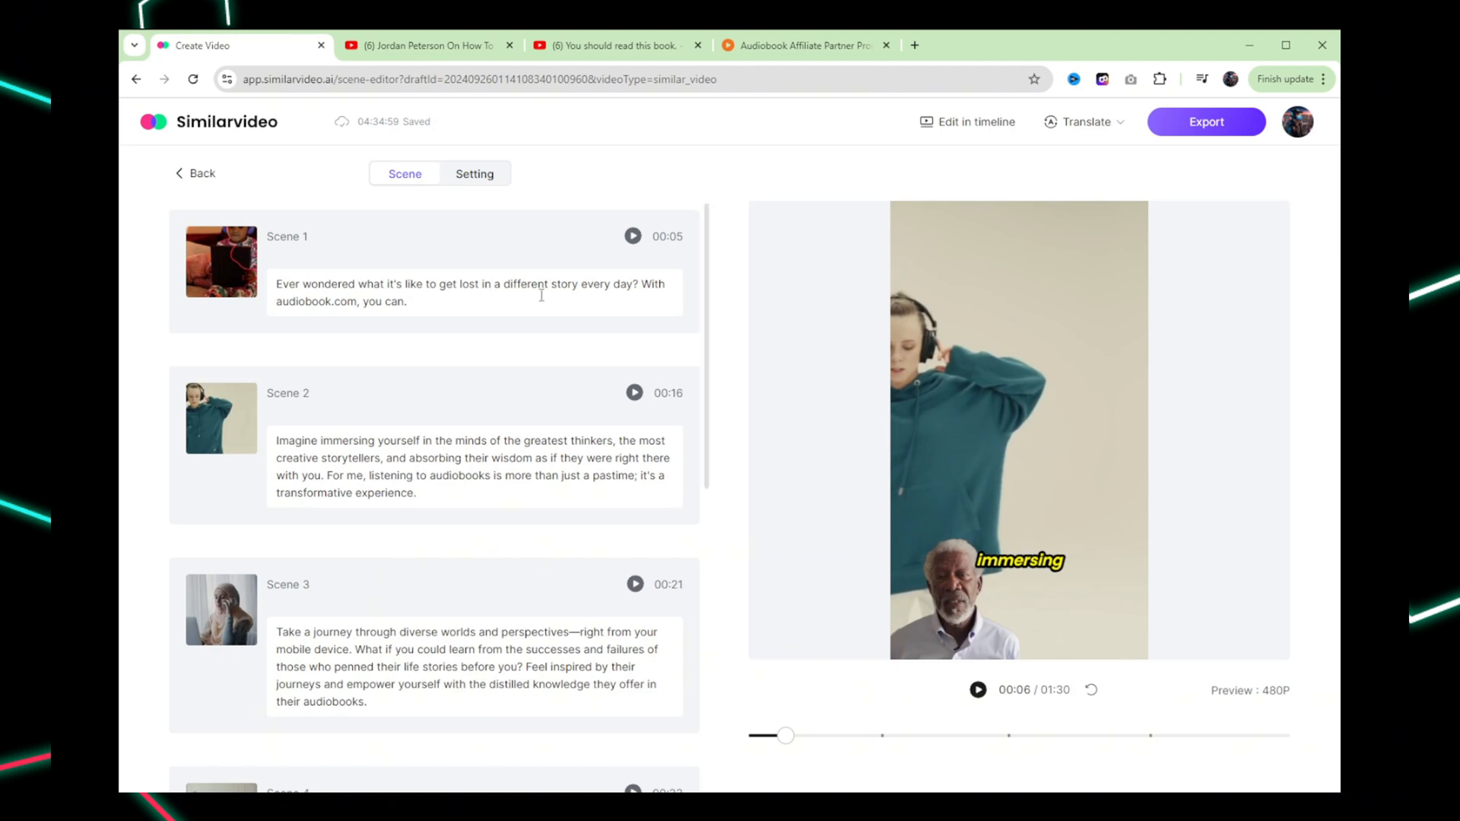
{"action": "mouse_move", "coordinate": [470, 210]}
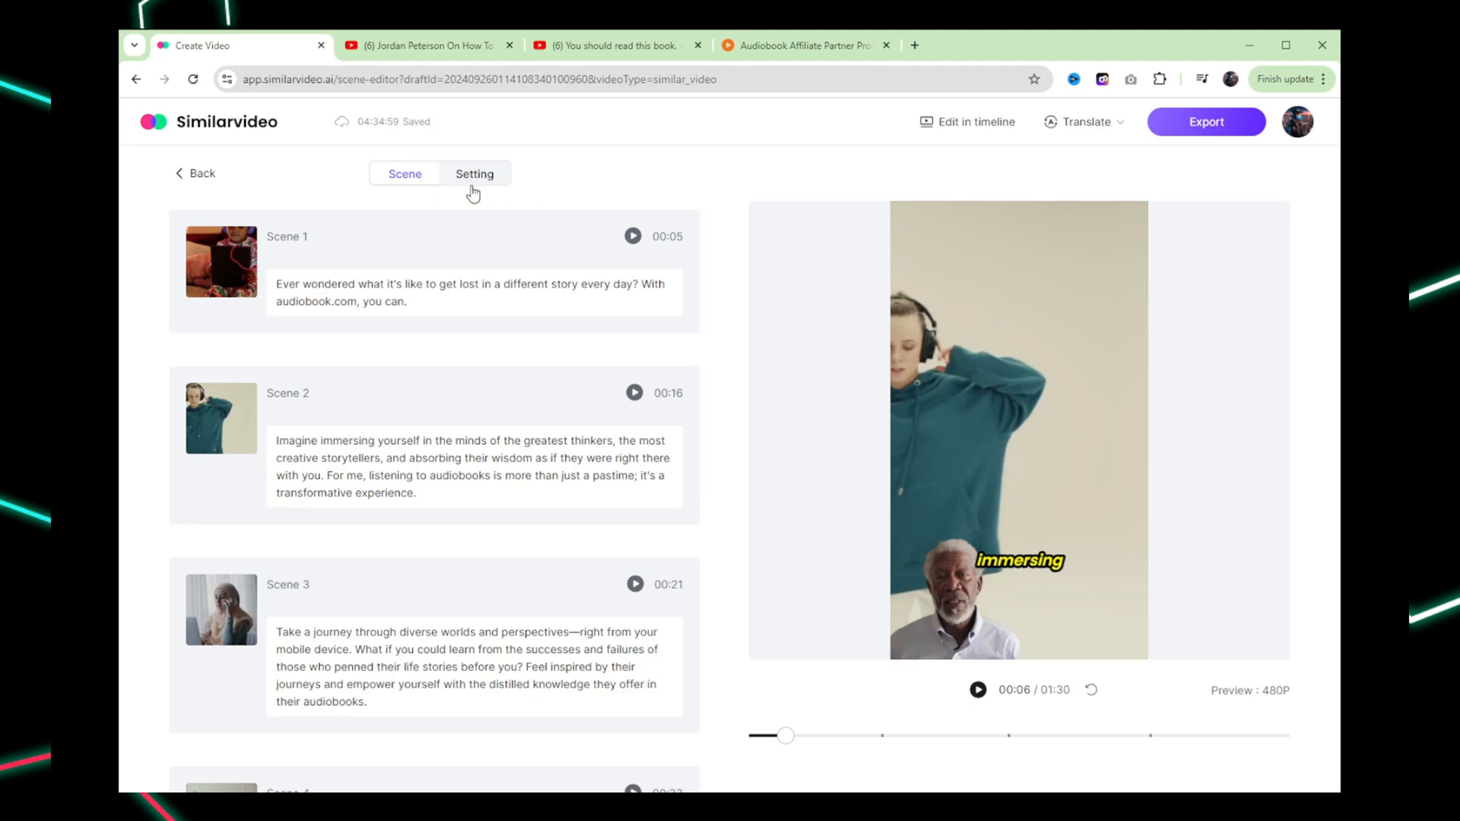
{"action": "mouse_move", "coordinate": [488, 172]}
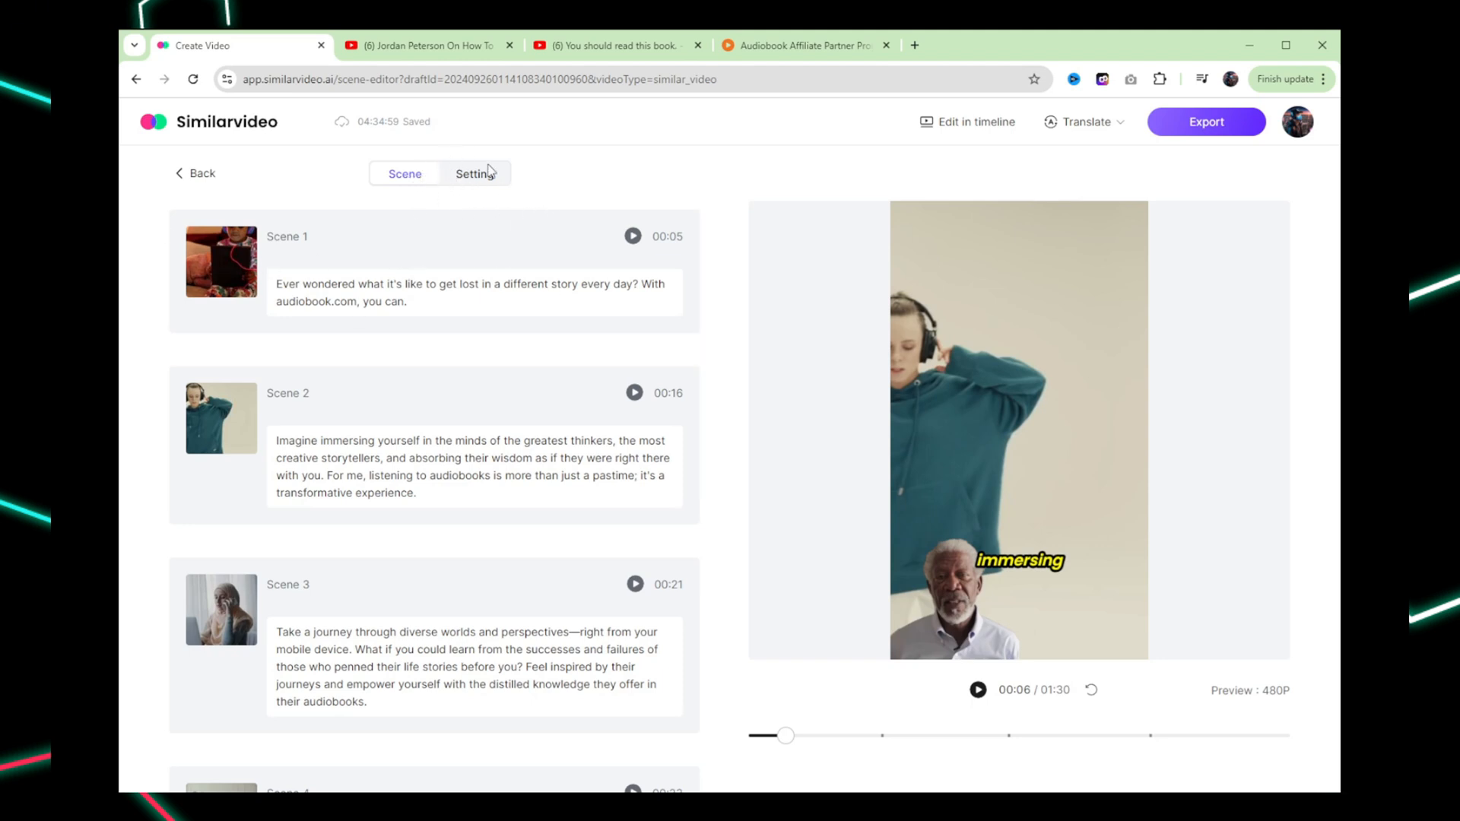
Go to the draft's Setting tab and open Replace on the Music field
{"action": "left_click", "coordinate": [474, 173]}
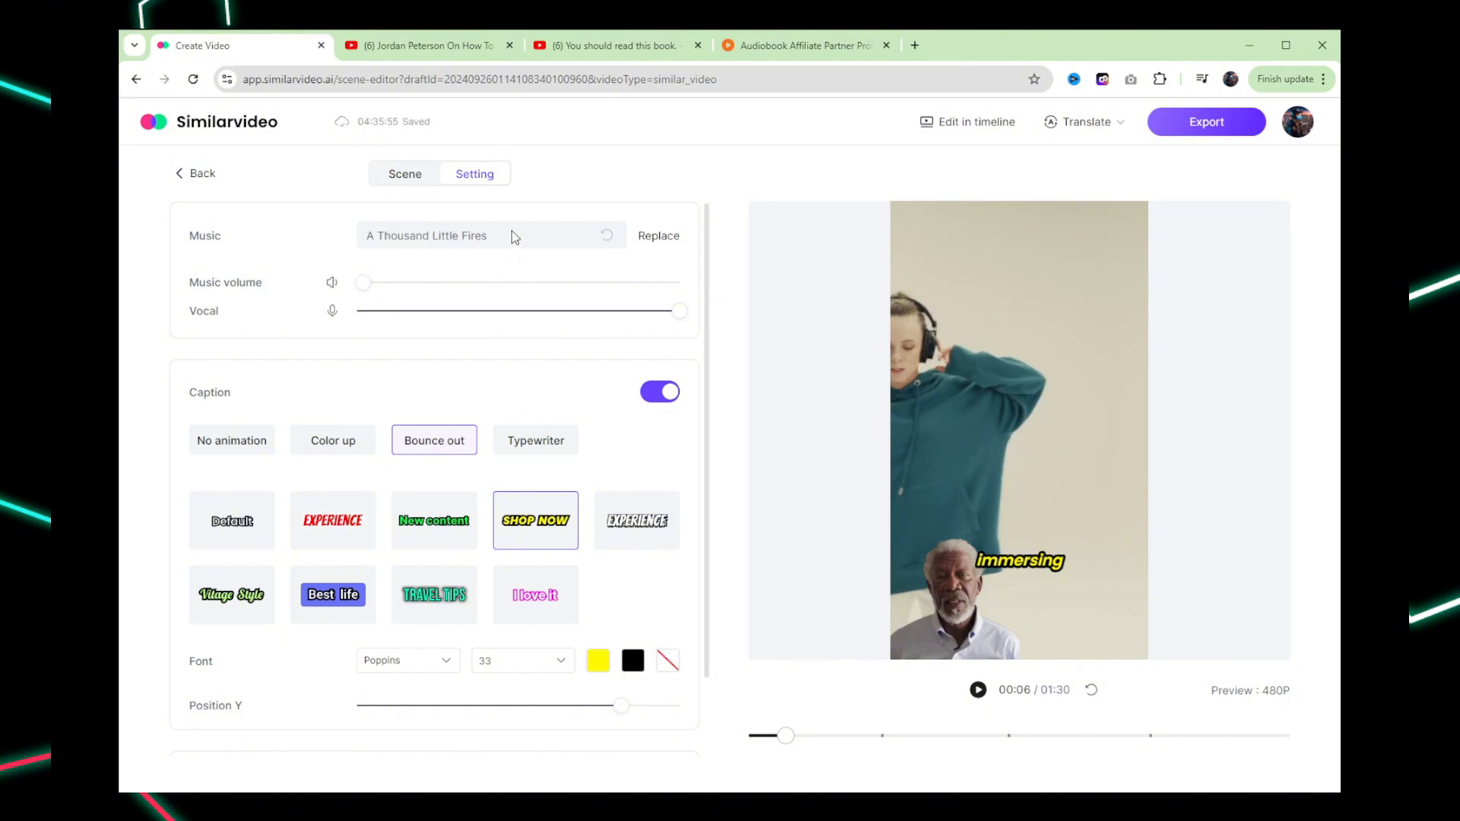
{"action": "left_click", "coordinate": [657, 235]}
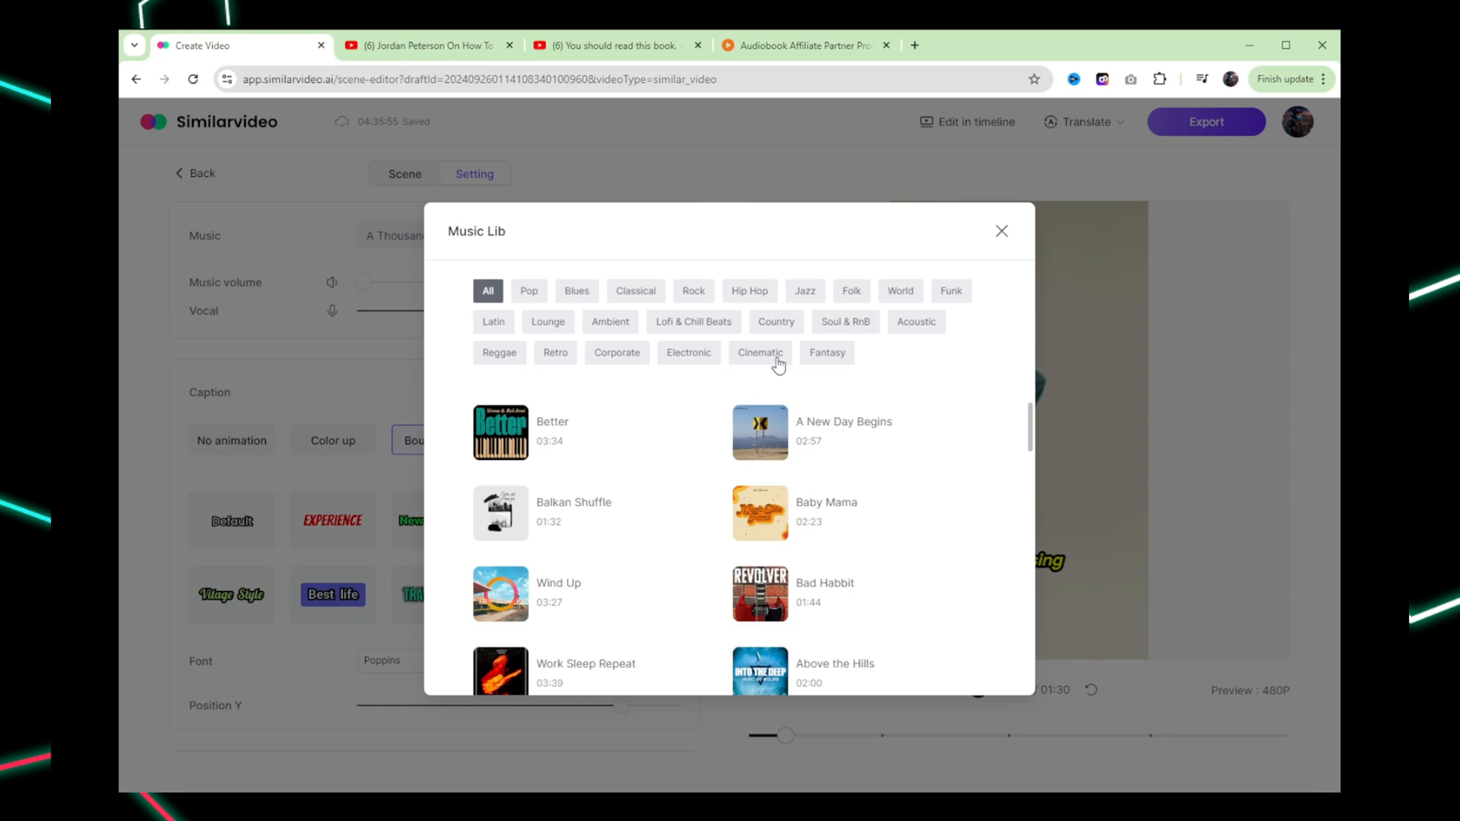
Browse the Ambient and Pop tracks, then close the library keeping A Thousand Little Fires
{"action": "left_click", "coordinate": [610, 321]}
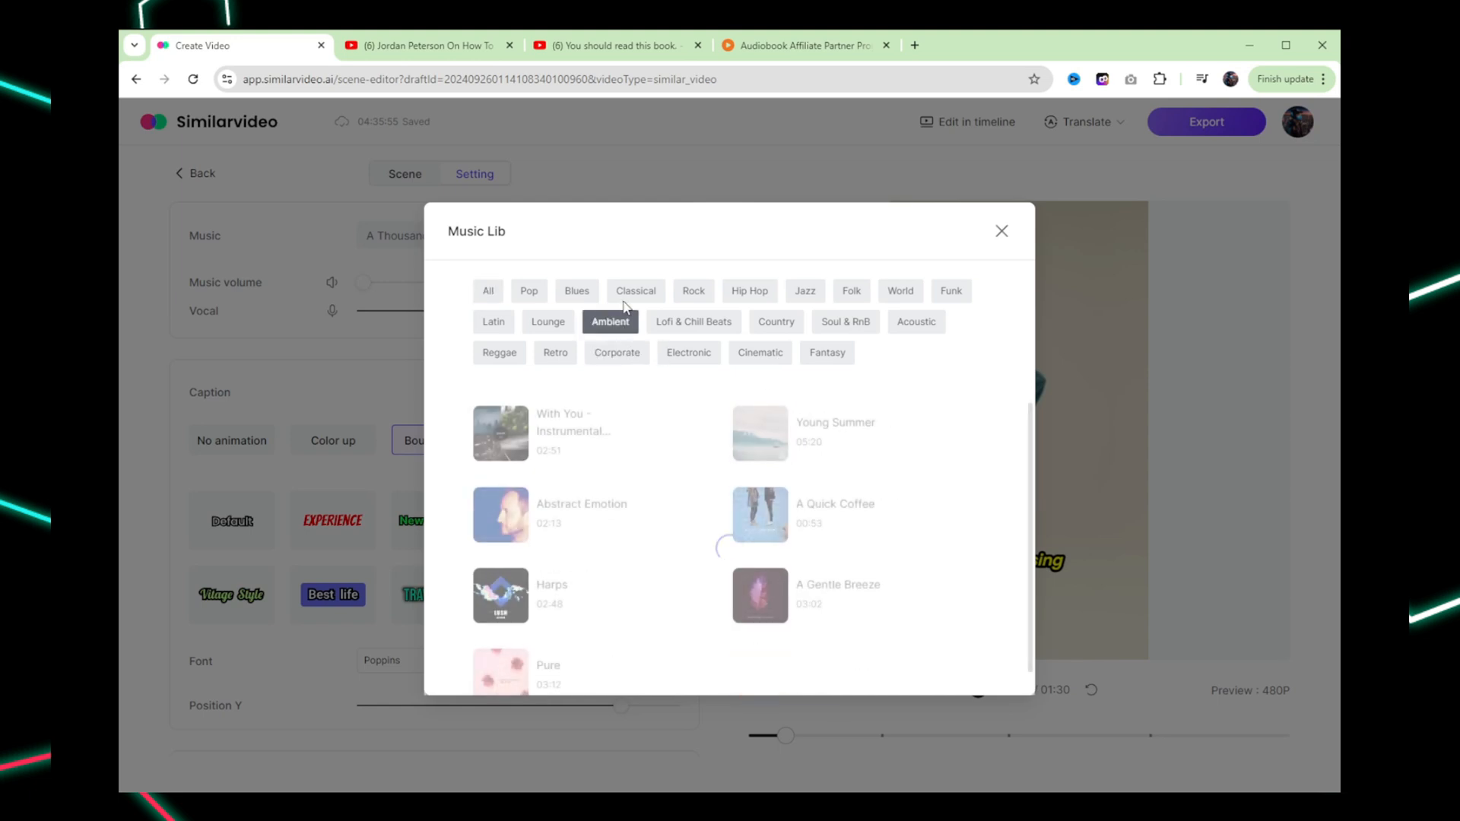
{"action": "left_click", "coordinate": [528, 290]}
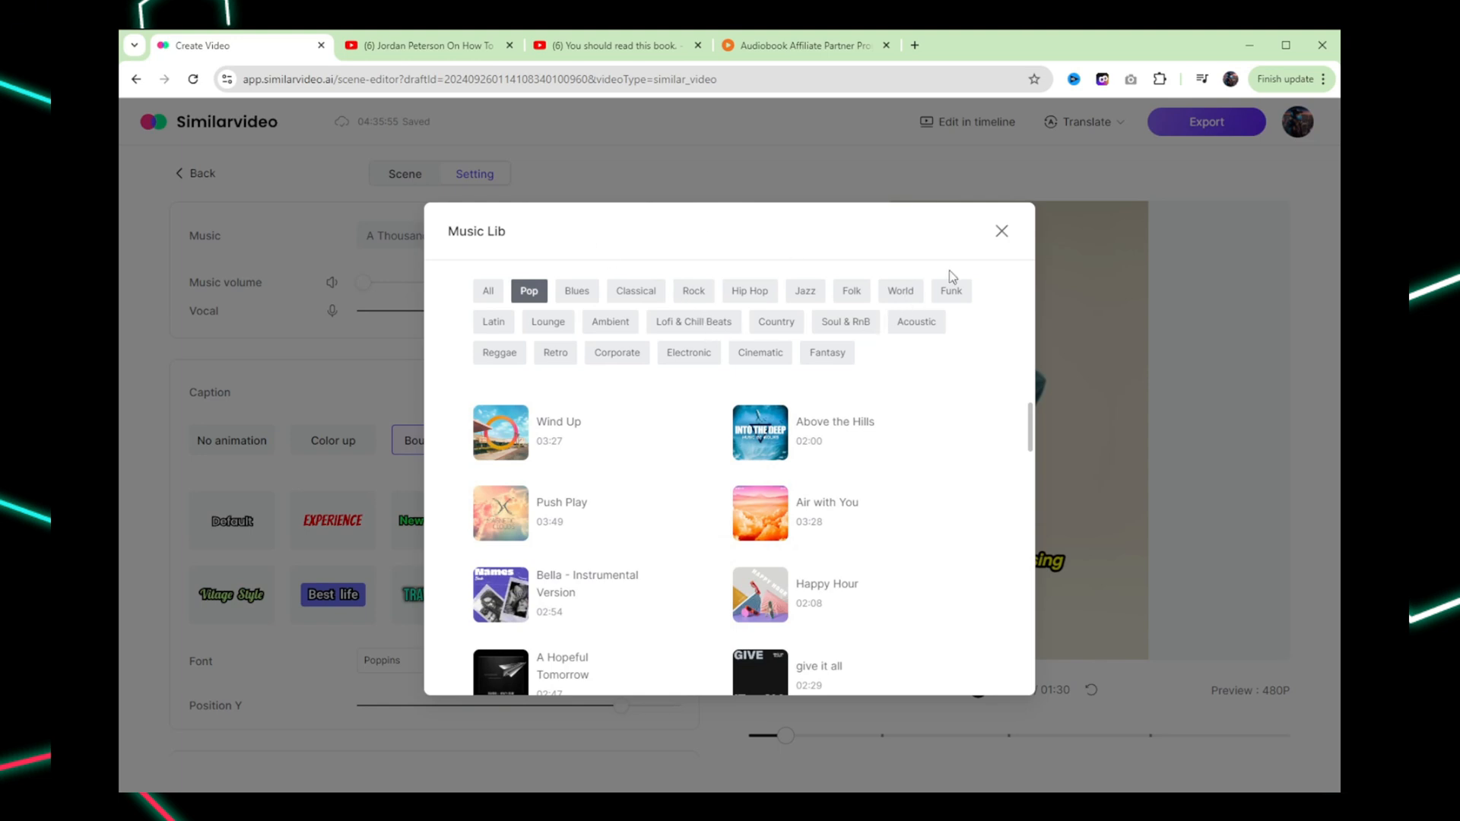
{"action": "left_click", "coordinate": [1001, 231]}
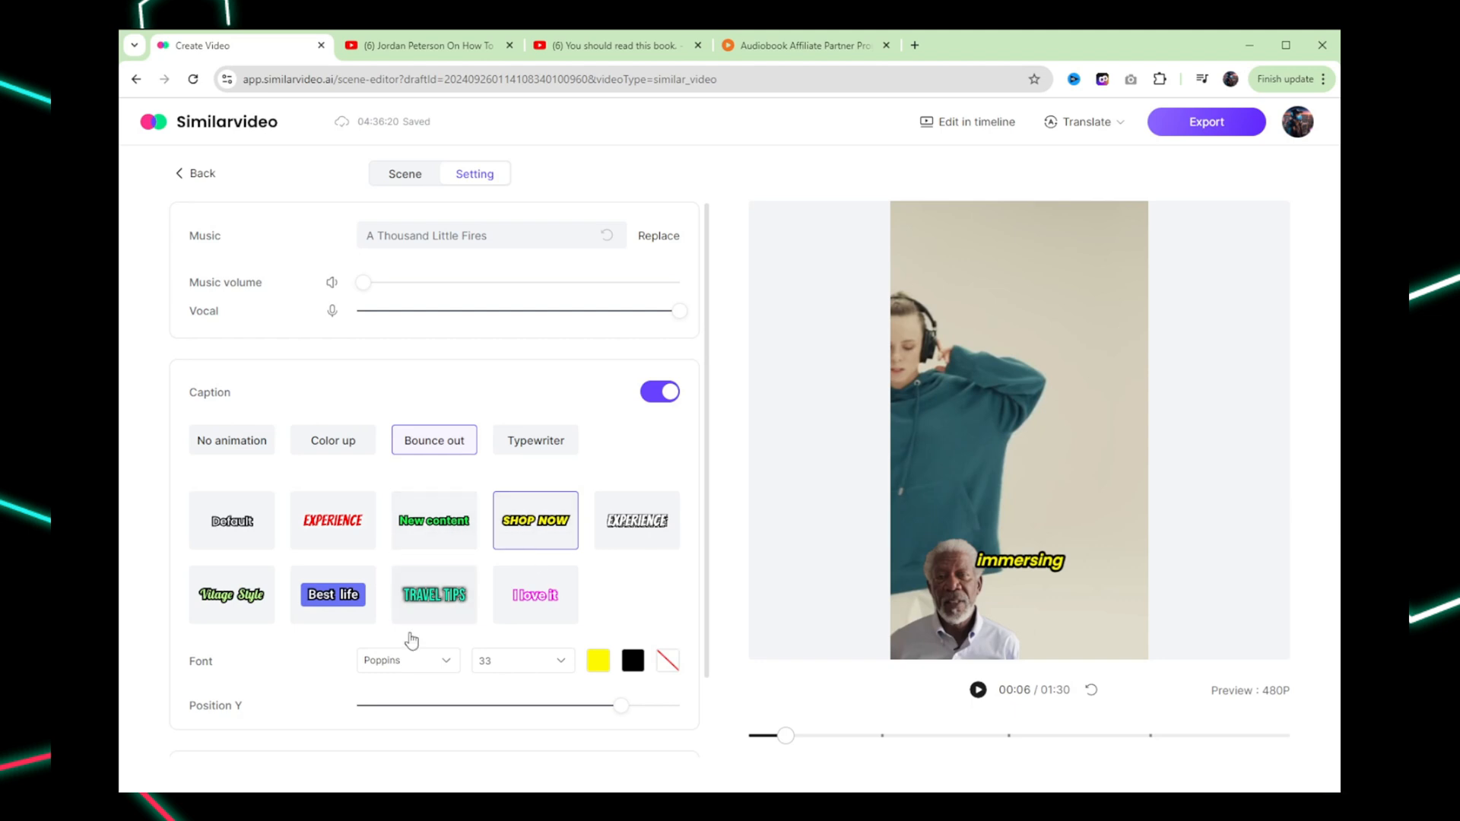
Choose the caption font and apply the red EXPERIENCE caption style preset
{"action": "left_click", "coordinate": [408, 660]}
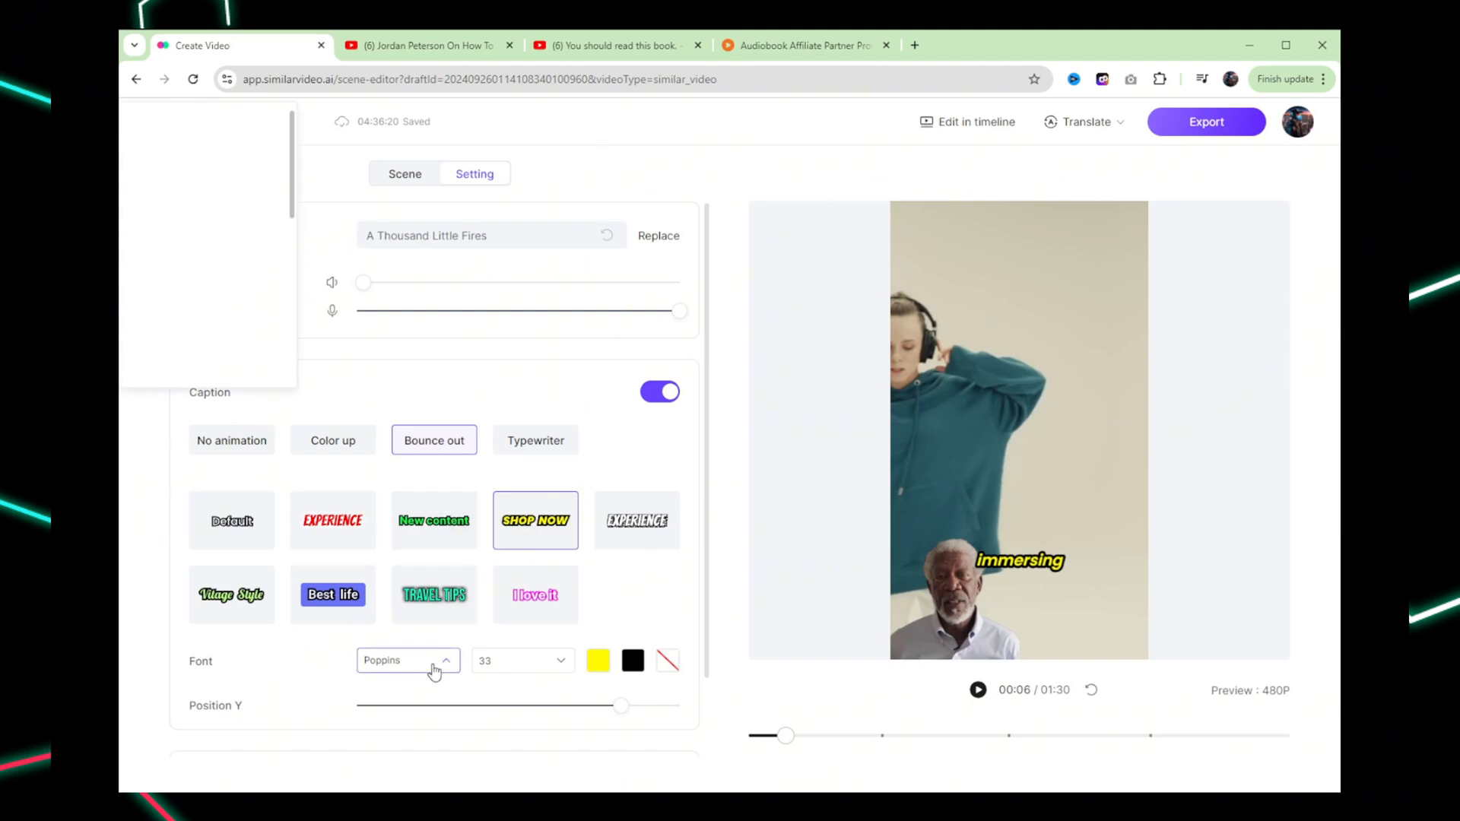
{"action": "left_click", "coordinate": [408, 660]}
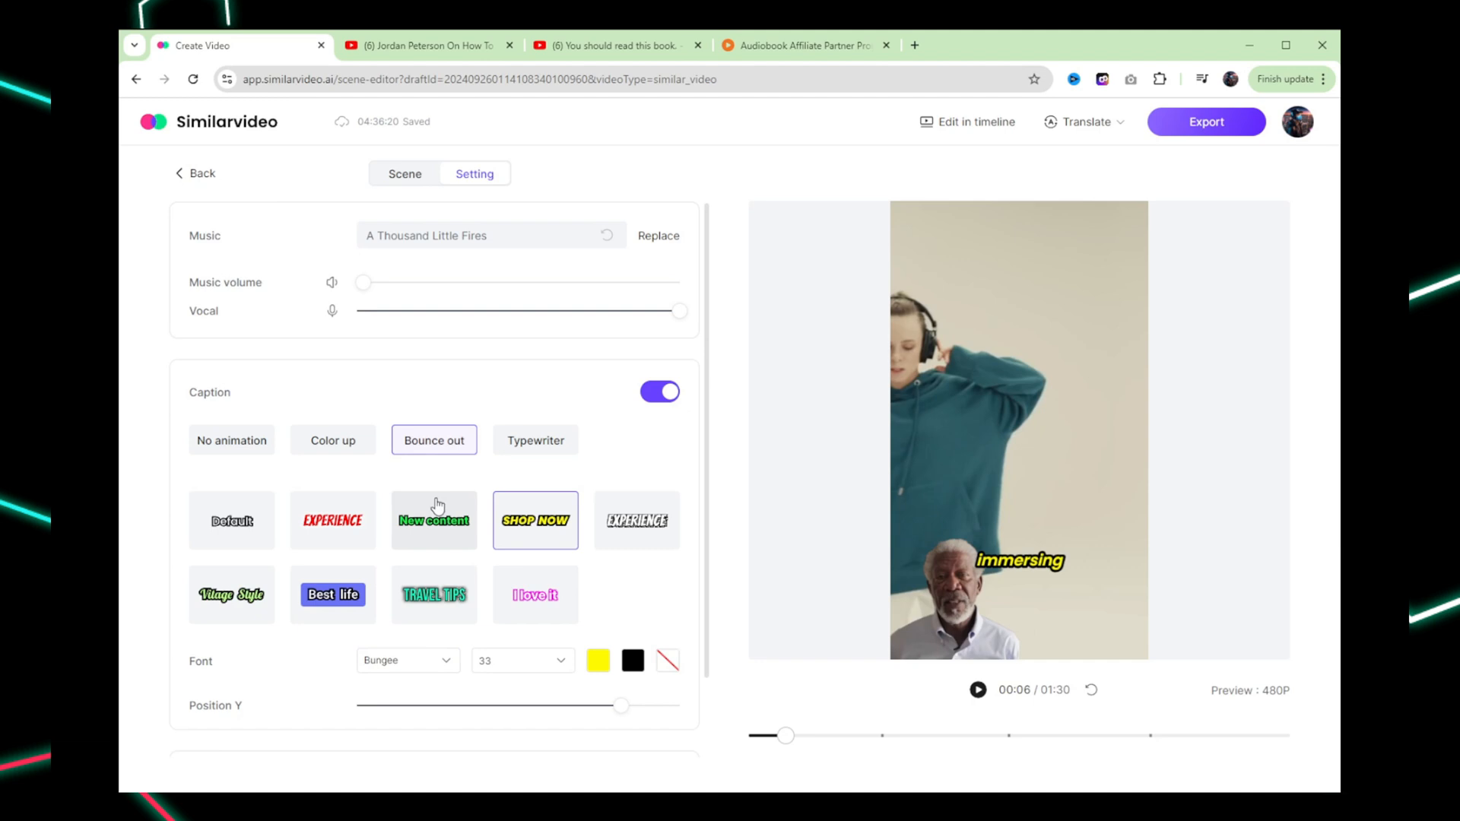
{"action": "left_click", "coordinate": [333, 520]}
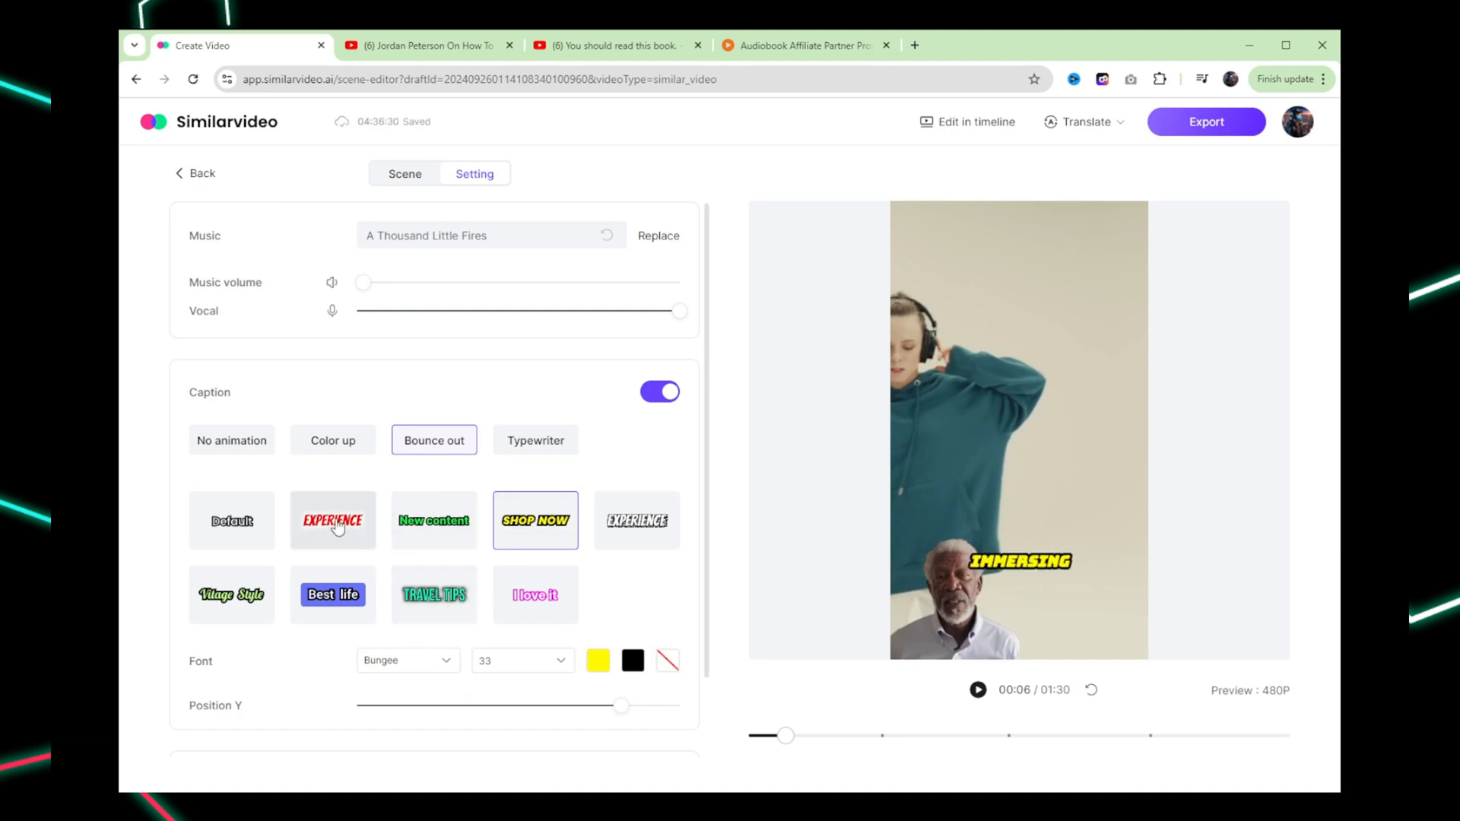
{"action": "left_click", "coordinate": [333, 520]}
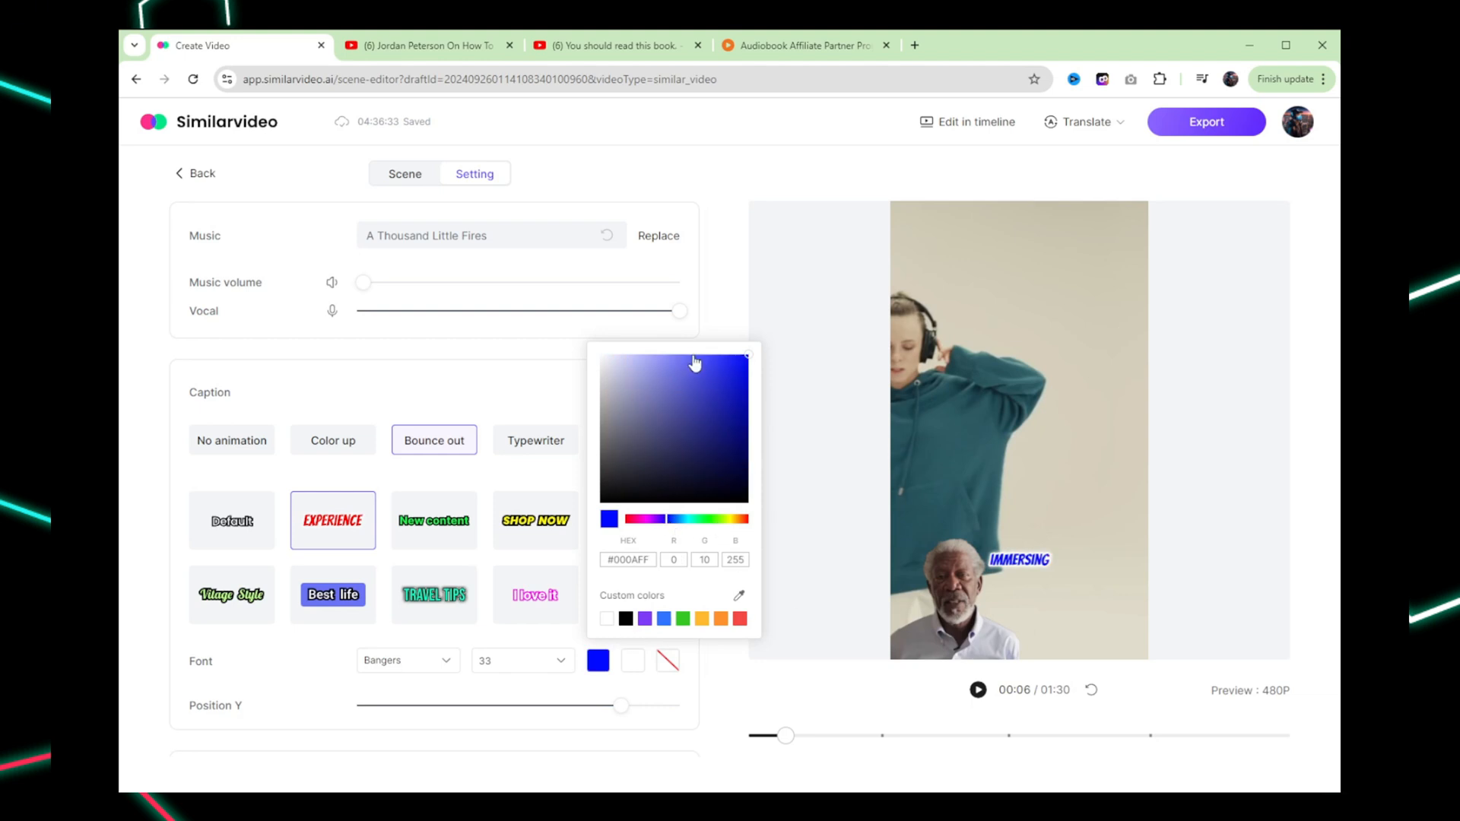
Recolour the captions blue and animate them with the Typewriter effect
{"action": "left_click", "coordinate": [658, 391]}
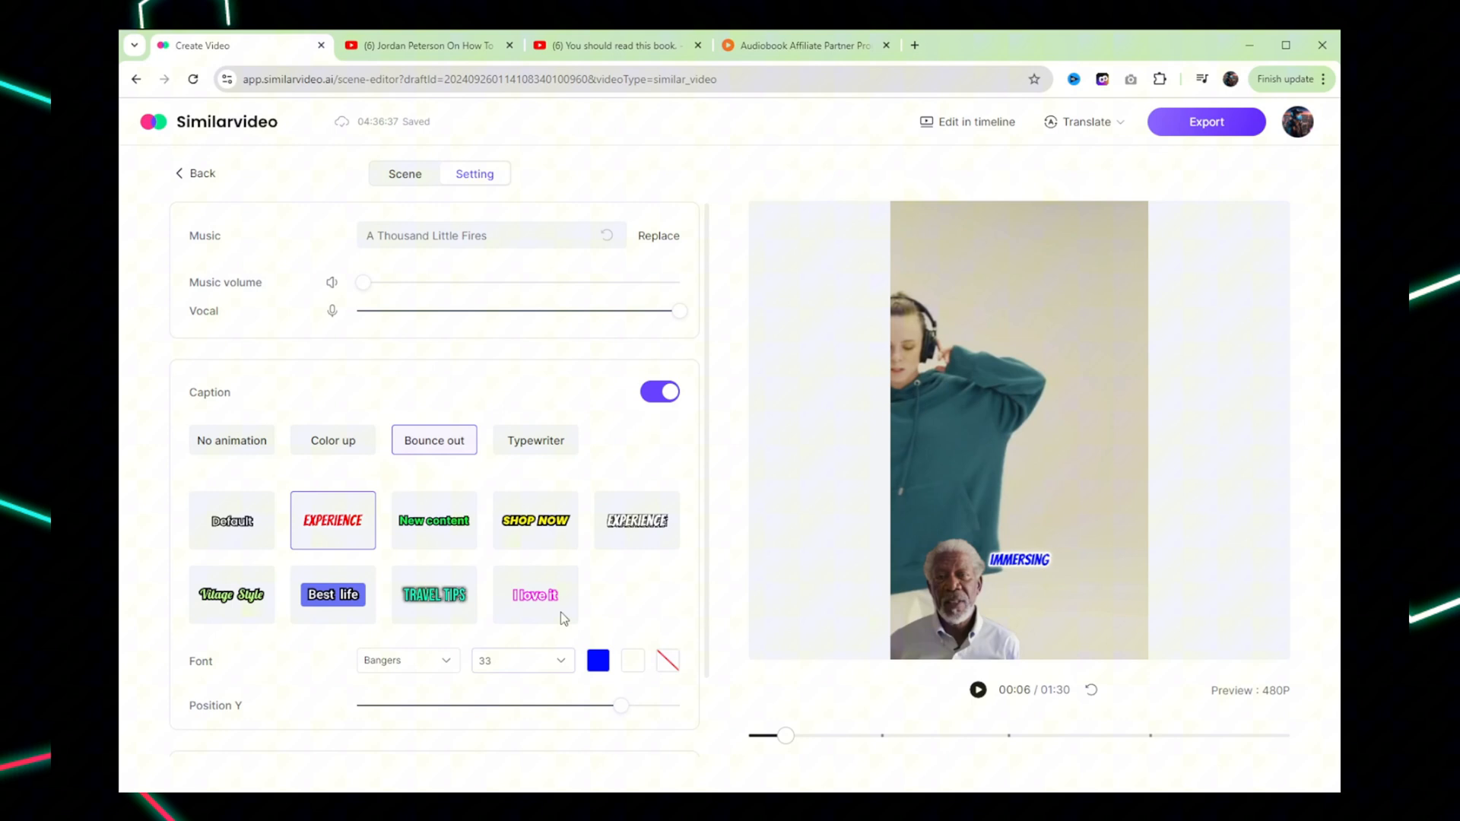
{"action": "left_click", "coordinate": [535, 441]}
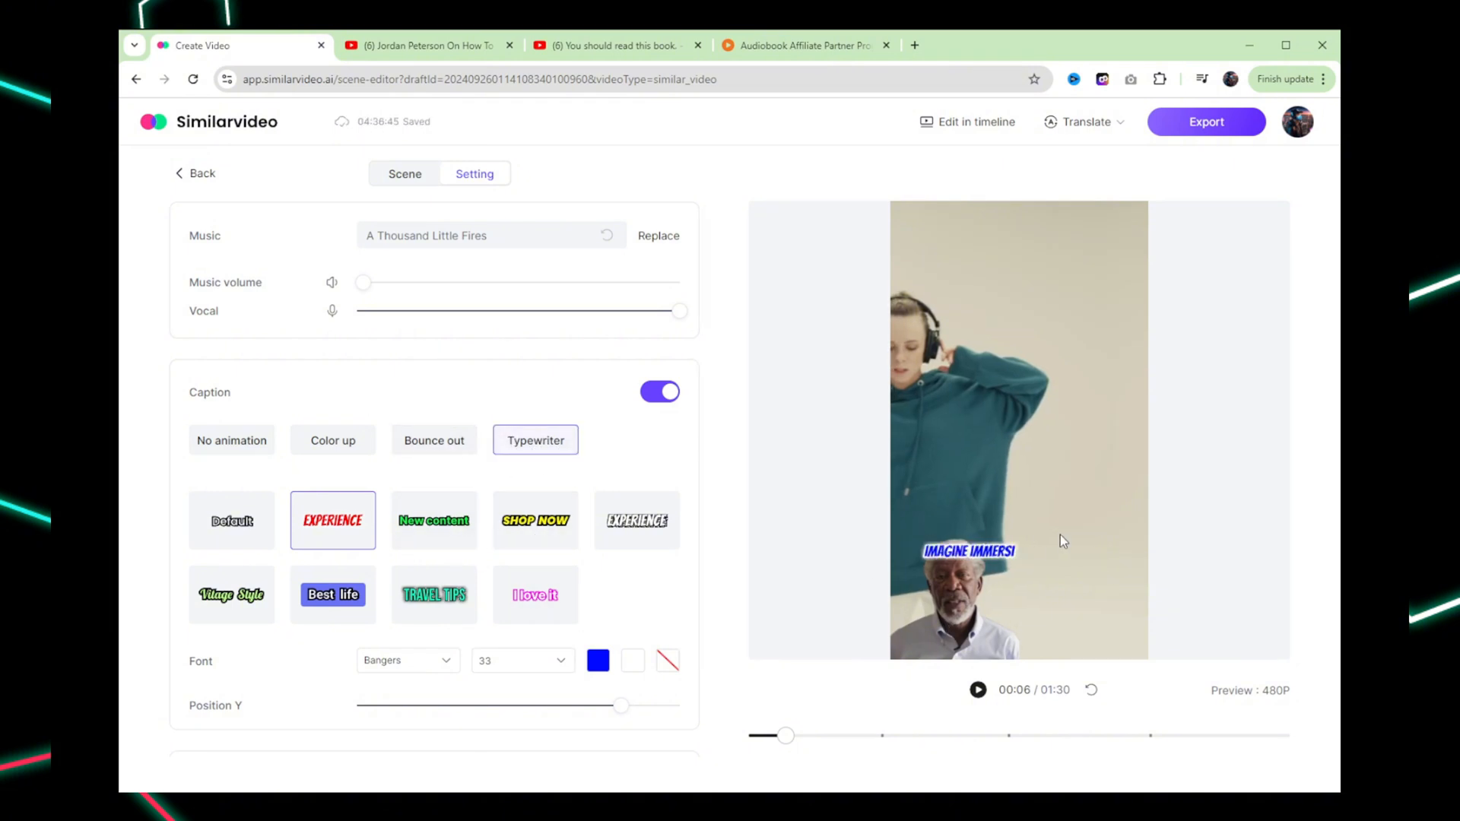
{"action": "scroll", "scroll_direction": "down", "scroll_amount": 3}
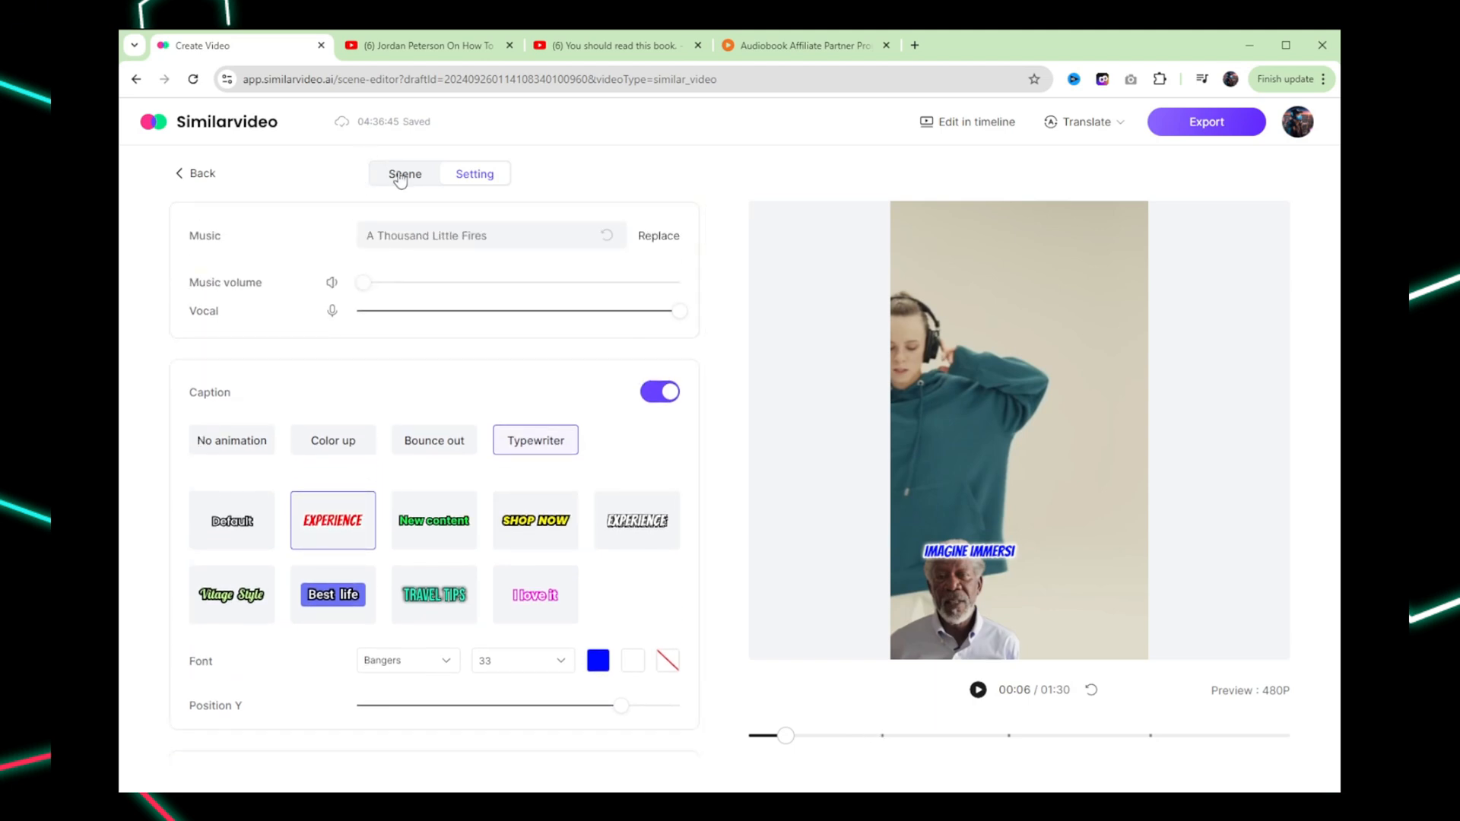
{"action": "left_click", "coordinate": [405, 174]}
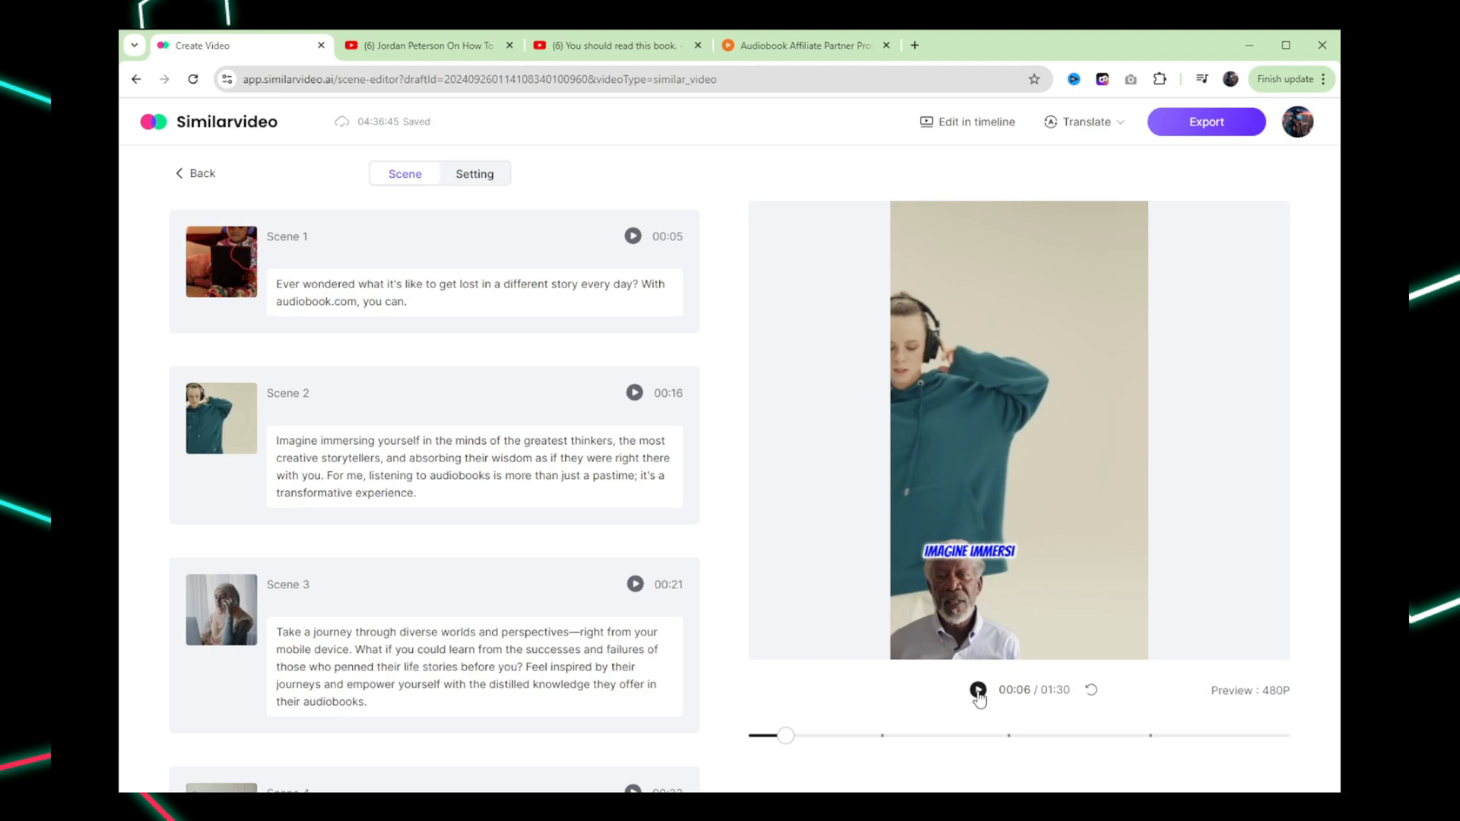
{"action": "left_click", "coordinate": [978, 690]}
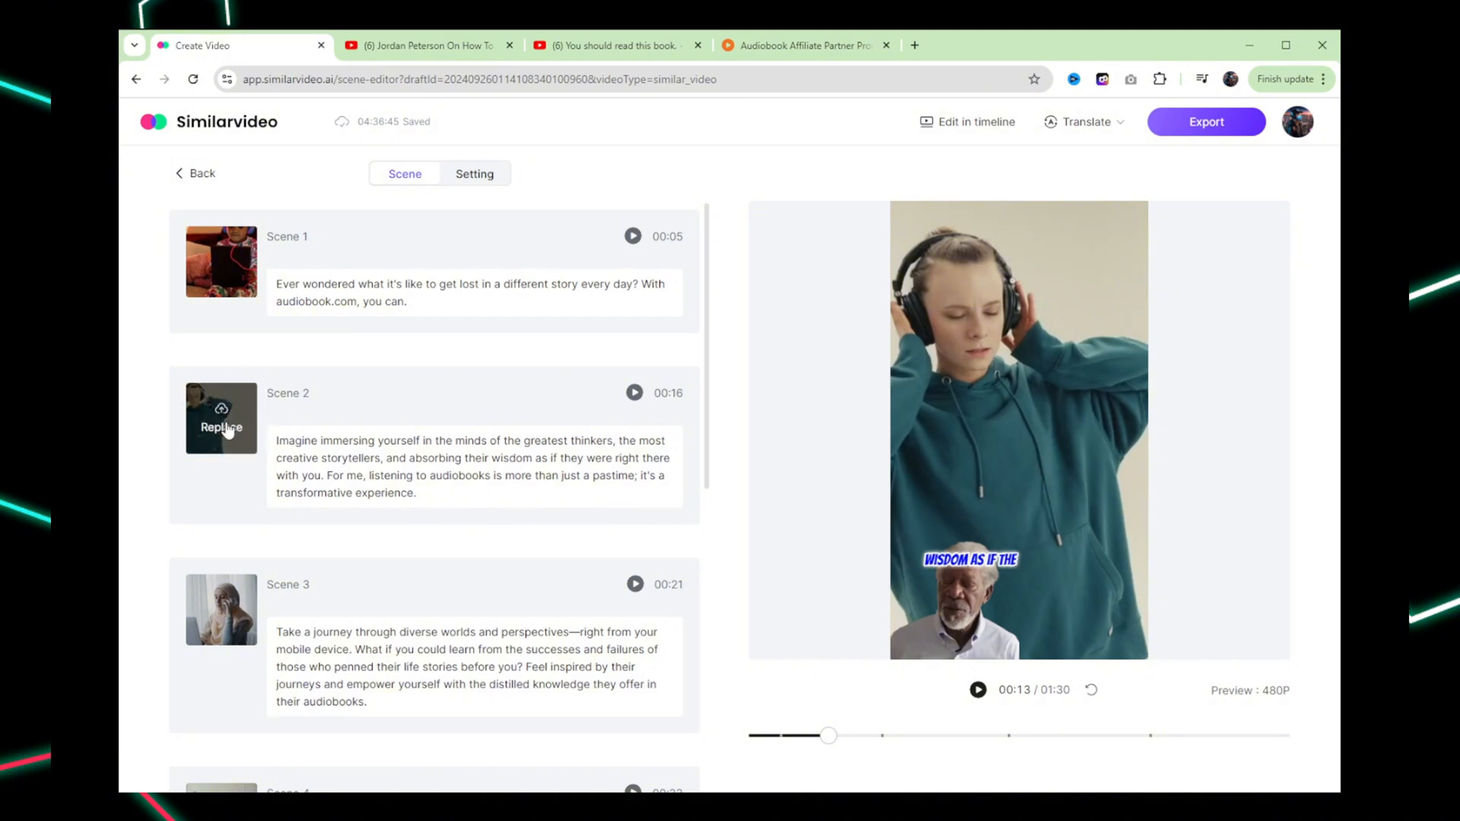
Replace the second scene's clip with a stock clip picked from the library results
{"action": "left_click", "coordinate": [220, 417]}
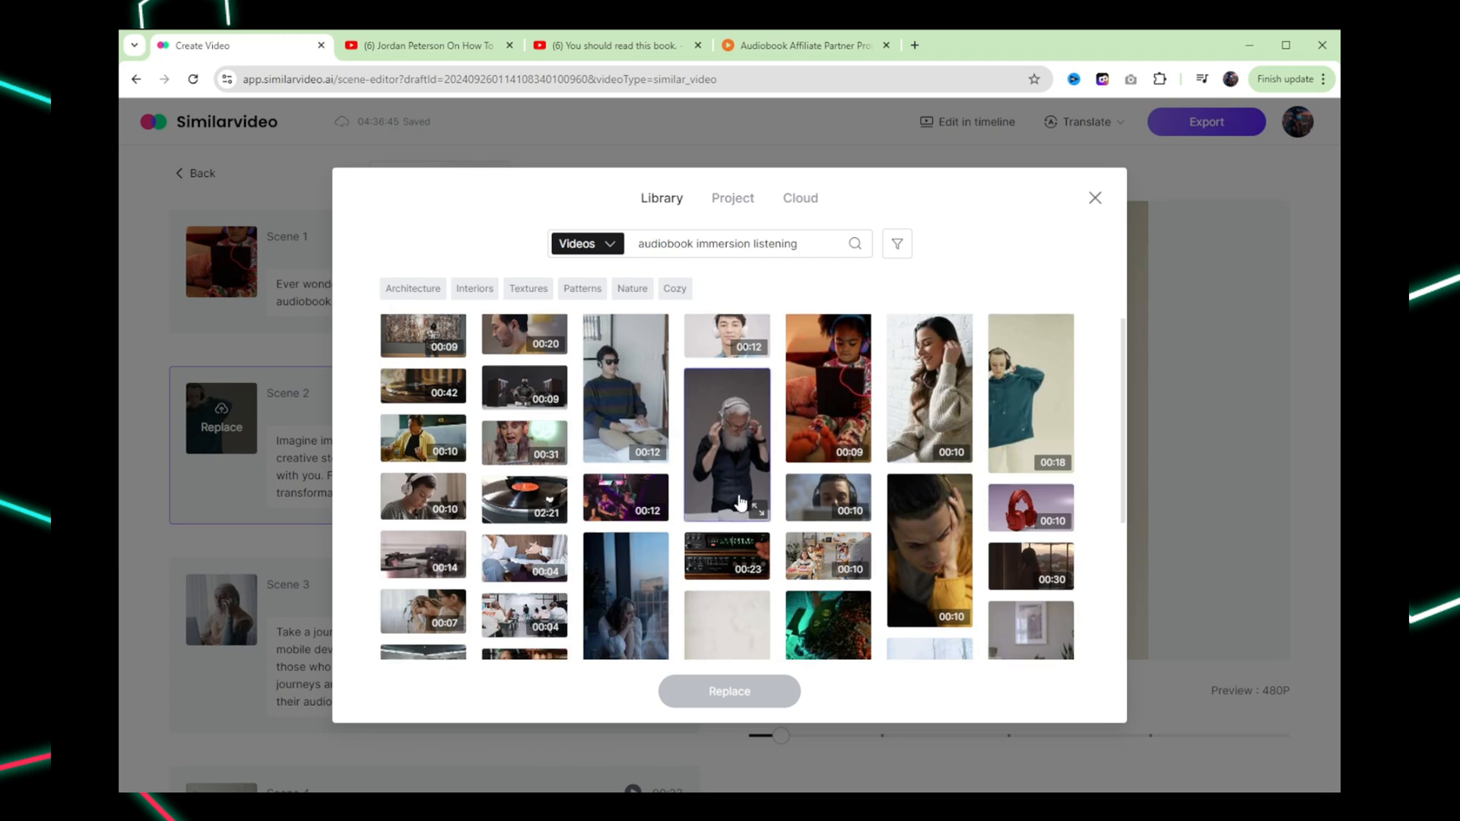
{"action": "scroll", "scroll_direction": "down", "scroll_amount": 3}
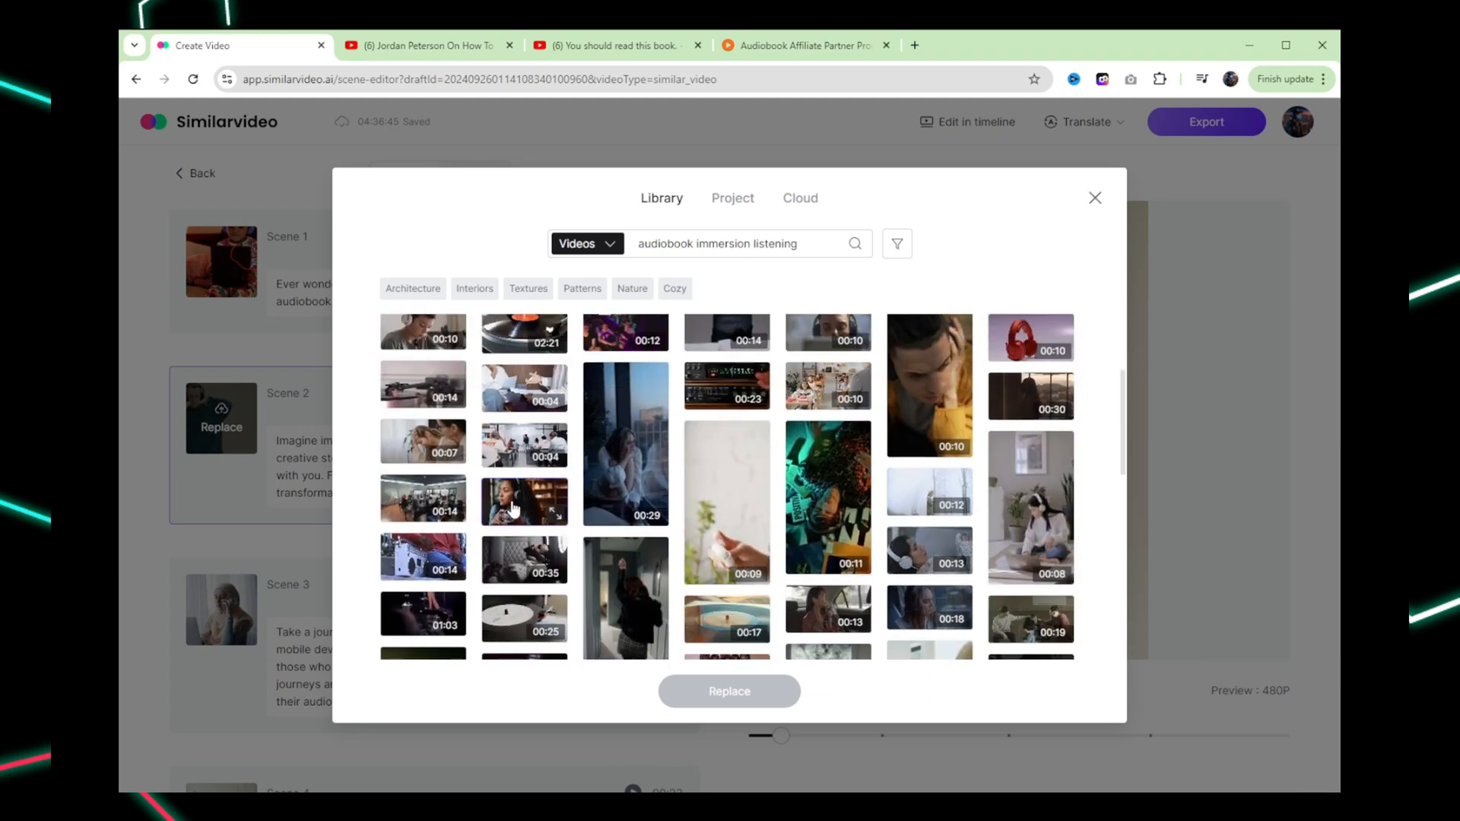
{"action": "left_click", "coordinate": [523, 500]}
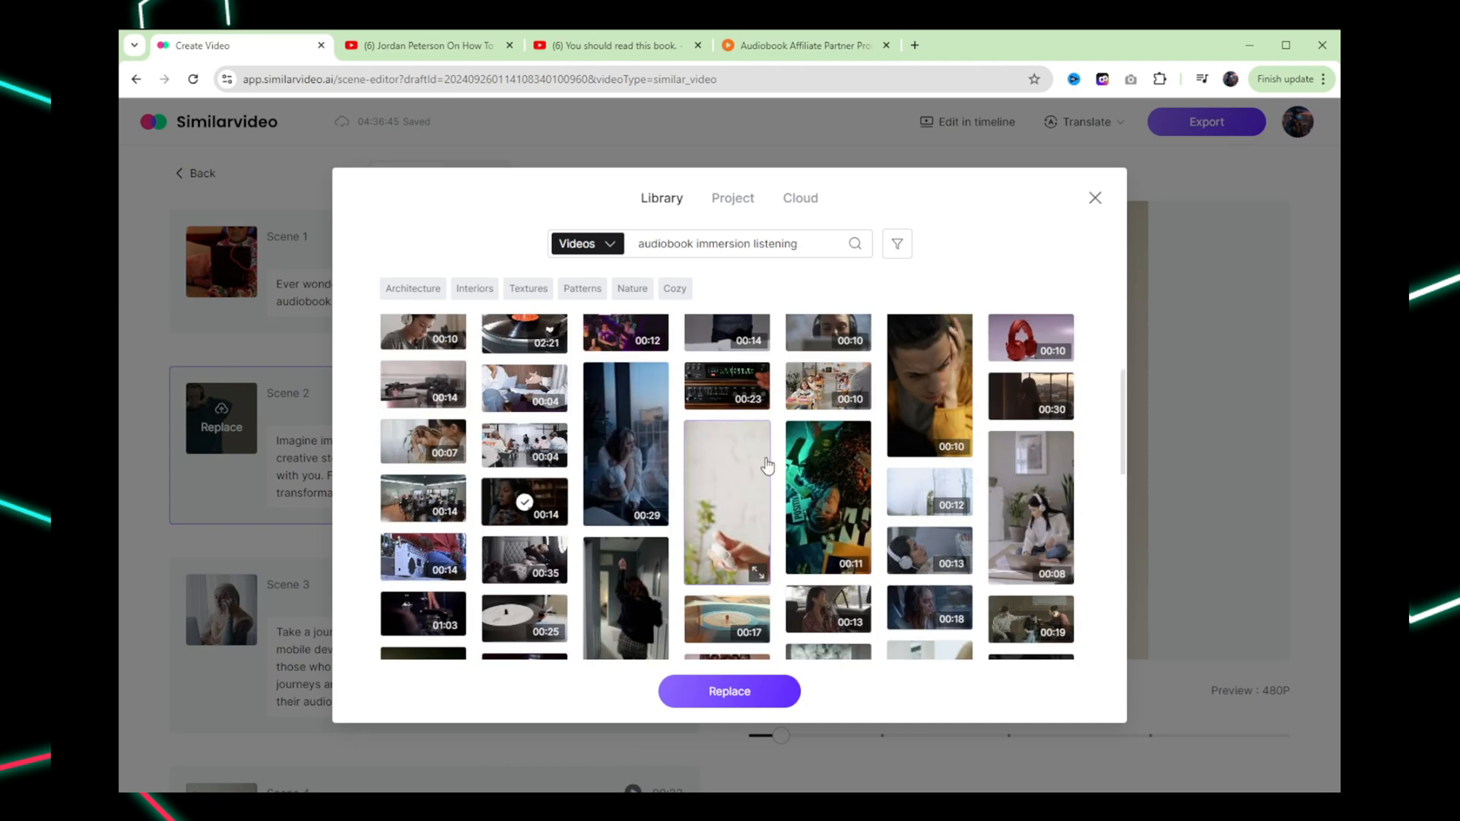
{"action": "double_click", "coordinate": [745, 244]}
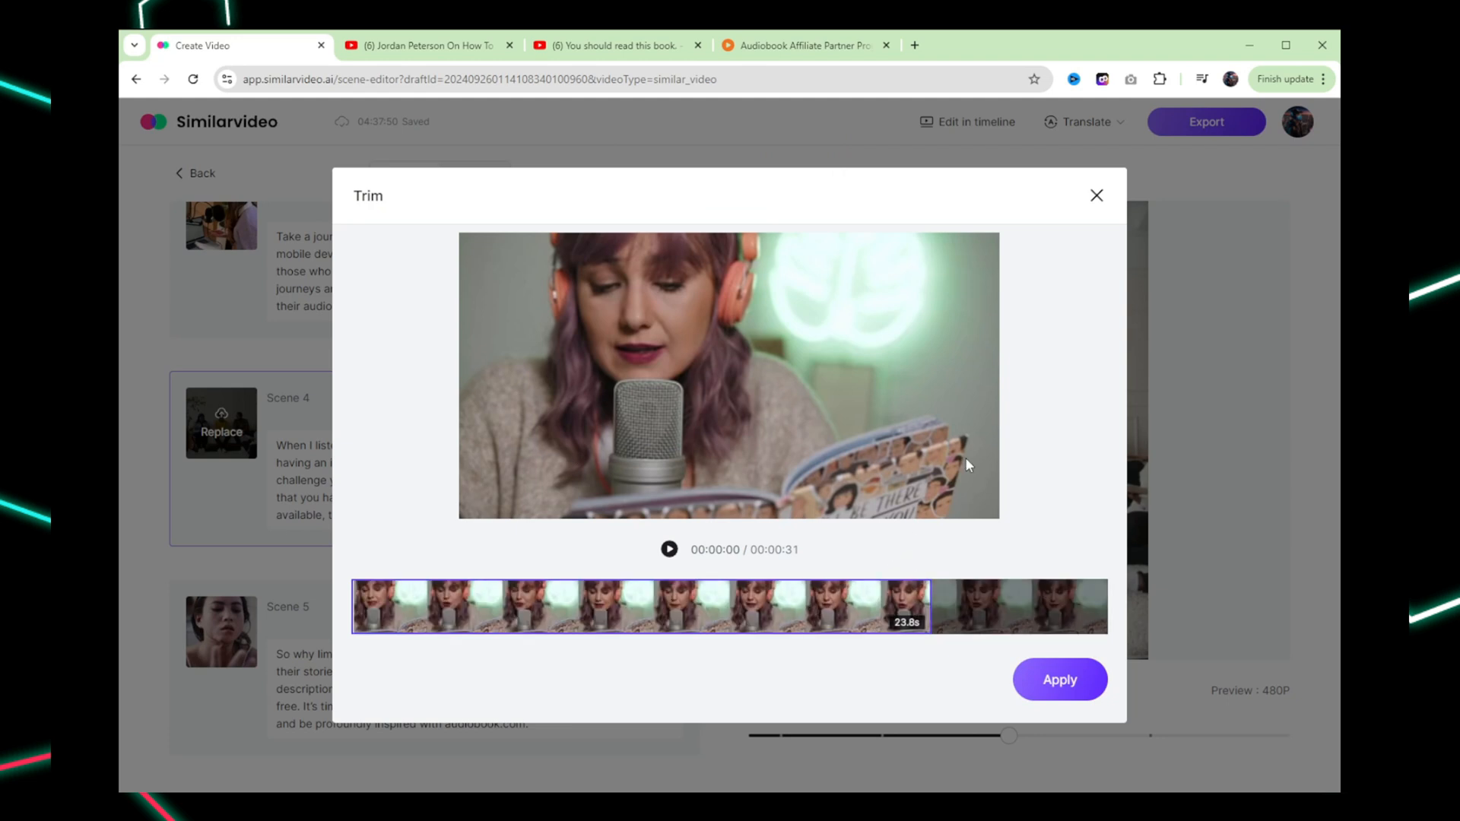
{"action": "mouse_move", "coordinate": [277, 451]}
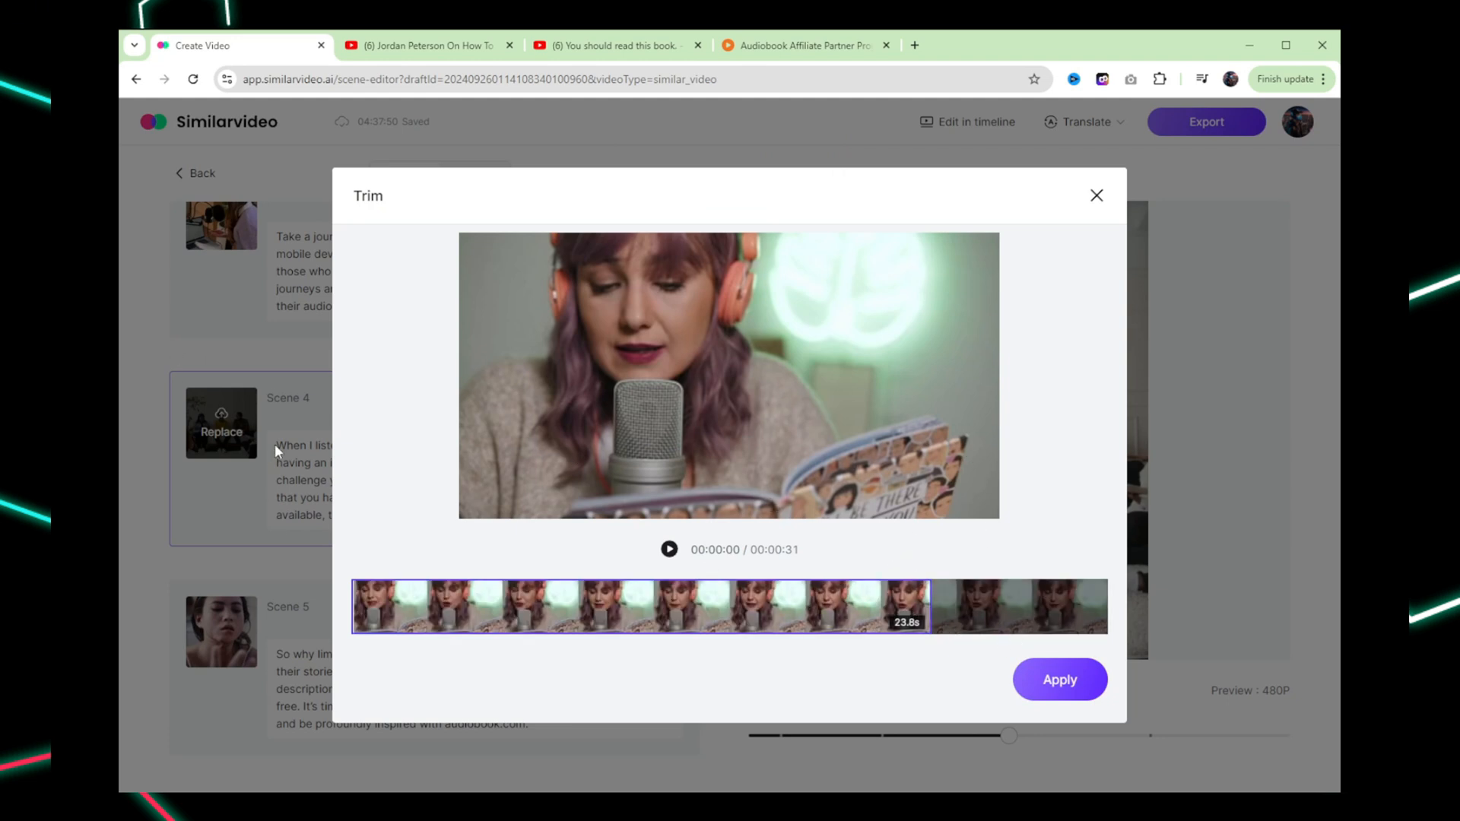
Trim the fourth scene's clip to start a few seconds later and apply it
{"action": "left_click_drag", "start_coordinate": [364, 607], "coordinate": [446, 607]}
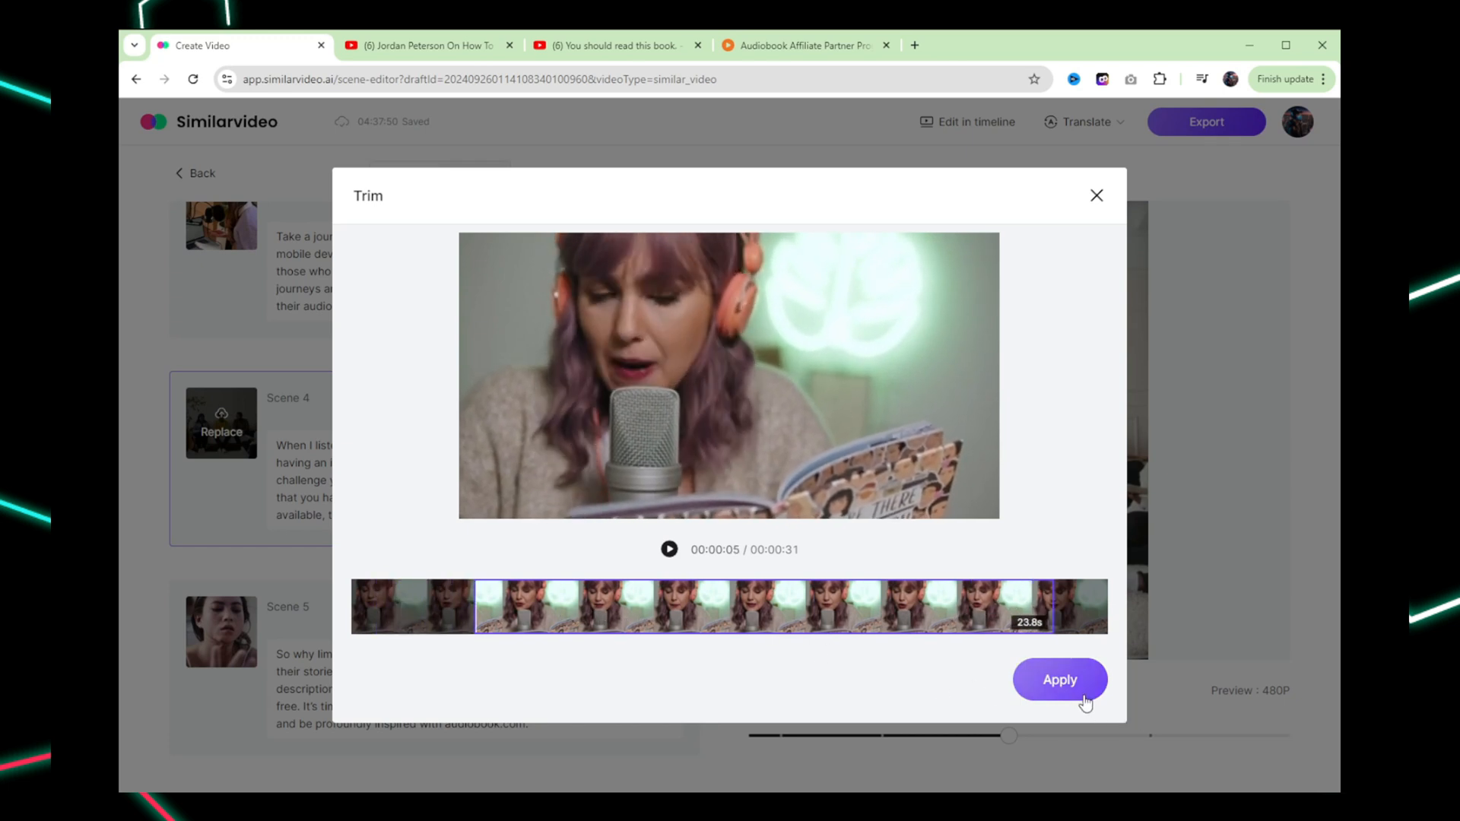
{"action": "left_click", "coordinate": [1058, 679]}
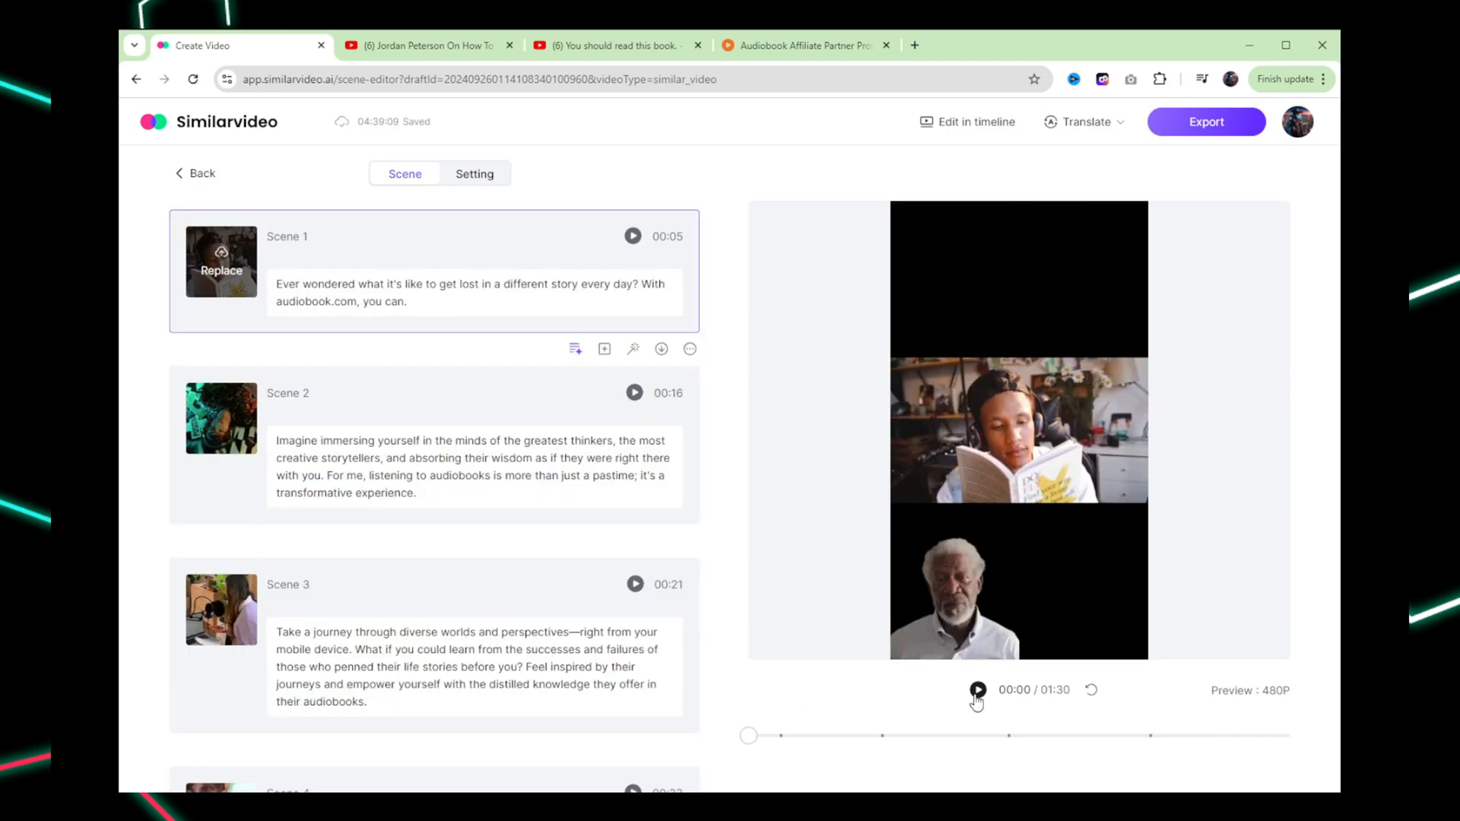
{"action": "left_click", "coordinate": [976, 691]}
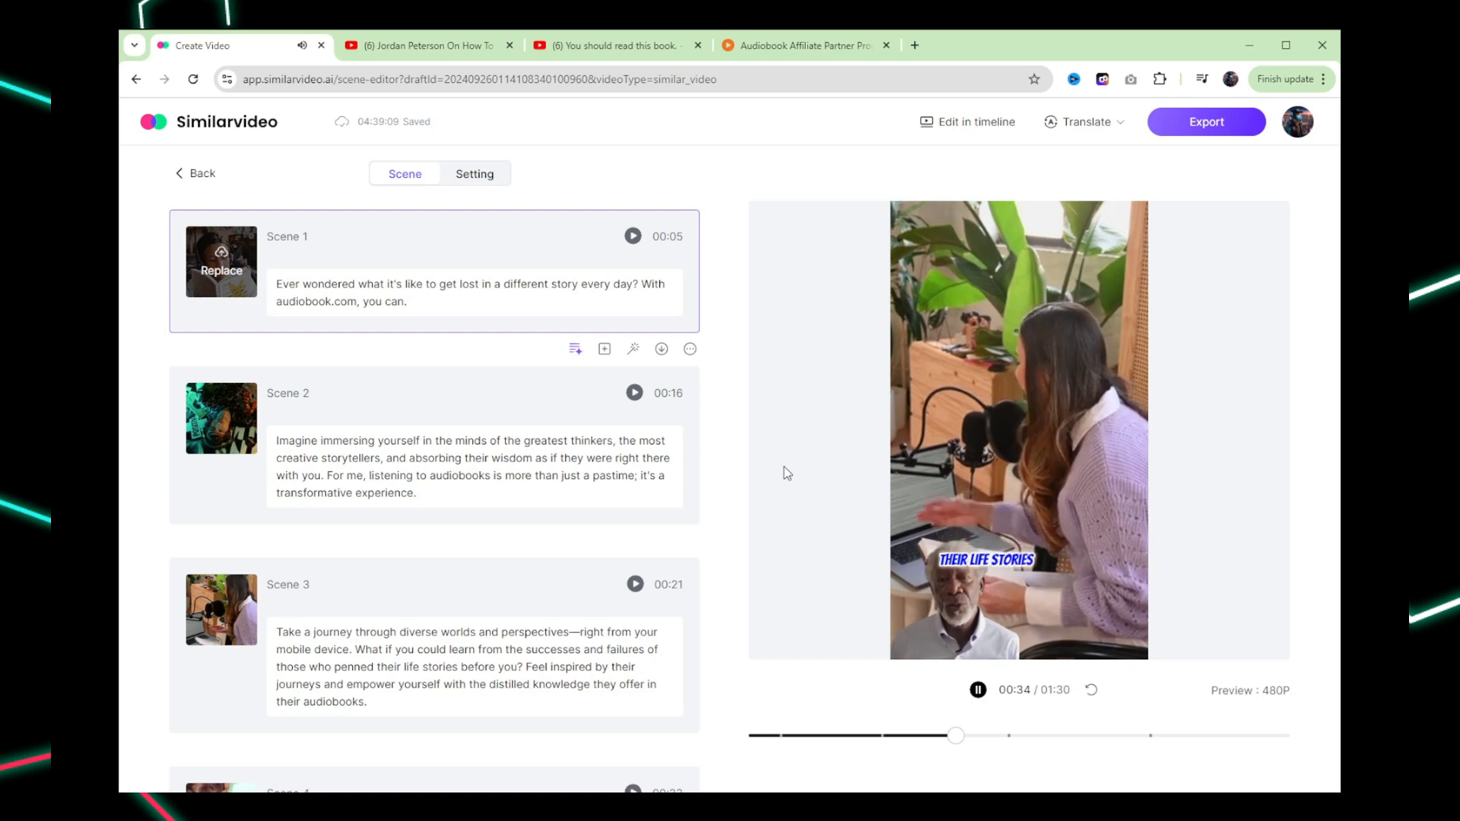
{"action": "scroll", "scroll_direction": "down", "scroll_amount": 3}
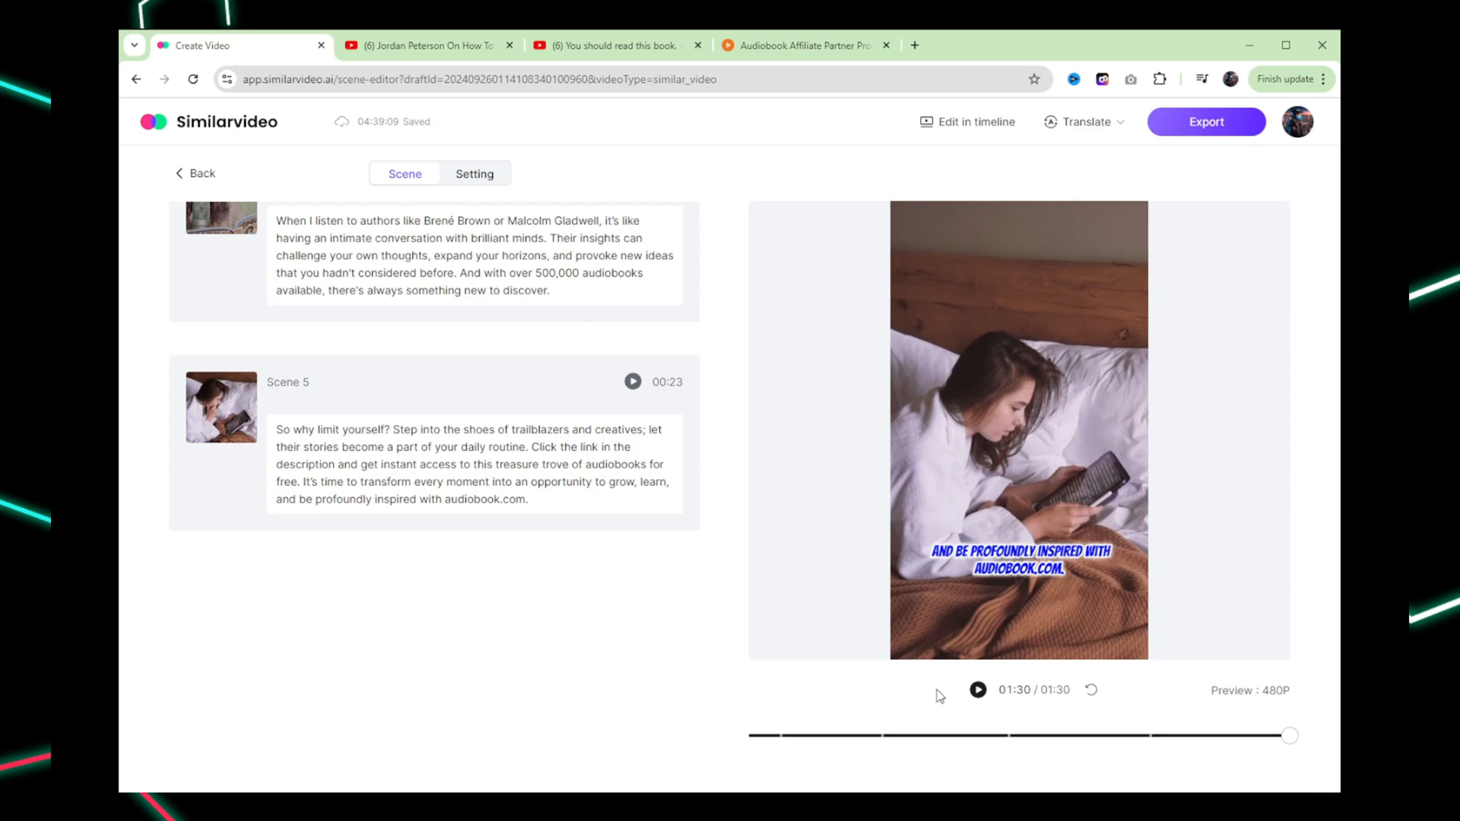
{"action": "mouse_move", "coordinate": [927, 692]}
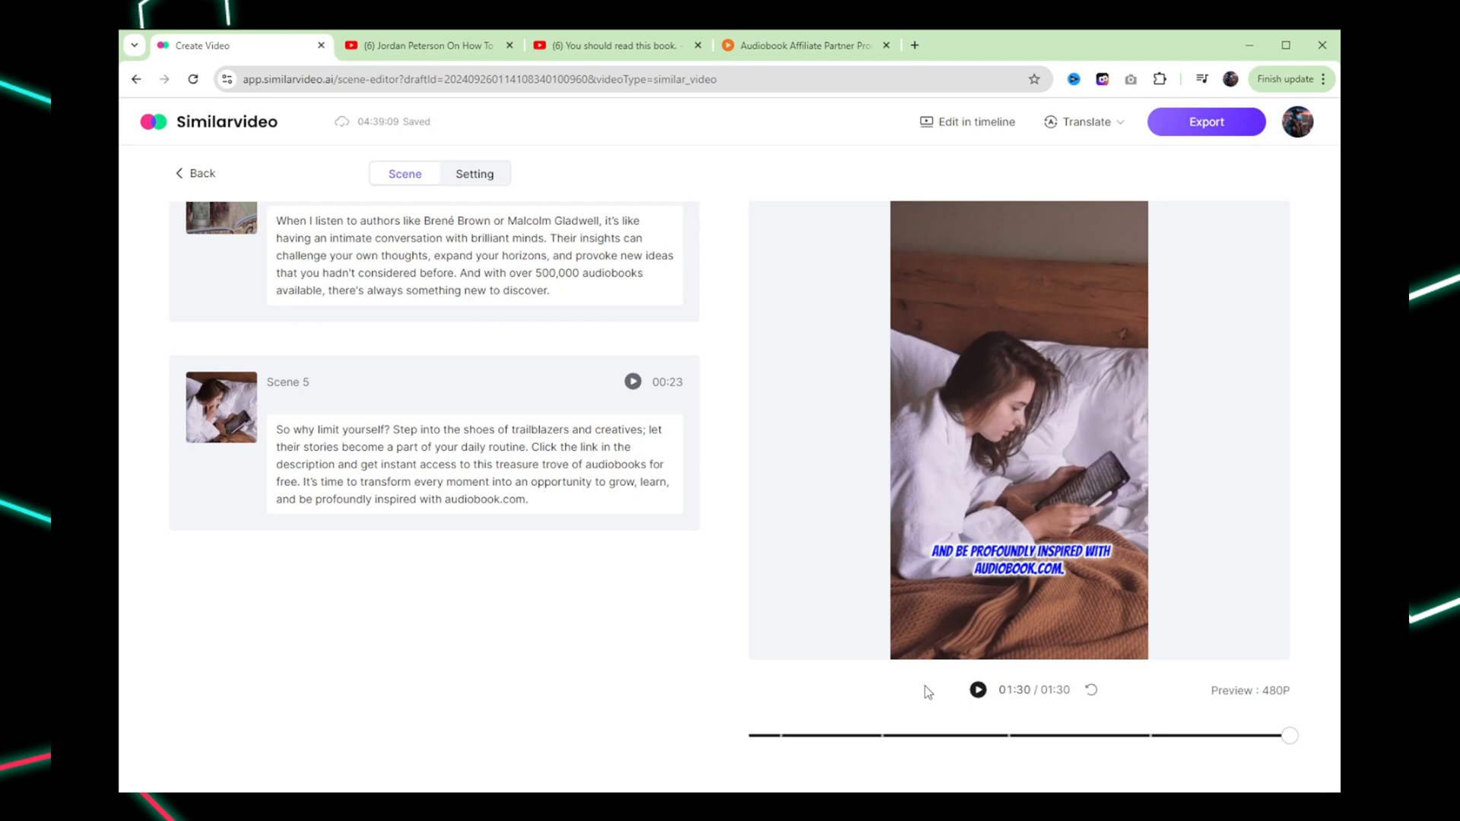
{"action": "mouse_move", "coordinate": [1061, 579]}
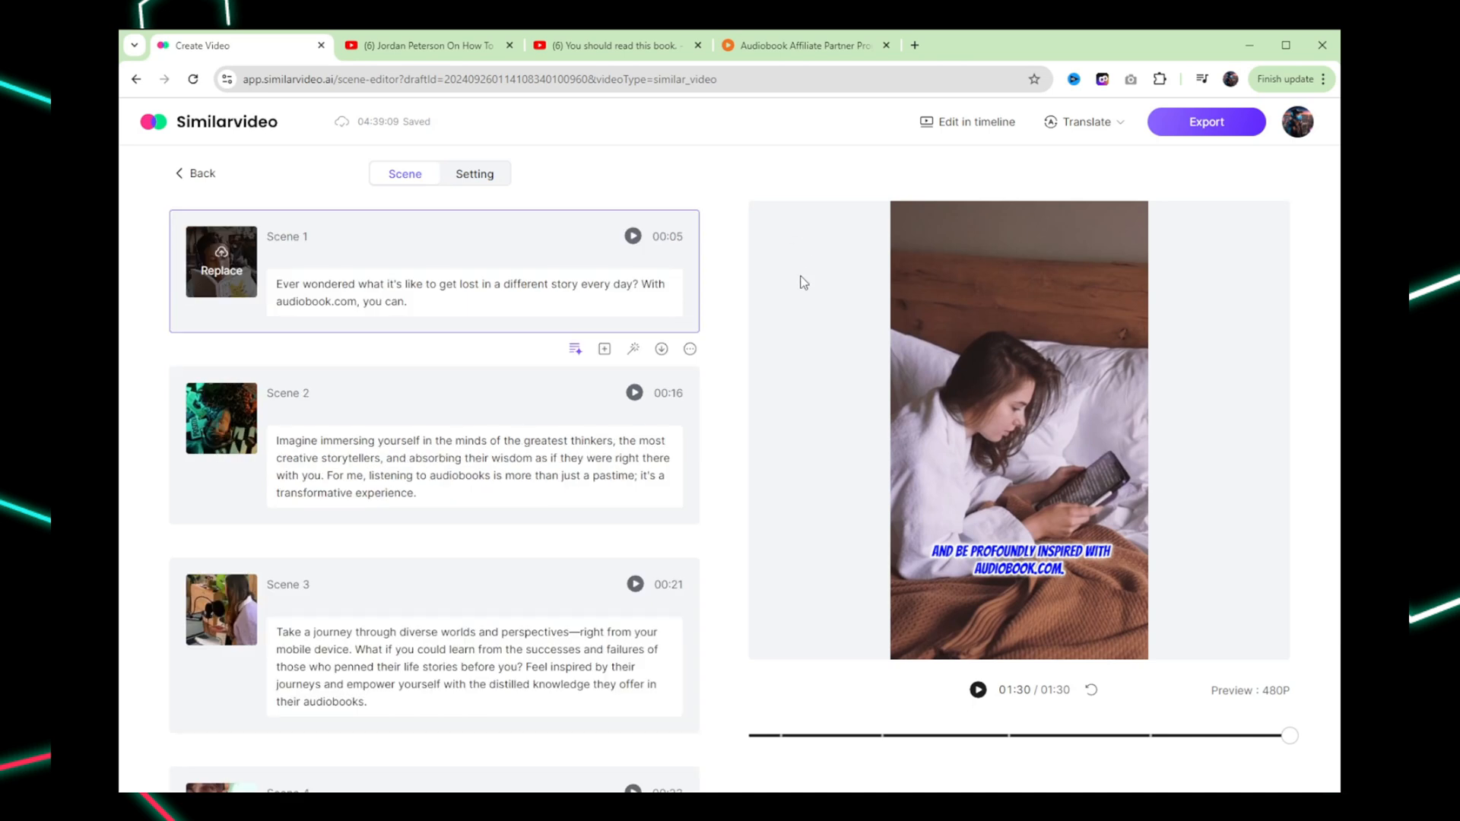
{"action": "mouse_move", "coordinate": [807, 265]}
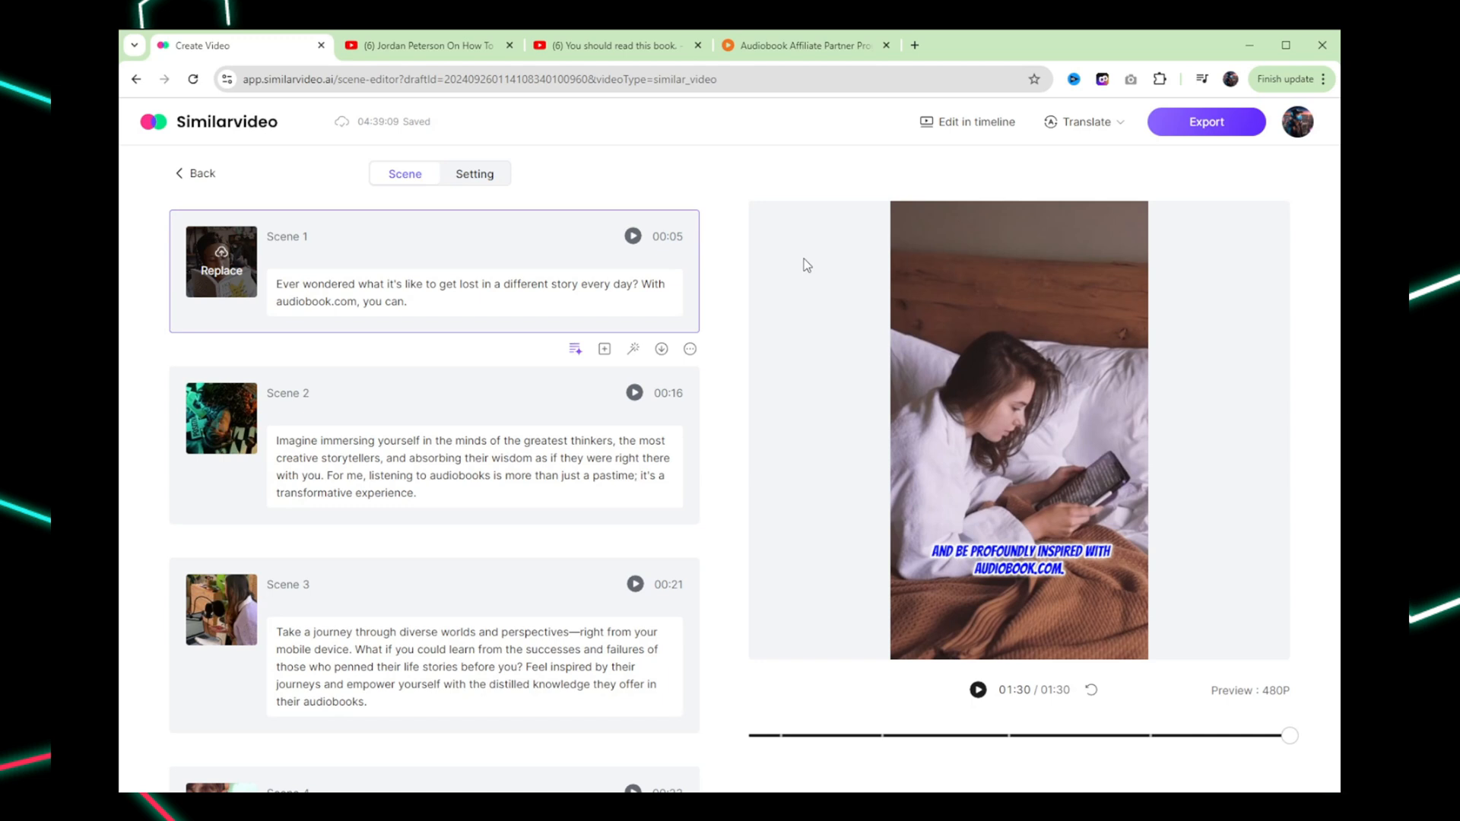
{"action": "left_click", "coordinate": [611, 44]}
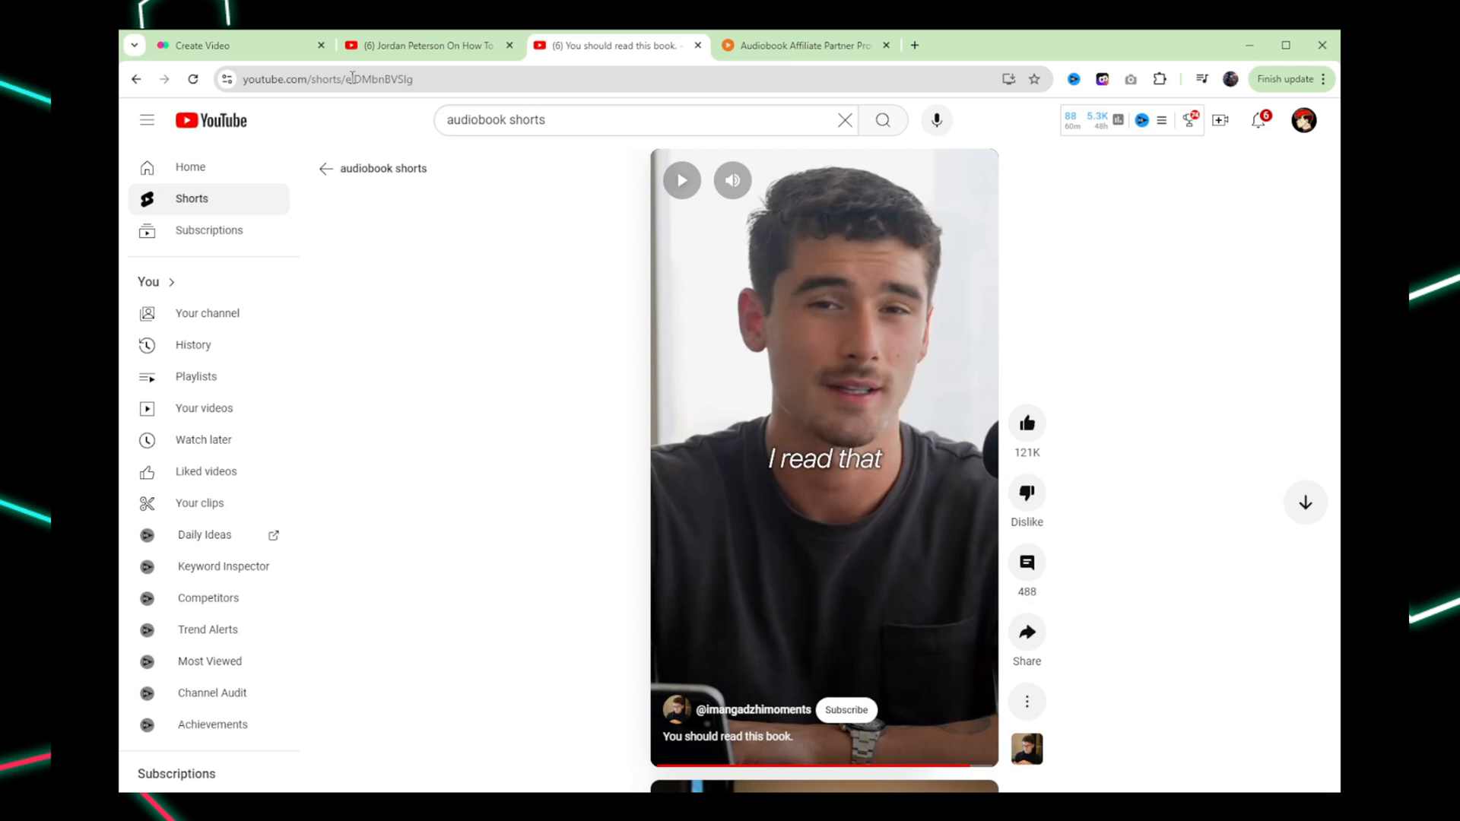
{"action": "left_click", "coordinate": [326, 78]}
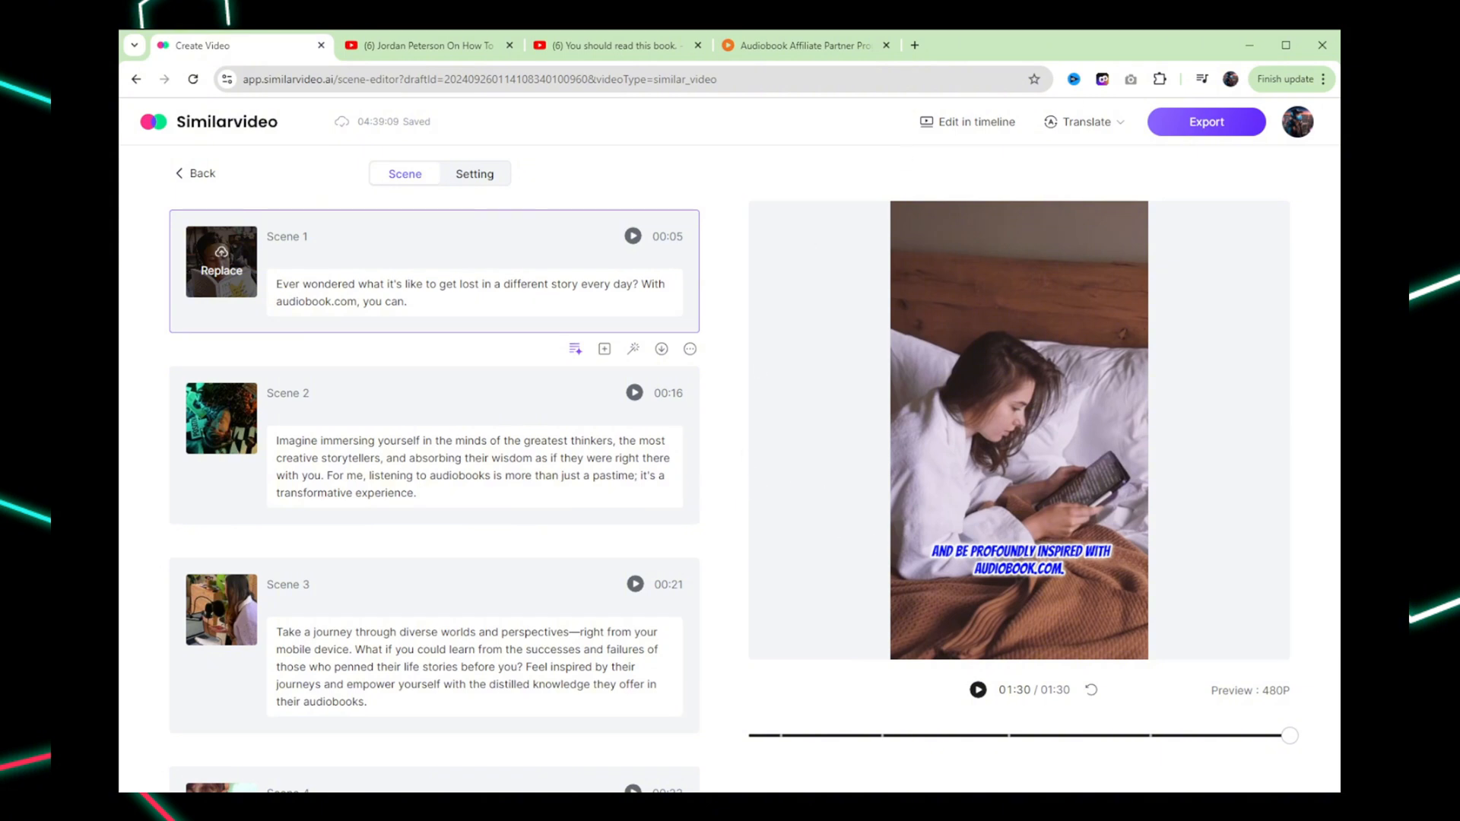
{"action": "mouse_move", "coordinate": [1238, 134]}
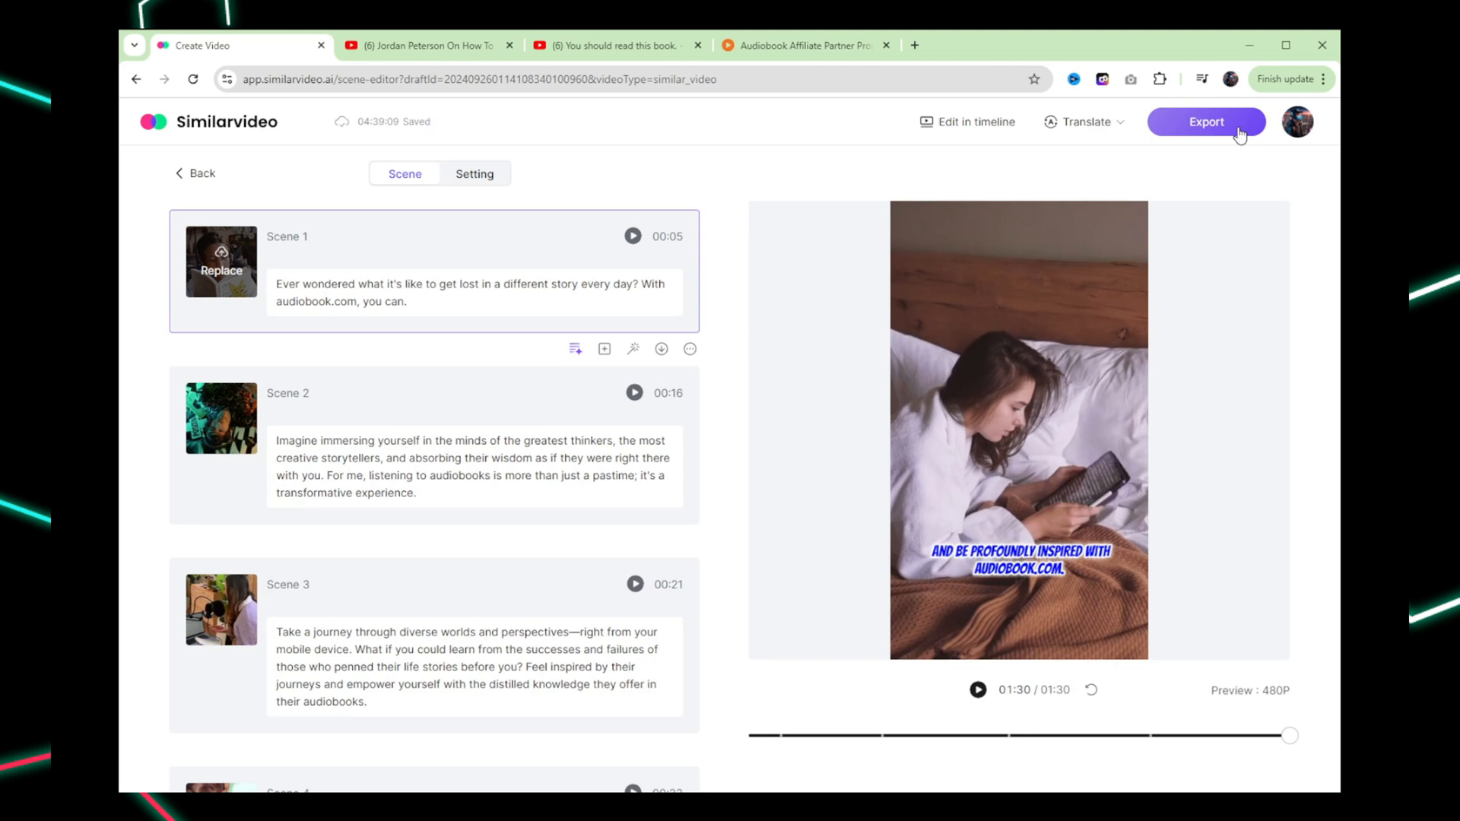
Export the video as audiobooks.com at 1080P resolution
{"action": "left_click", "coordinate": [1206, 122]}
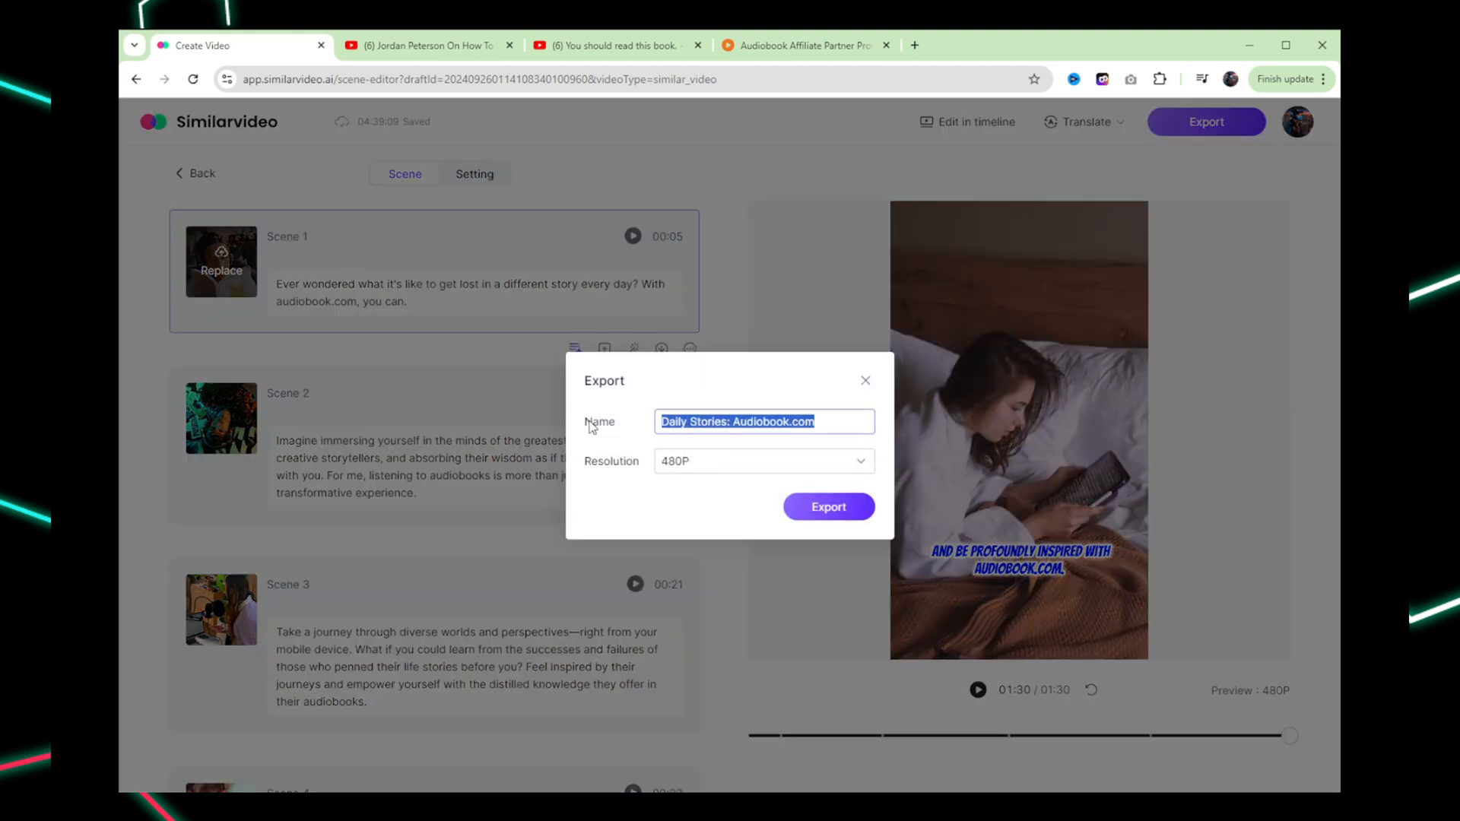
{"action": "left_click", "coordinate": [763, 461]}
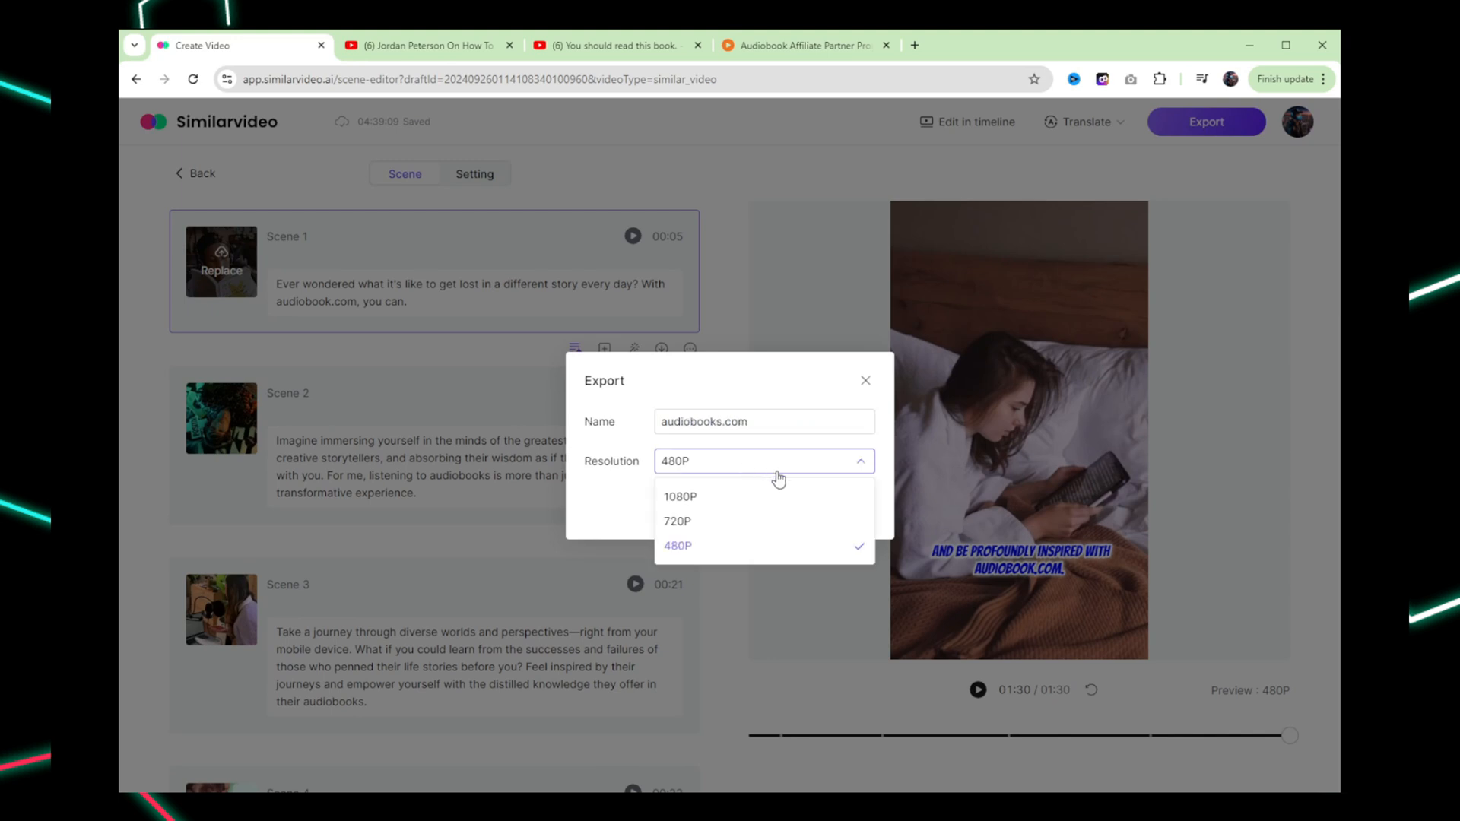
{"action": "left_click", "coordinate": [680, 496]}
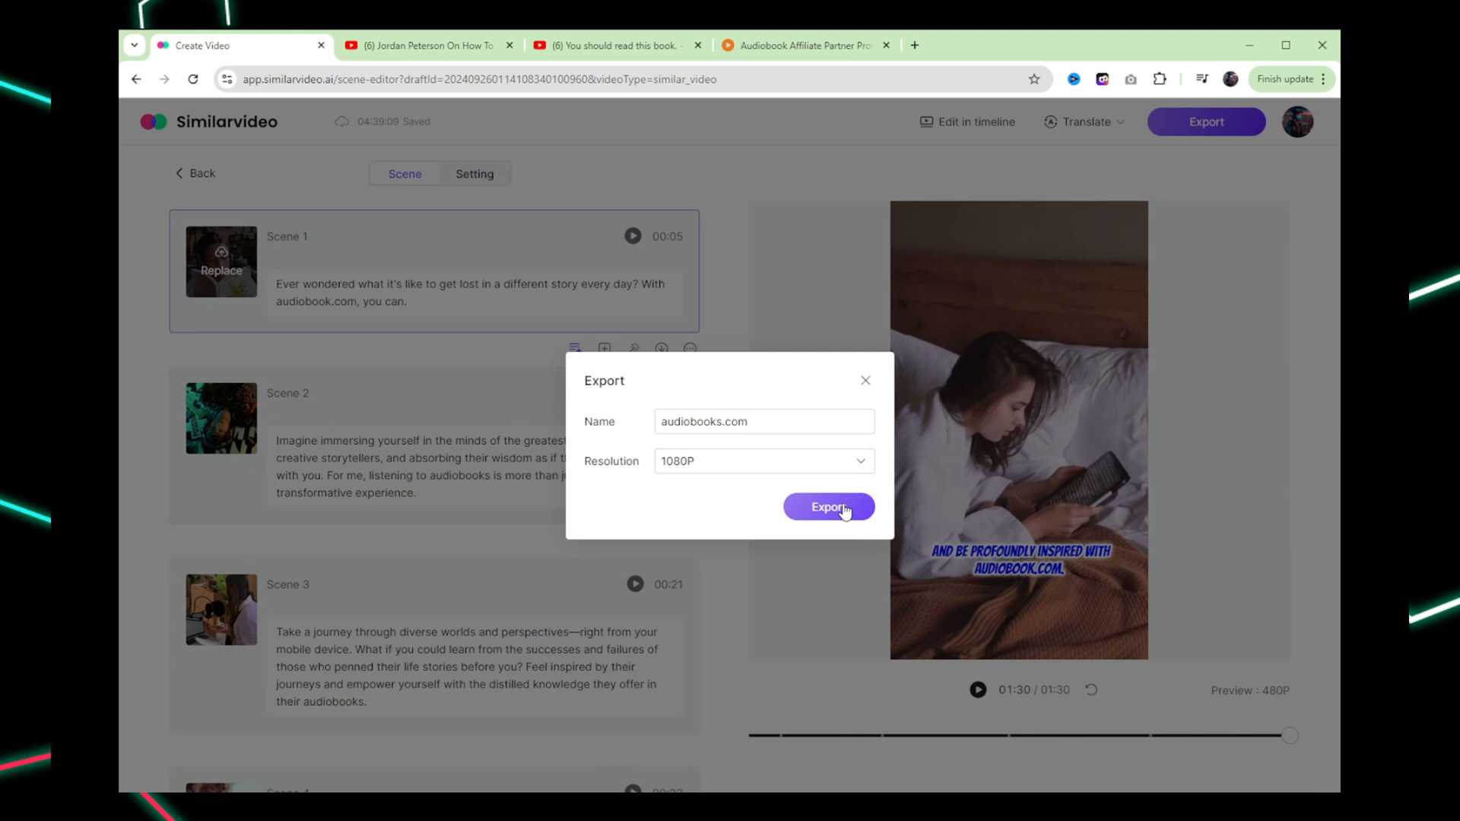
{"action": "left_click", "coordinate": [828, 506]}
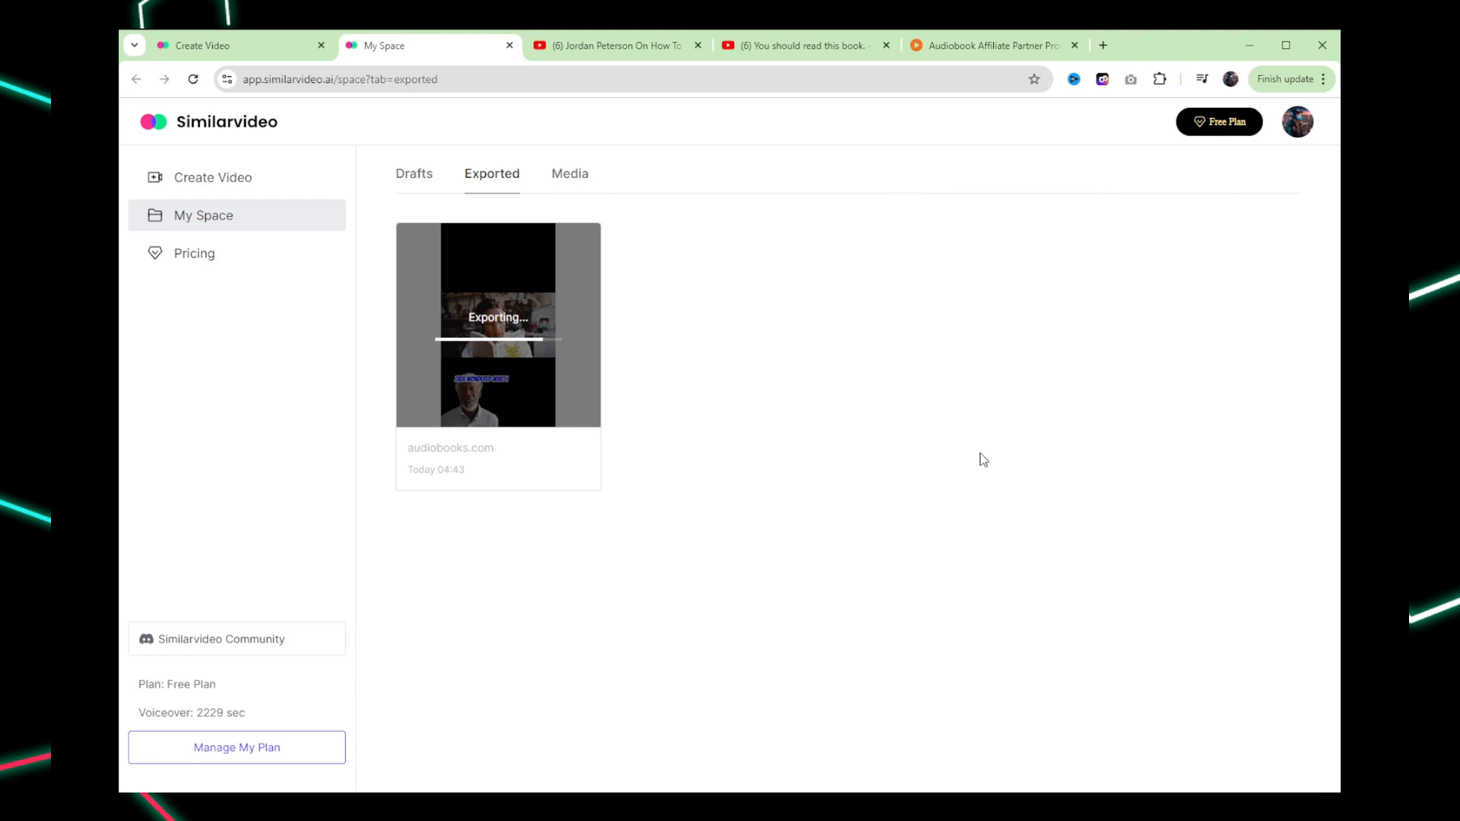
{"action": "mouse_move", "coordinate": [854, 450]}
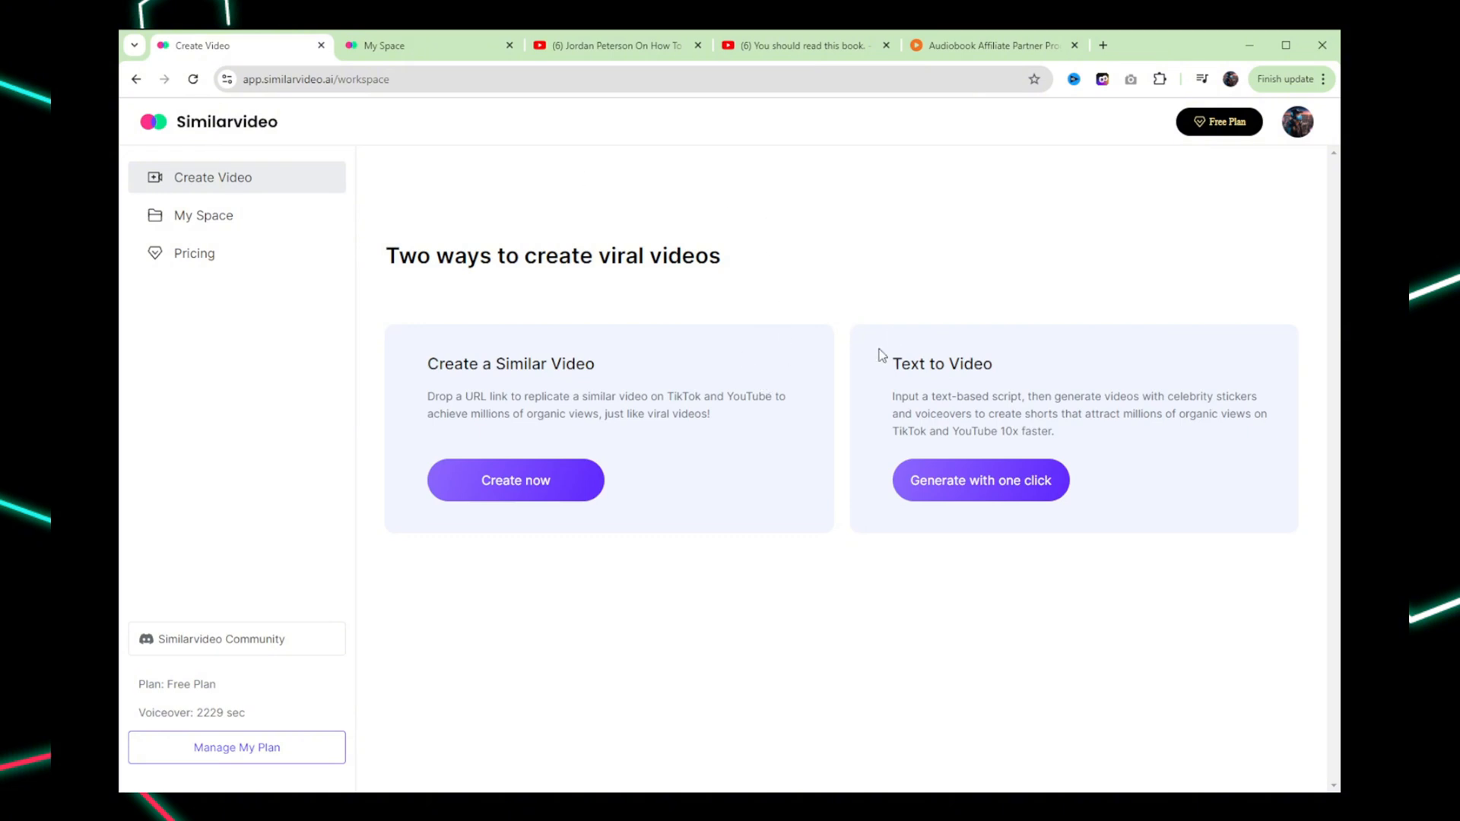
{"action": "mouse_move", "coordinate": [827, 359]}
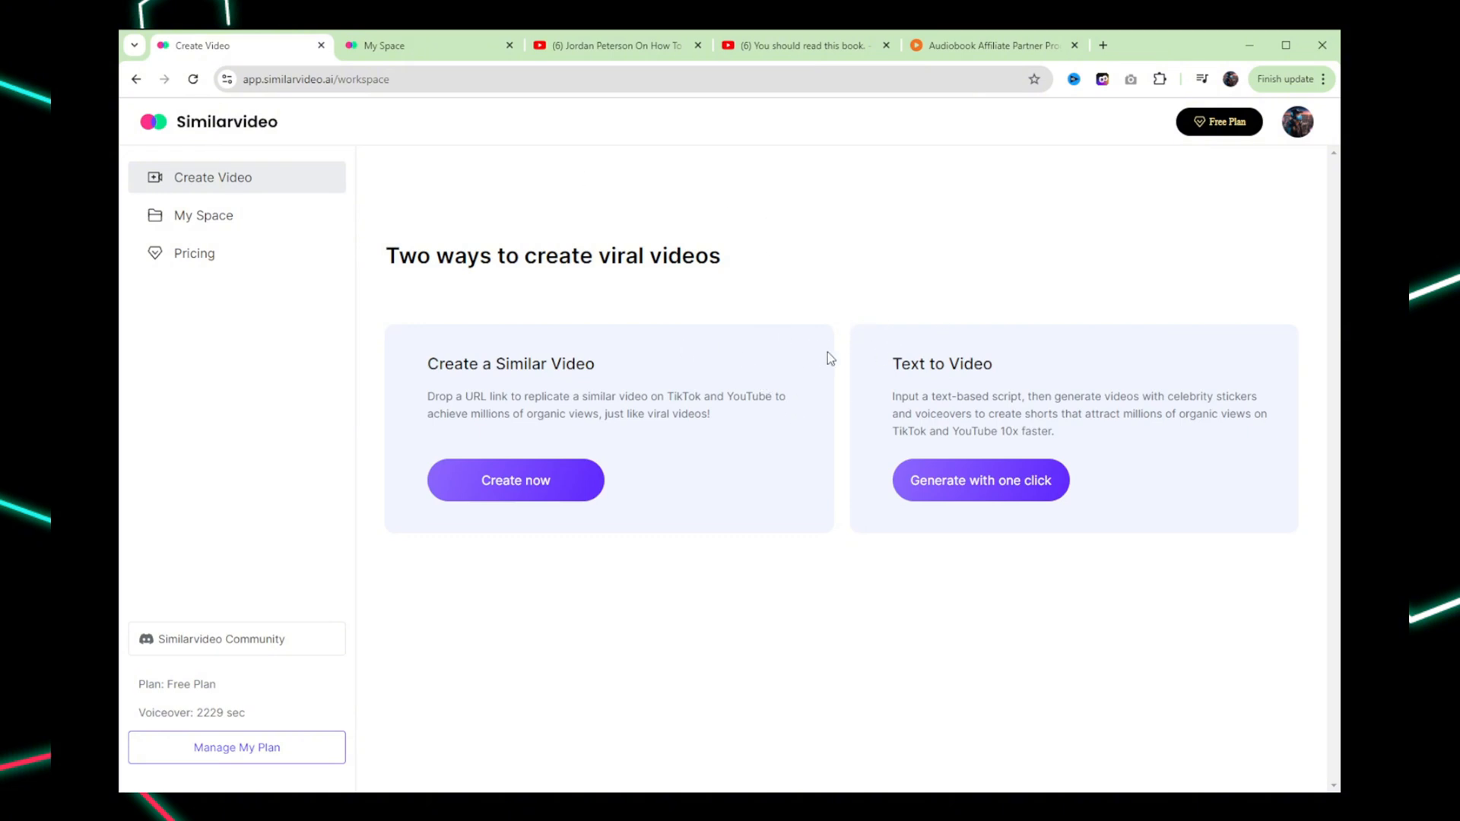
{"action": "mouse_move", "coordinate": [623, 323]}
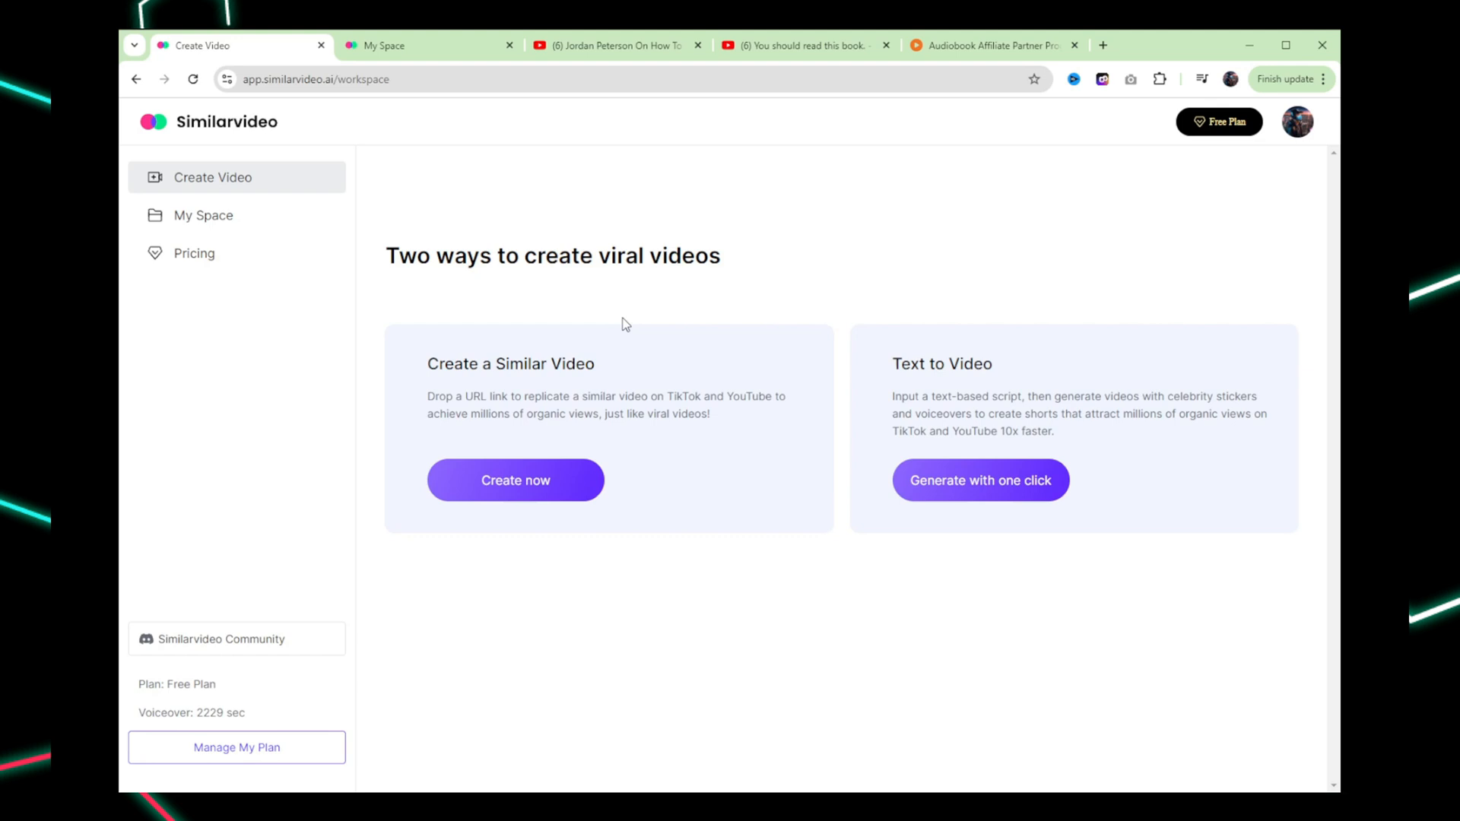
{"action": "mouse_move", "coordinate": [630, 326]}
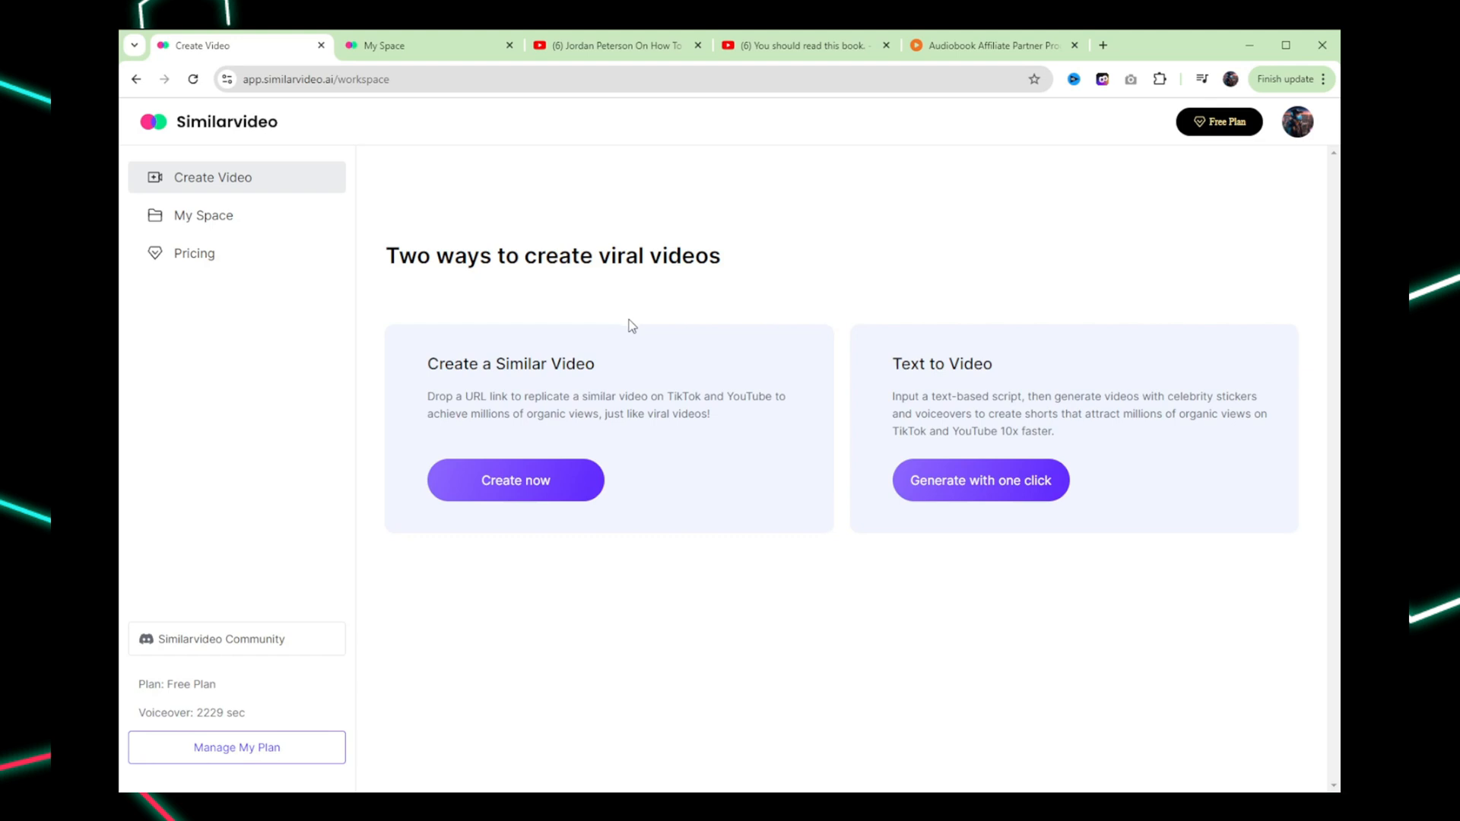